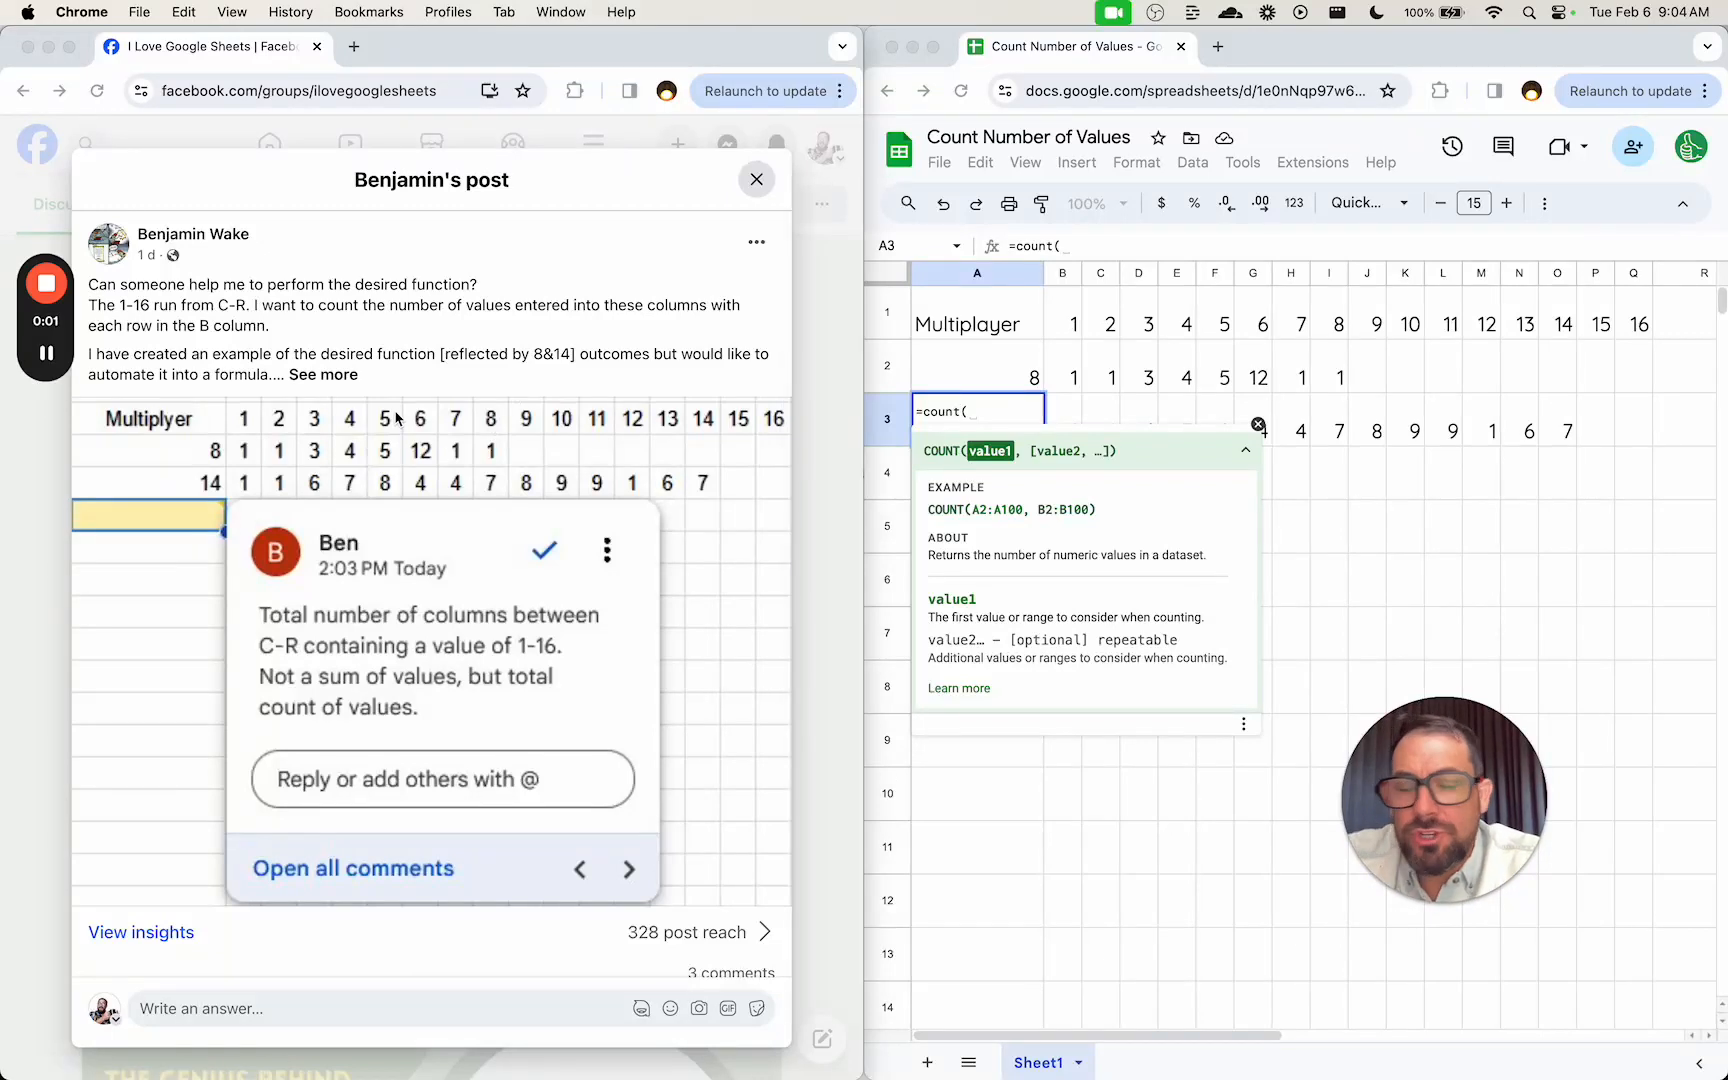
mouse_move(432, 386)
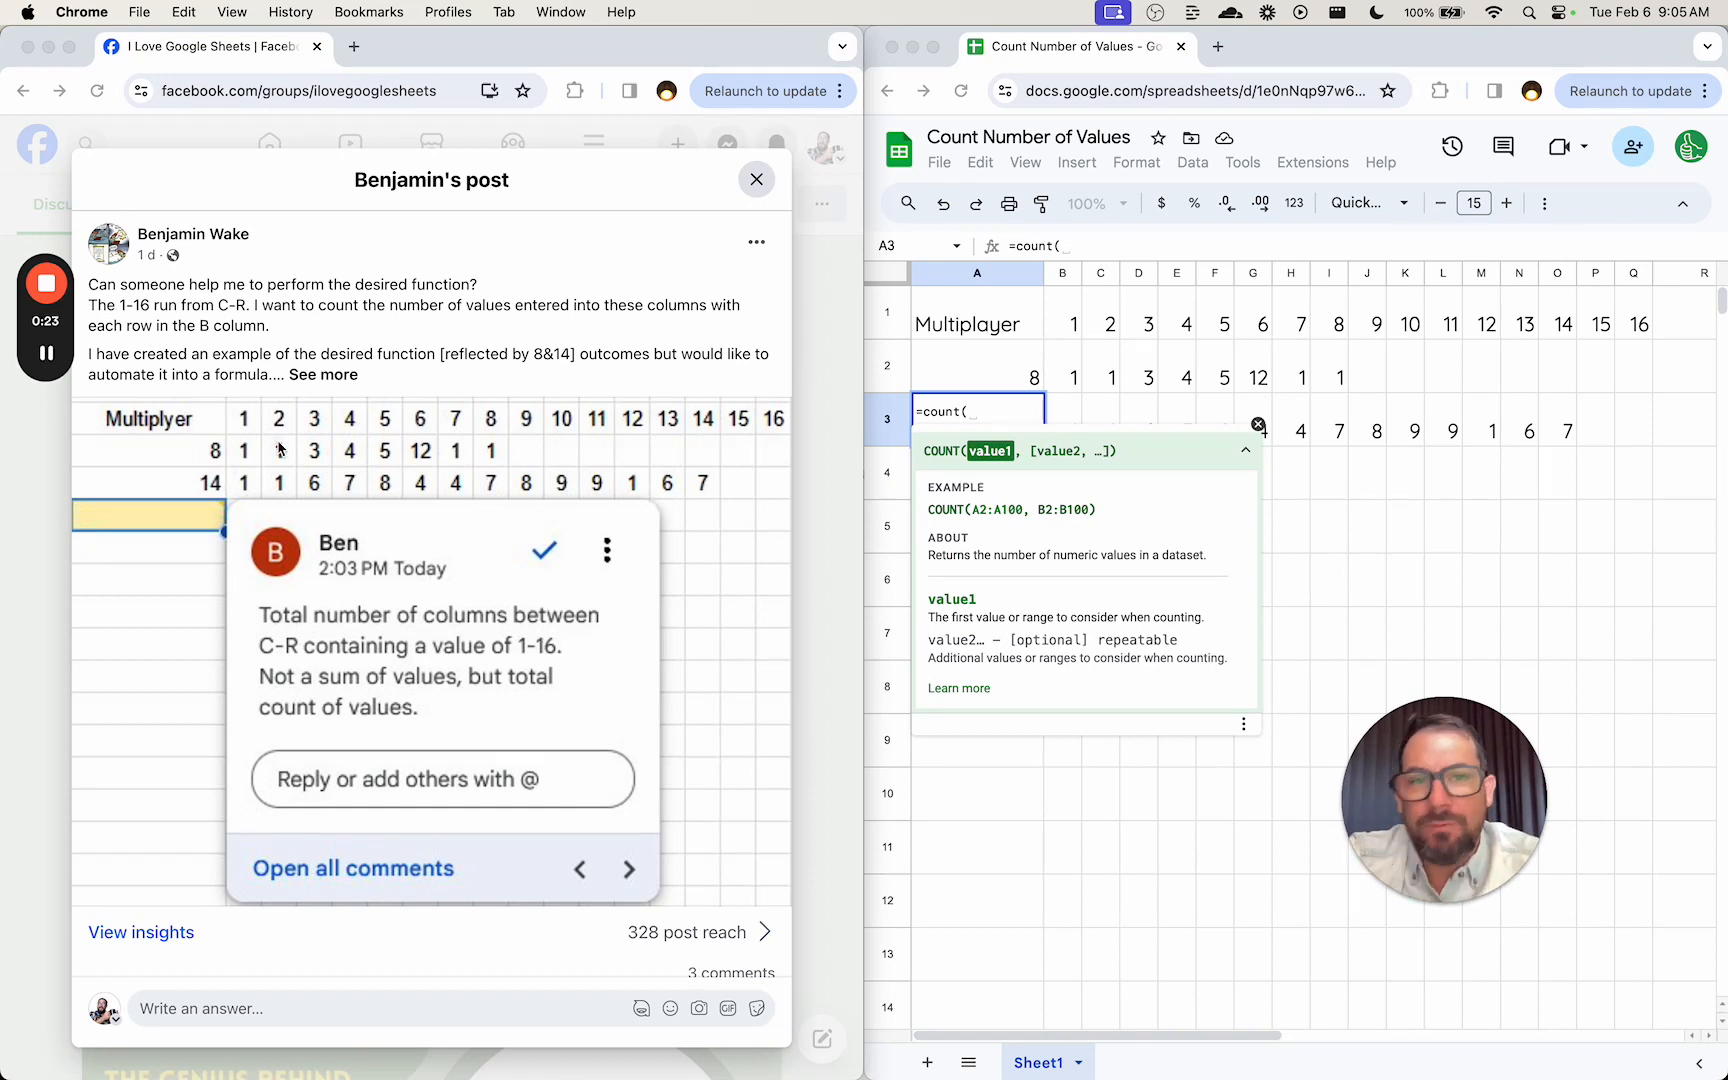
mouse_move(312, 434)
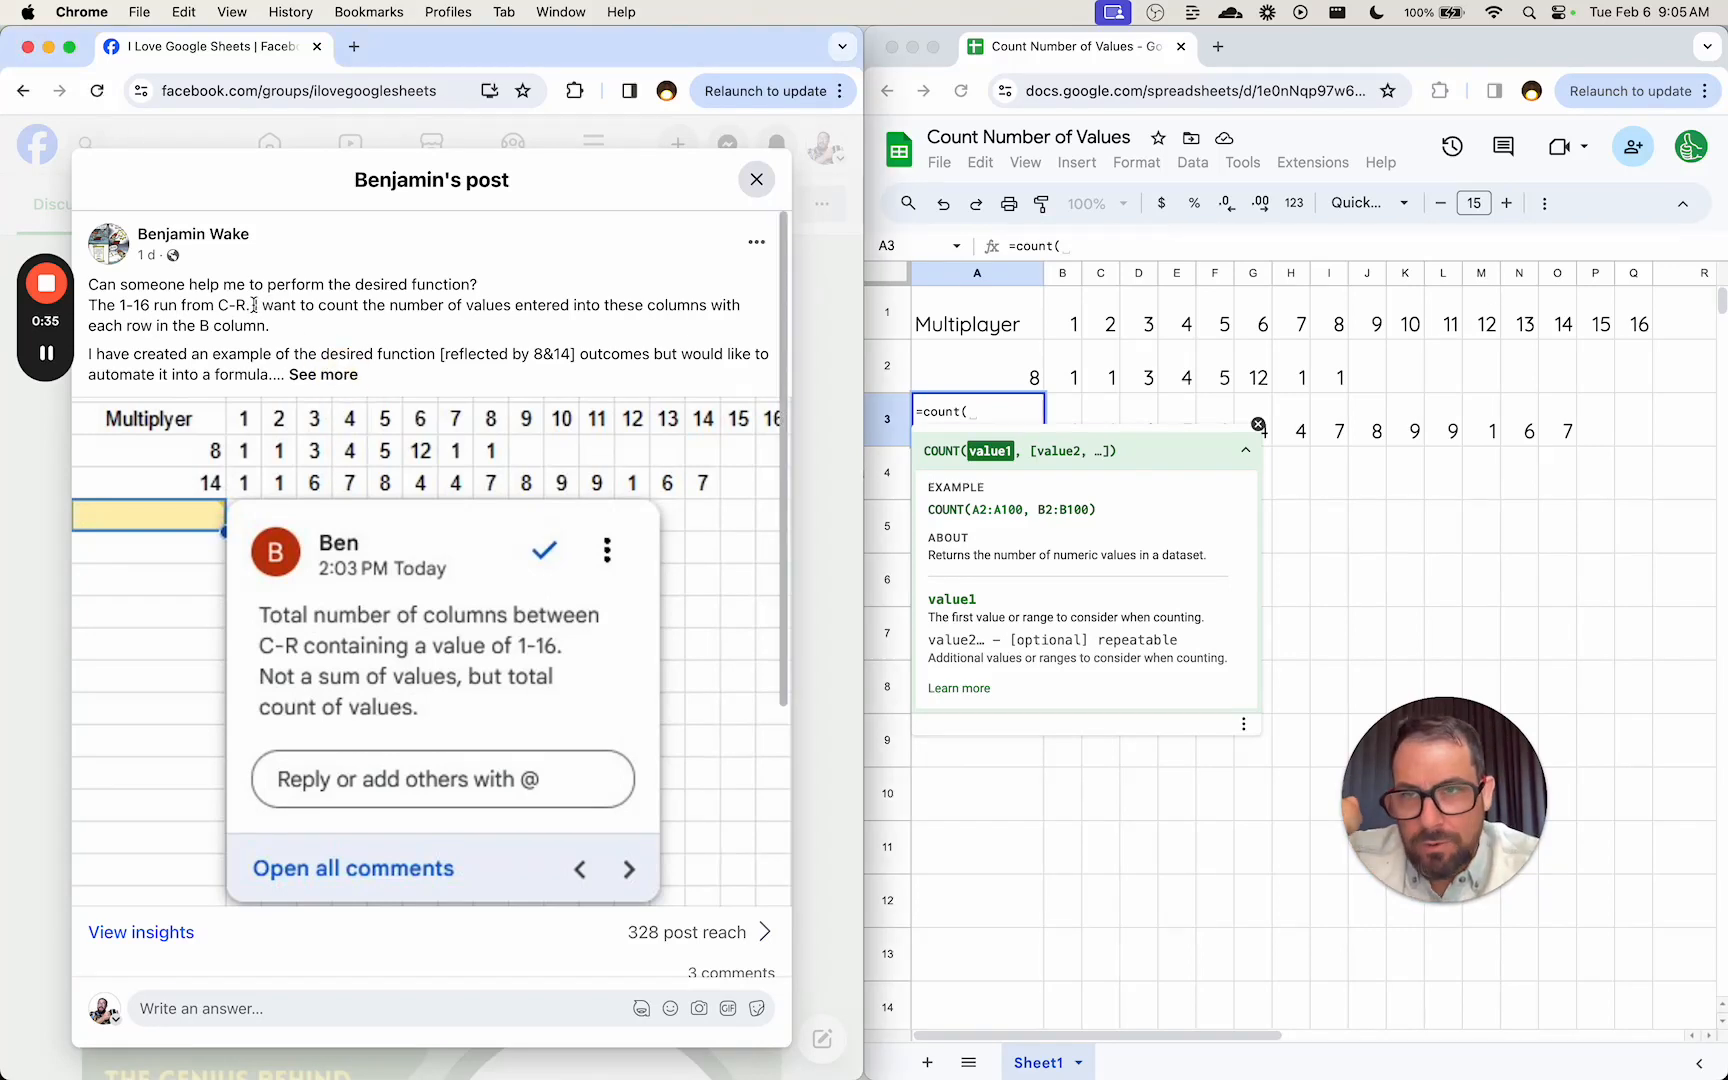
Select the row 2, row 1 and row 3 number ranges to read their Sum in the status bar
left_click_drag(254, 306, 268, 326)
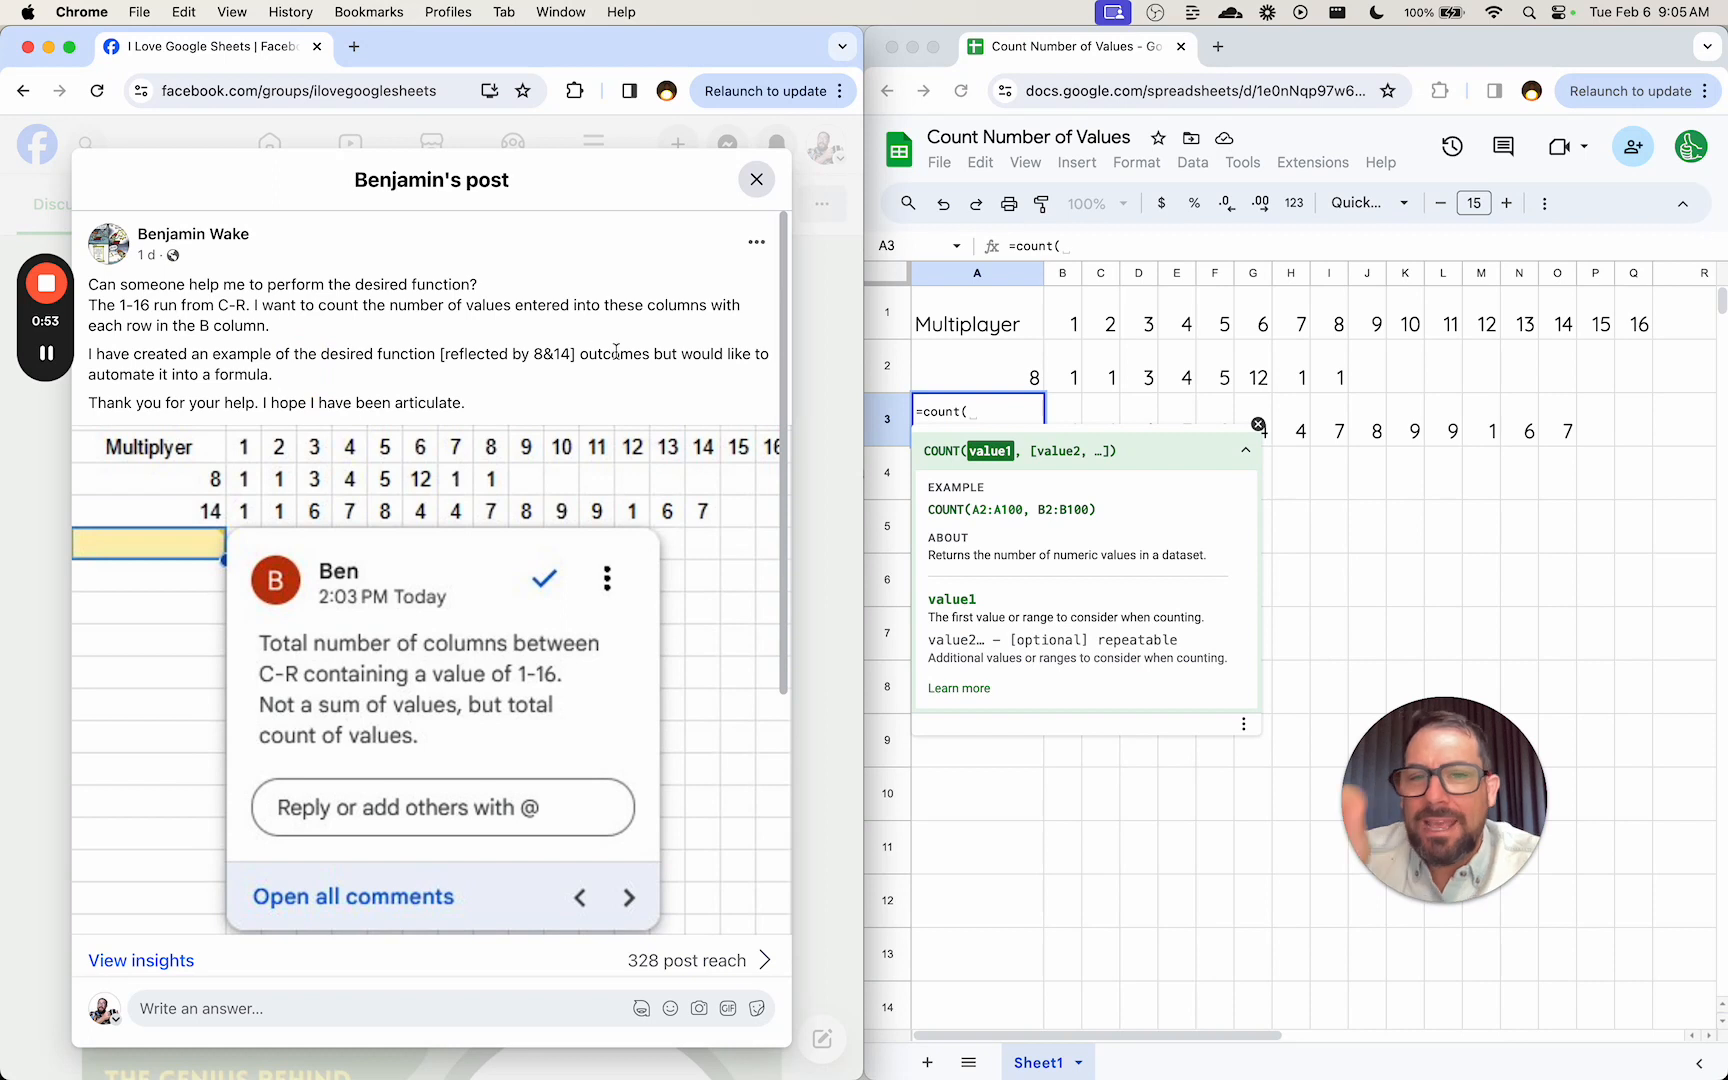
mouse_move(640, 400)
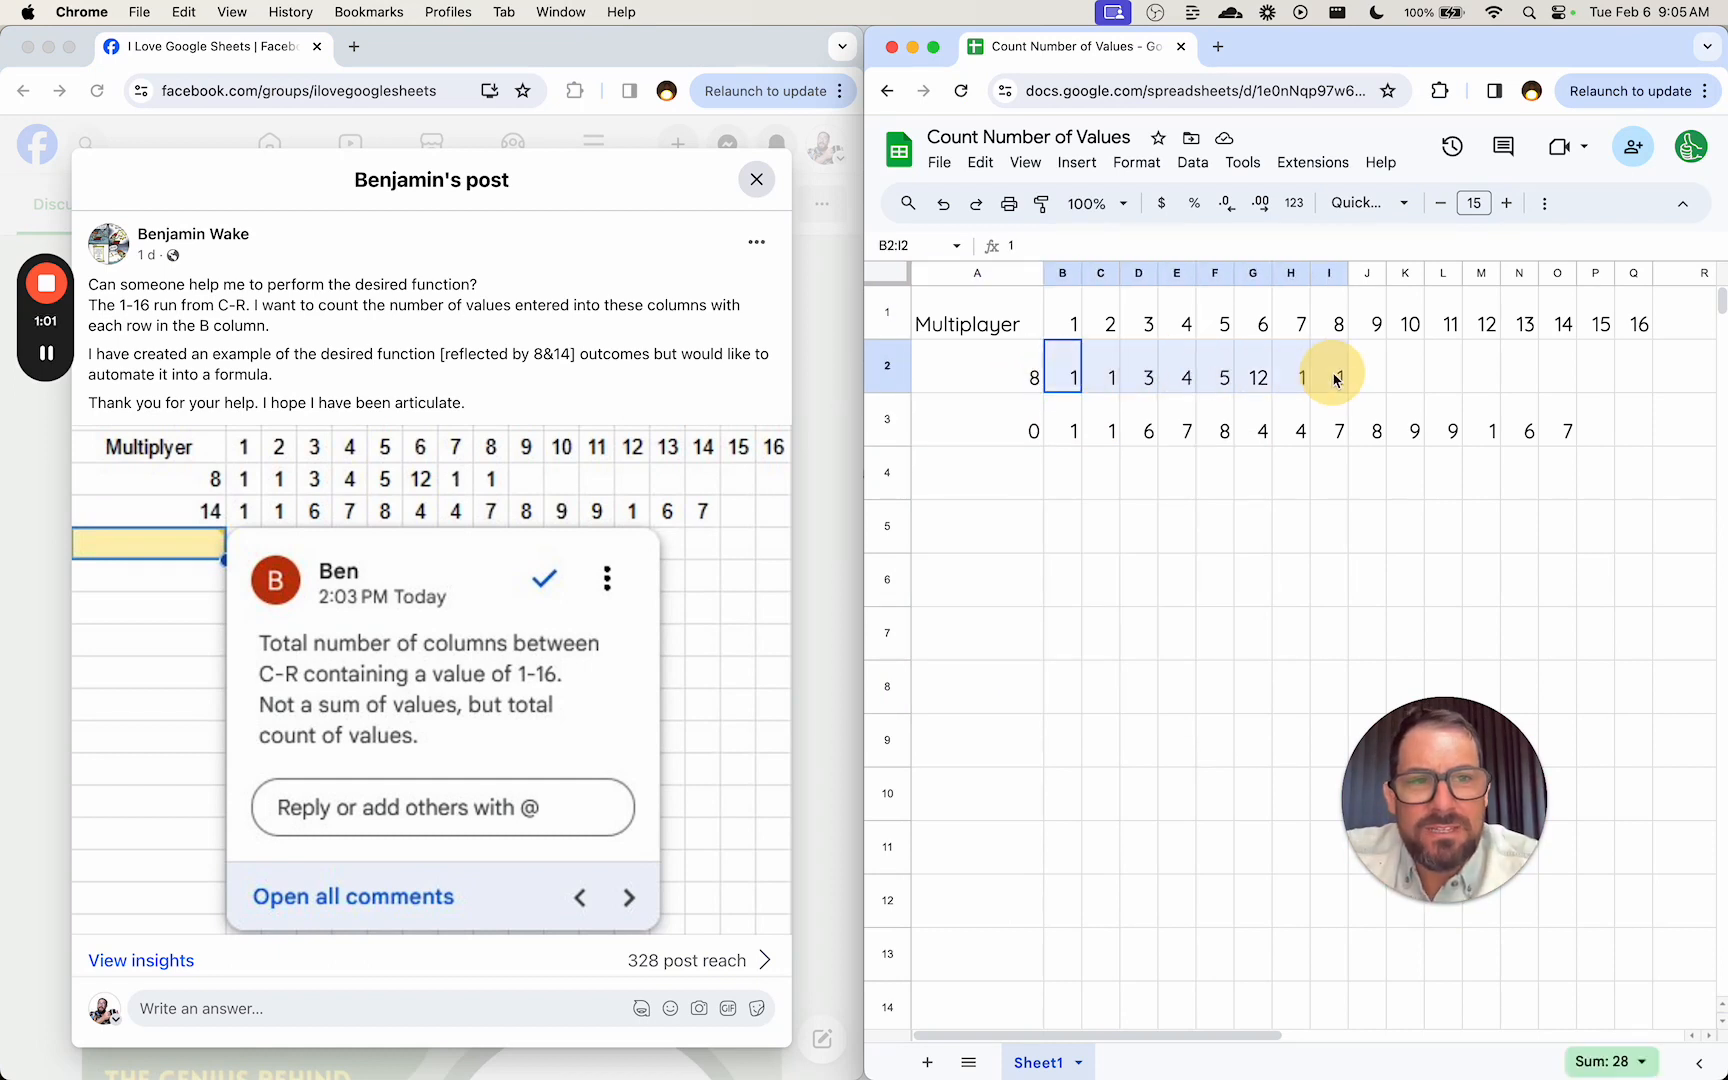
left_click_drag(1062, 364, 1328, 364)
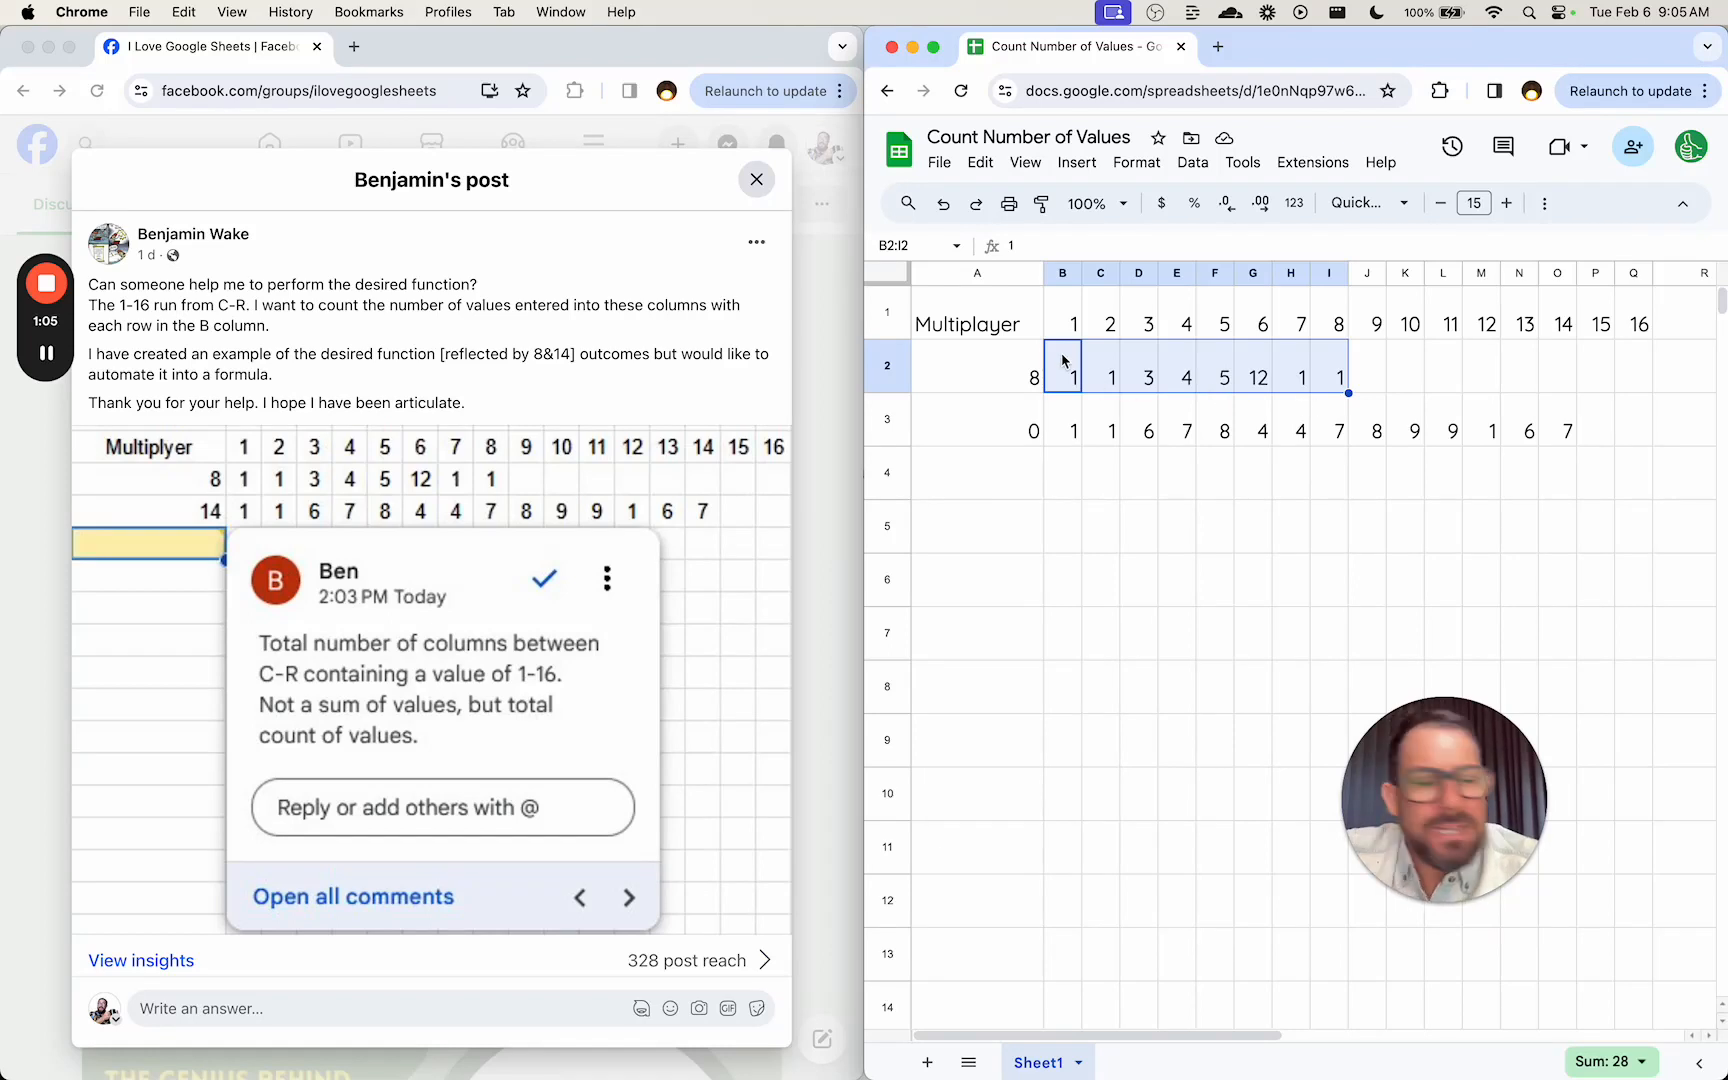
left_click(1062, 312)
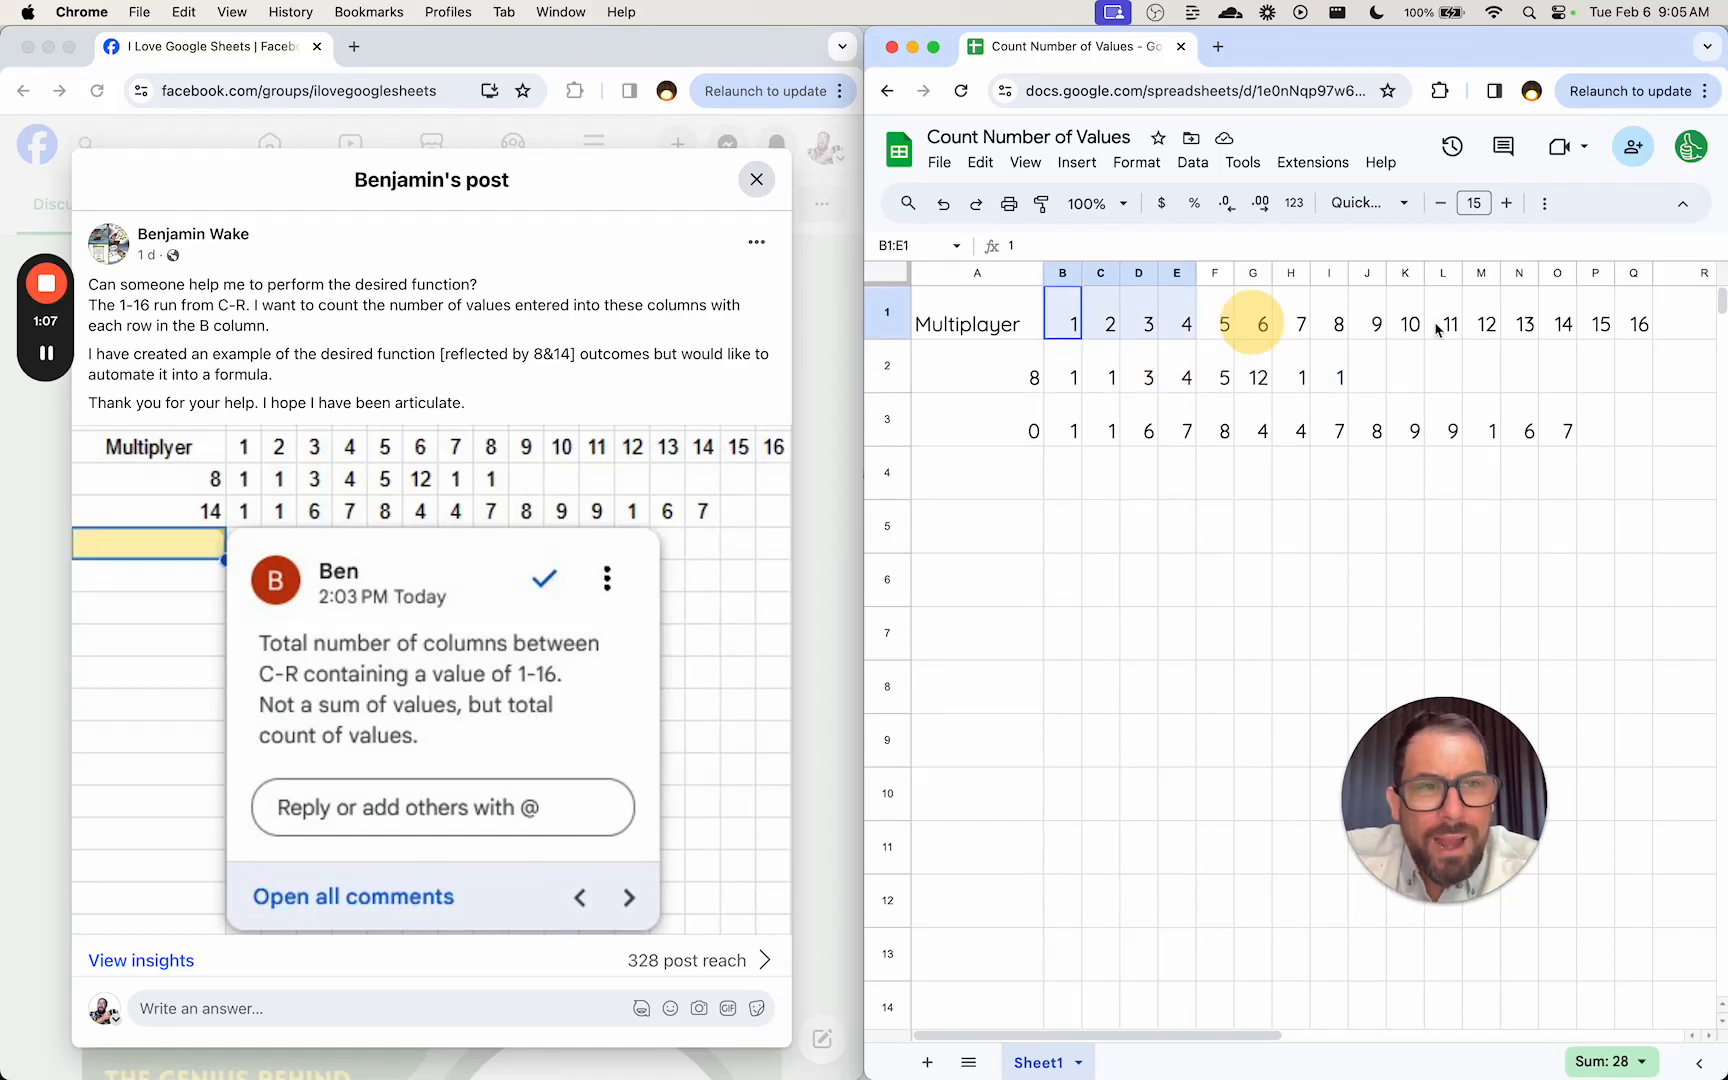
left_click_drag(1062, 322, 1634, 322)
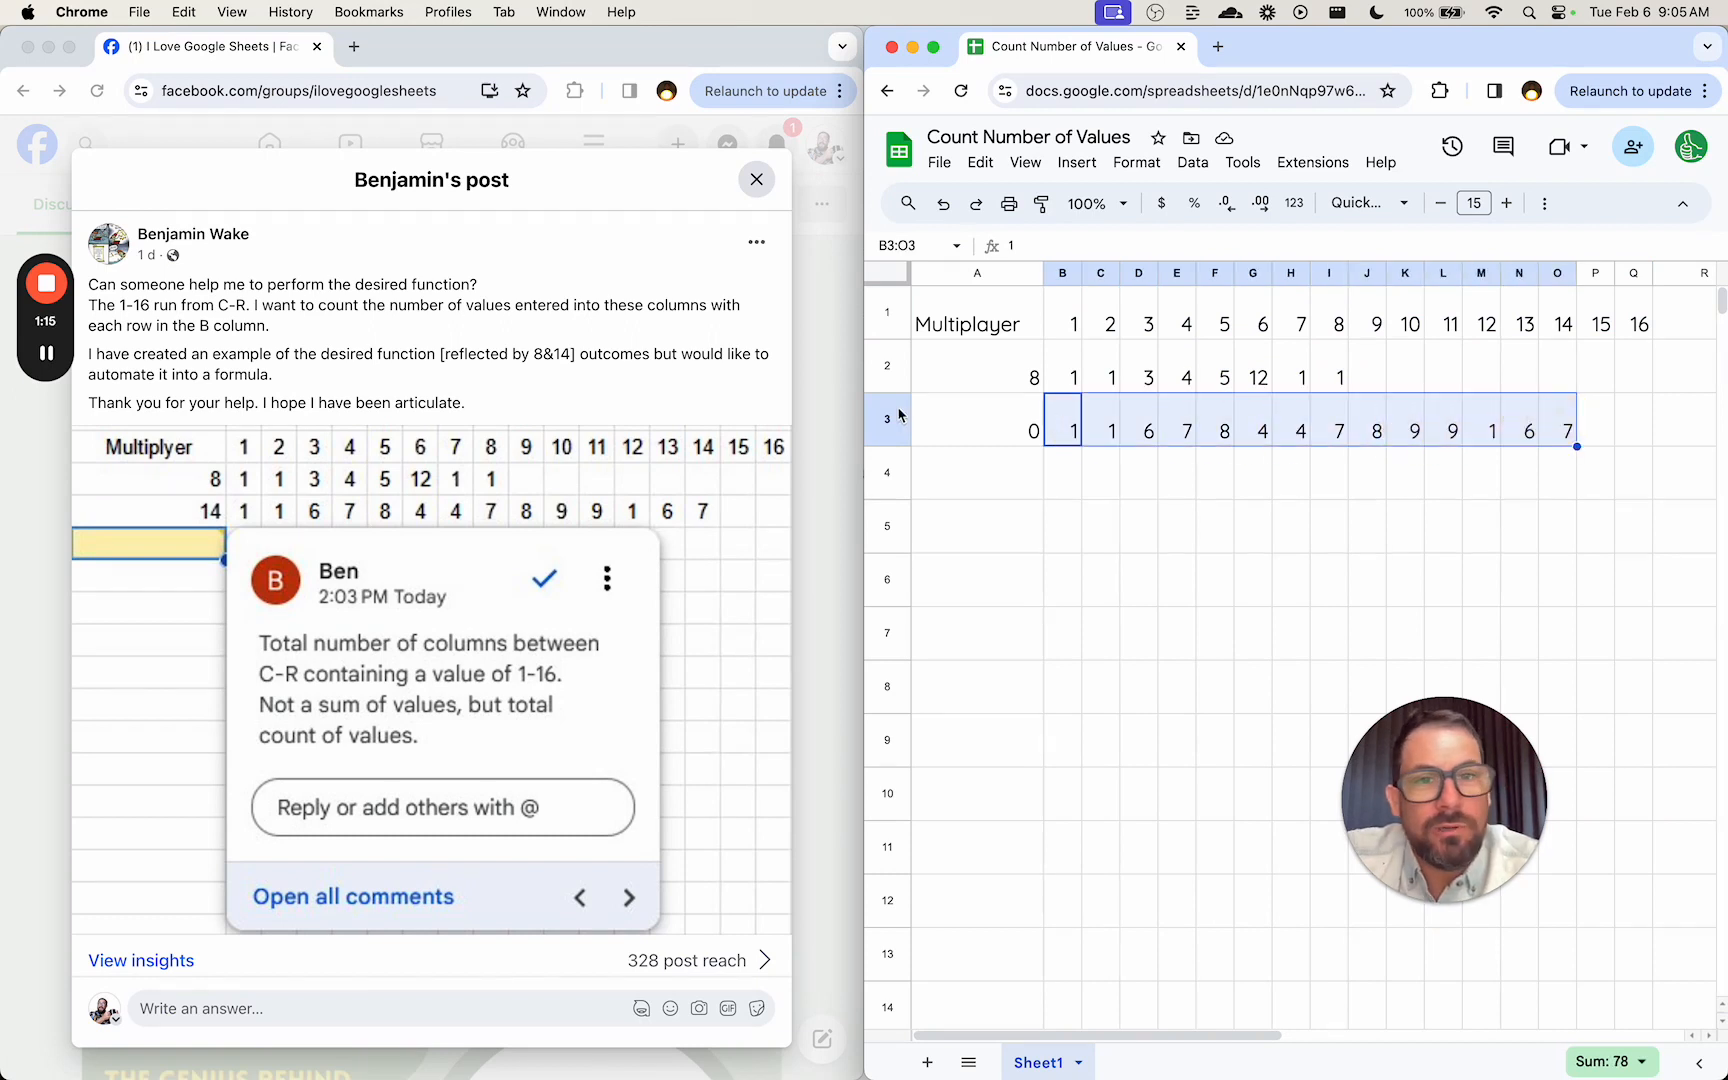
Enter =COUNT over B2:Q2 in A2 giving 8, and fill it down to A3 giving 14
type("=COUNT")
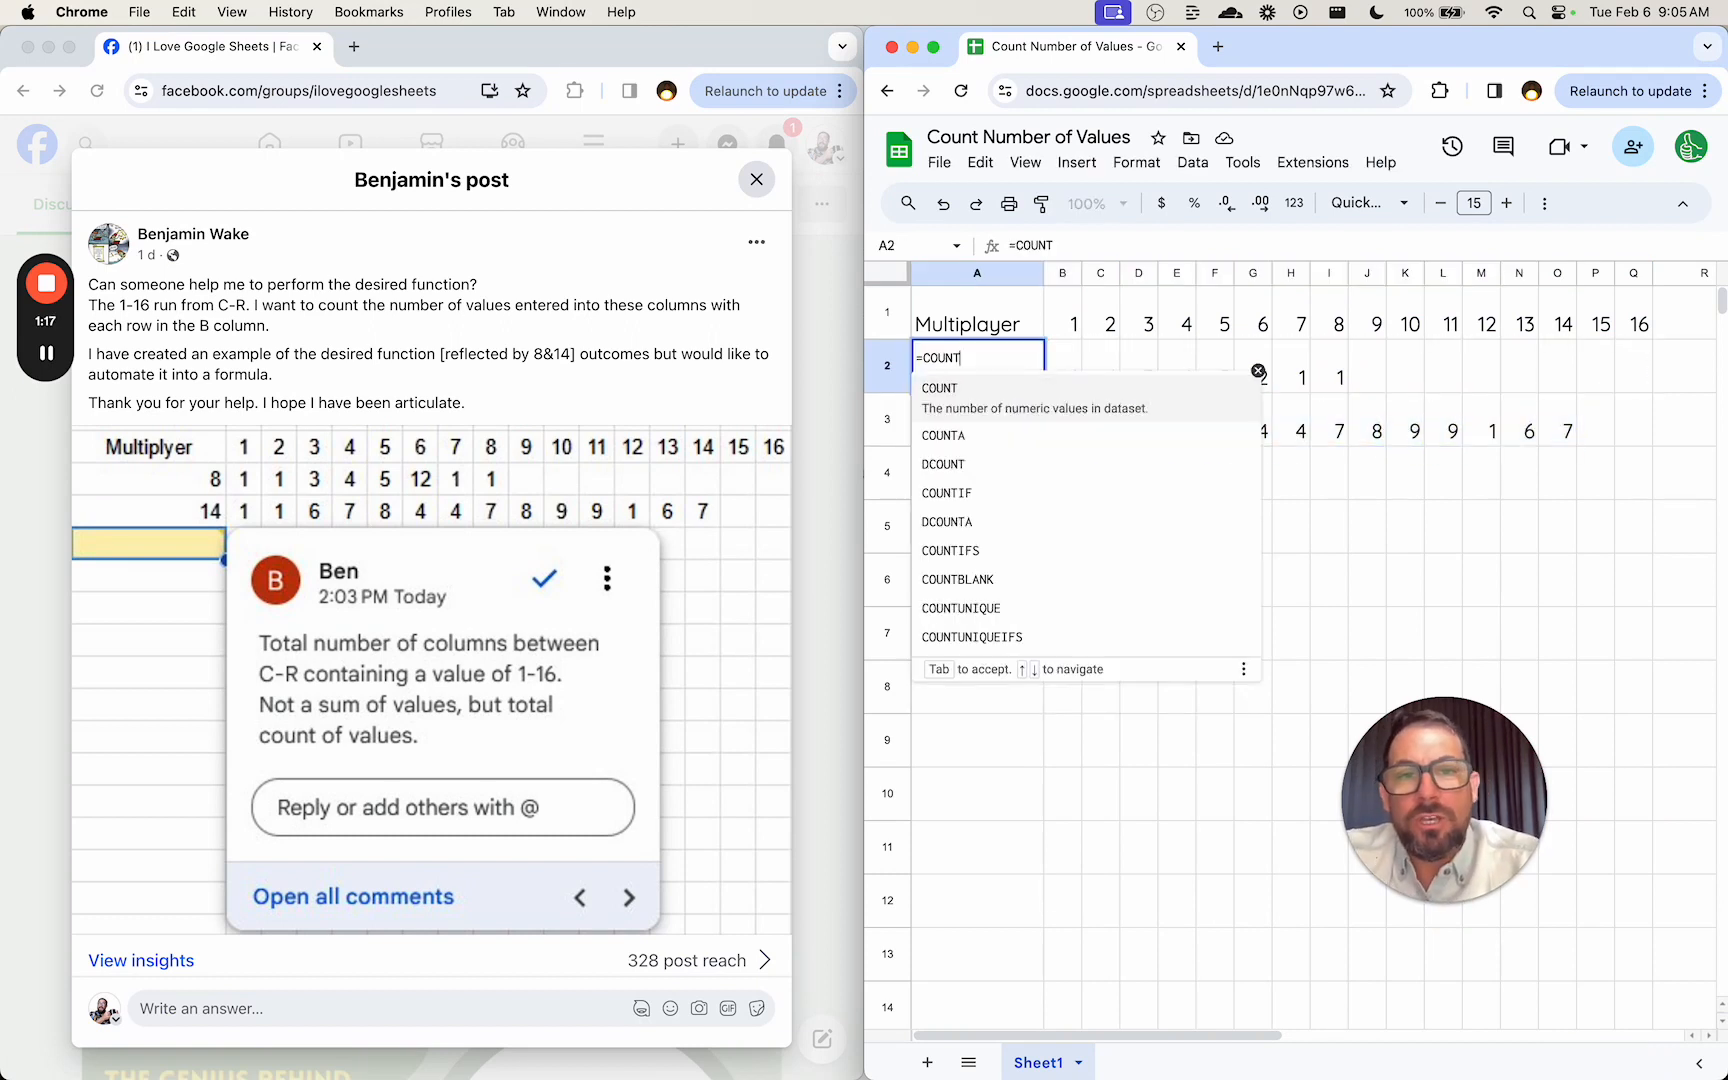
type("(")
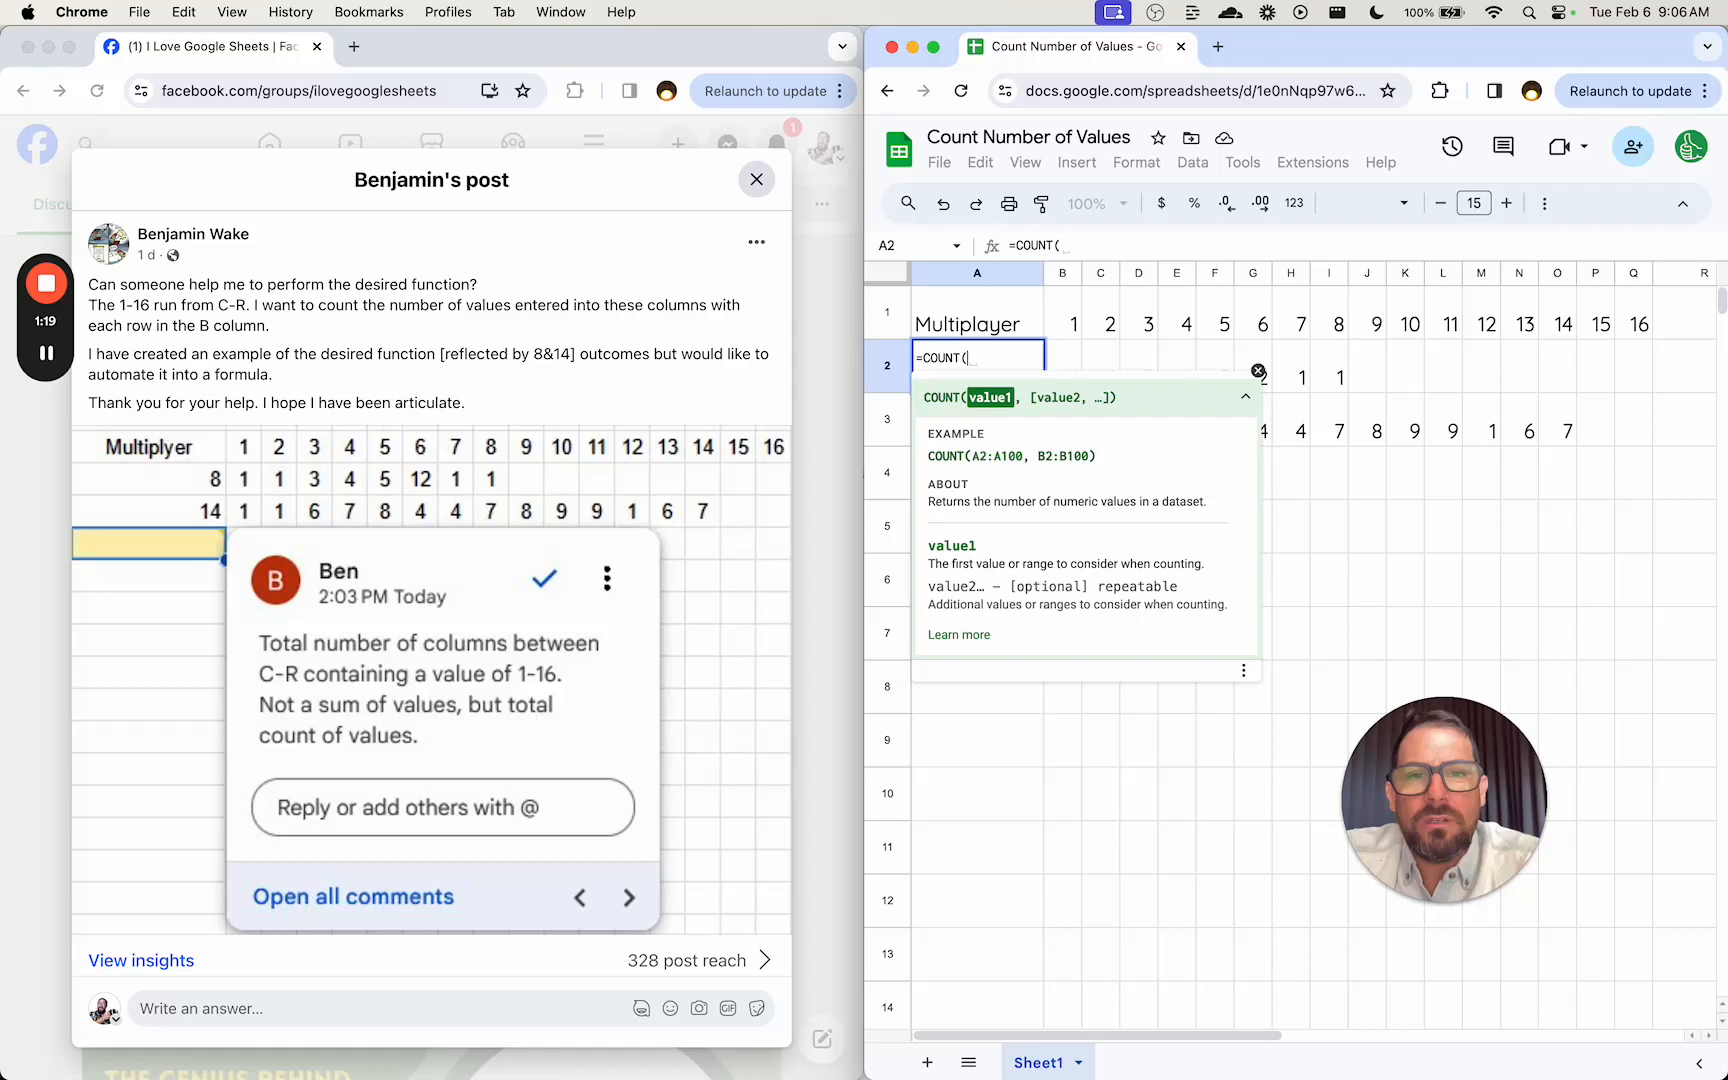
left_click_drag(1062, 364, 1444, 364)
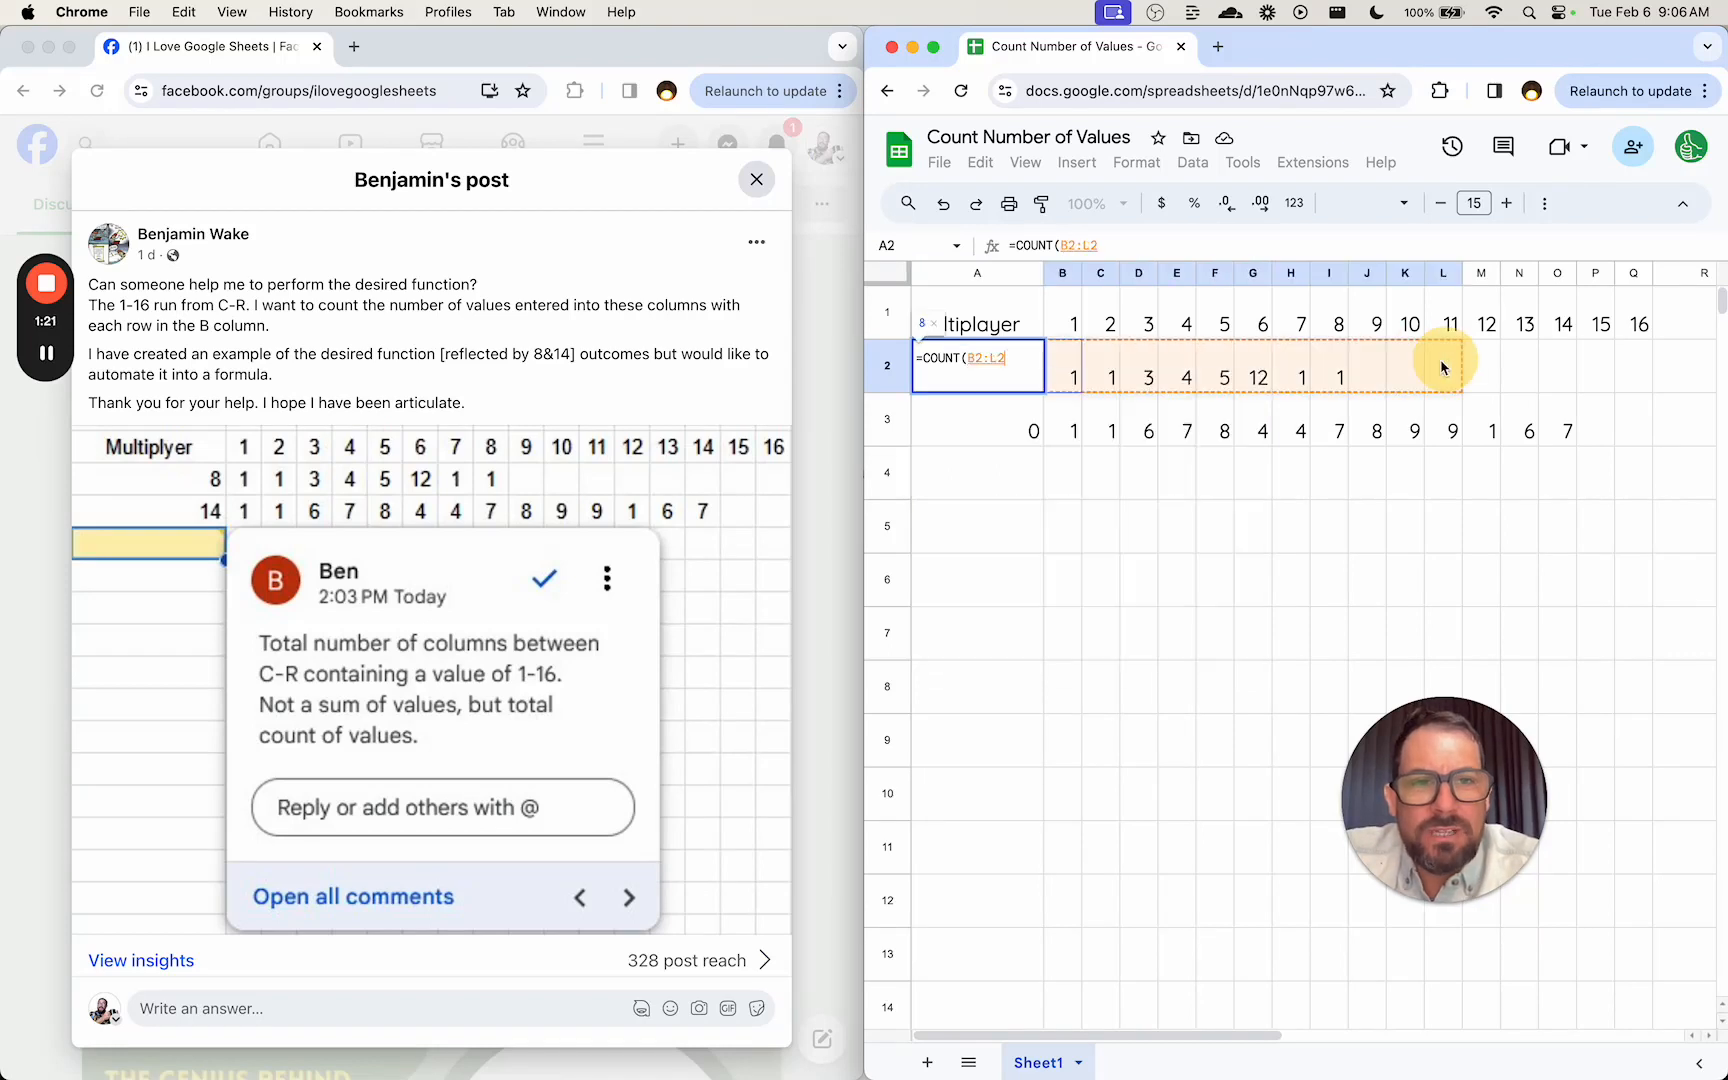
left_click_drag(1442, 366, 1634, 366)
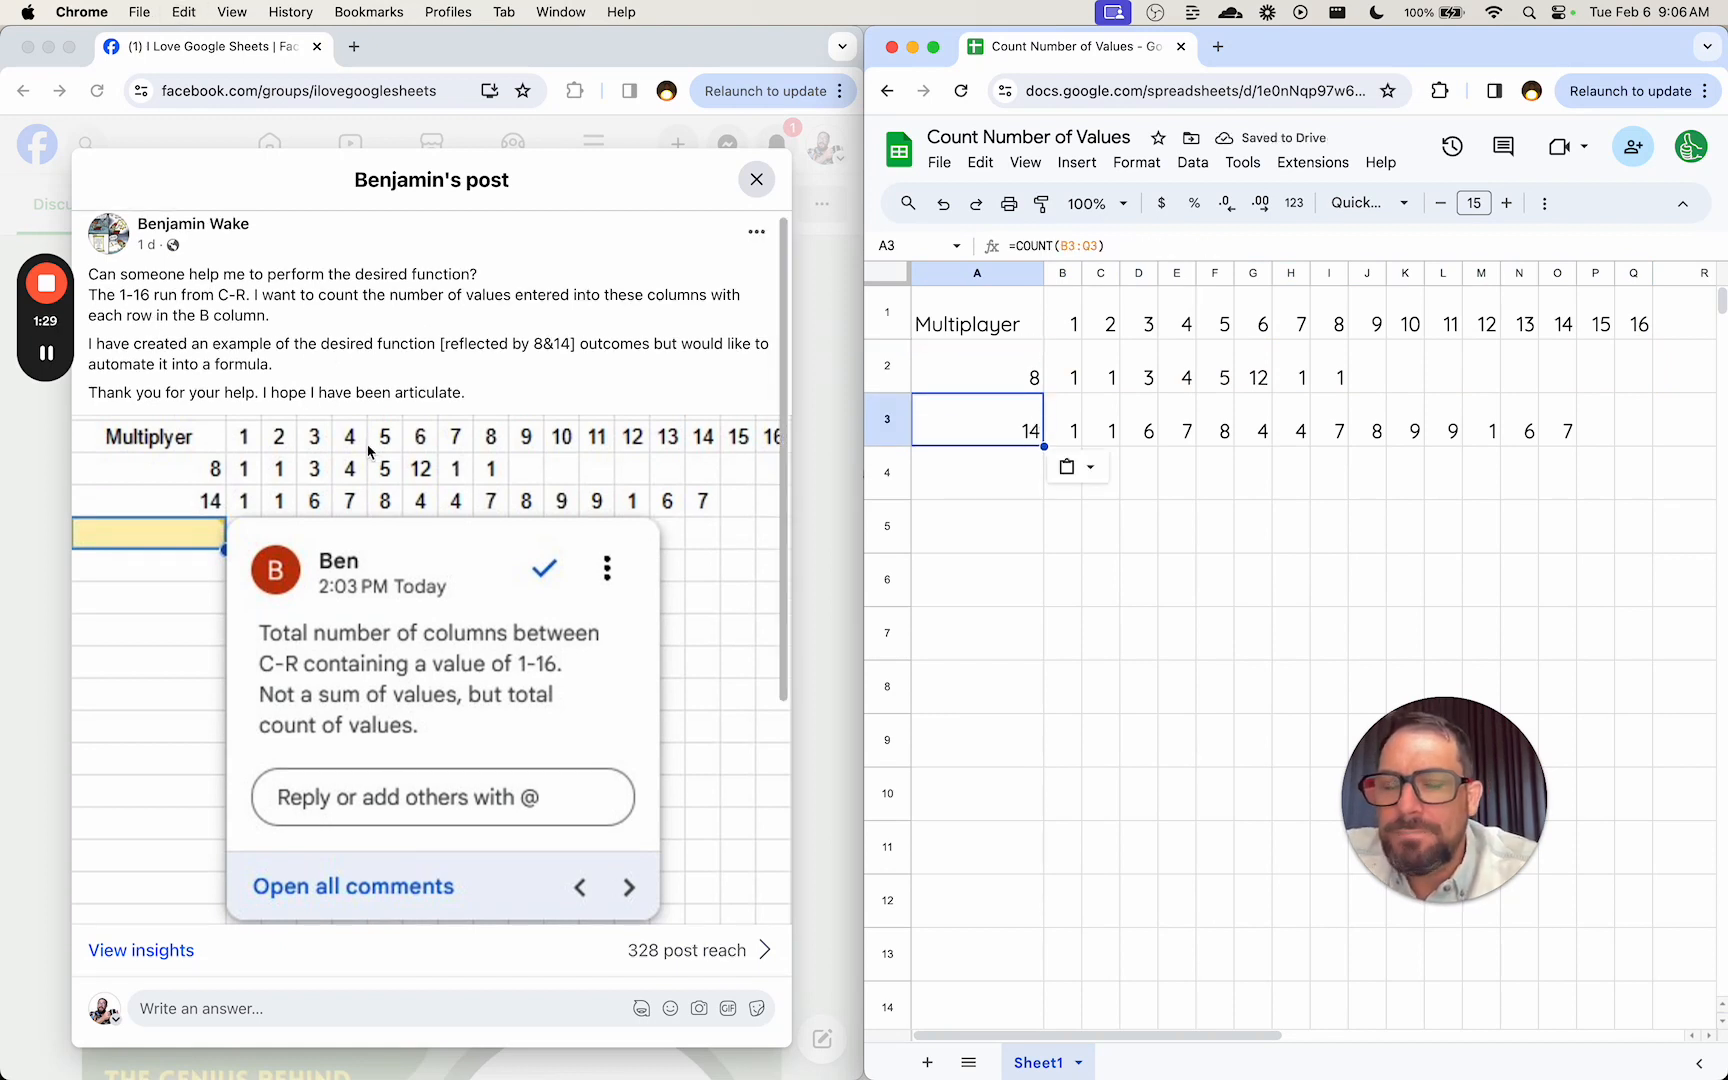
scroll("down", 3)
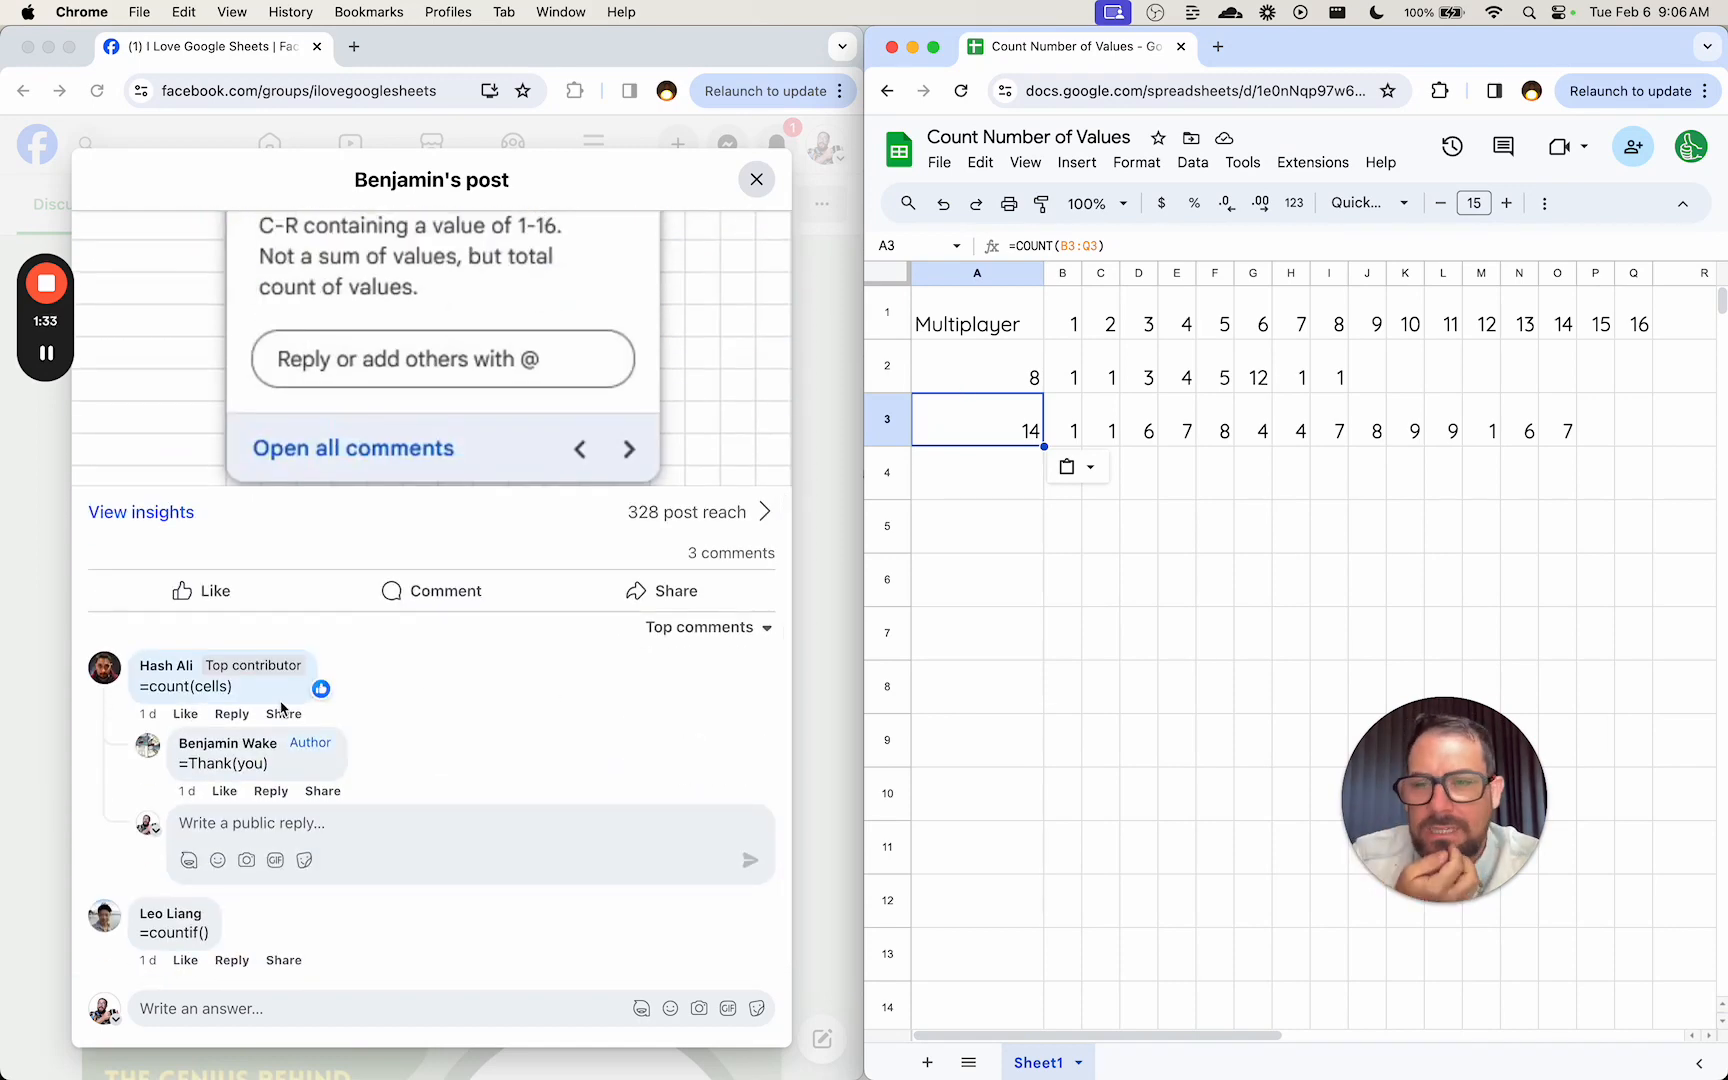
mouse_move(472, 712)
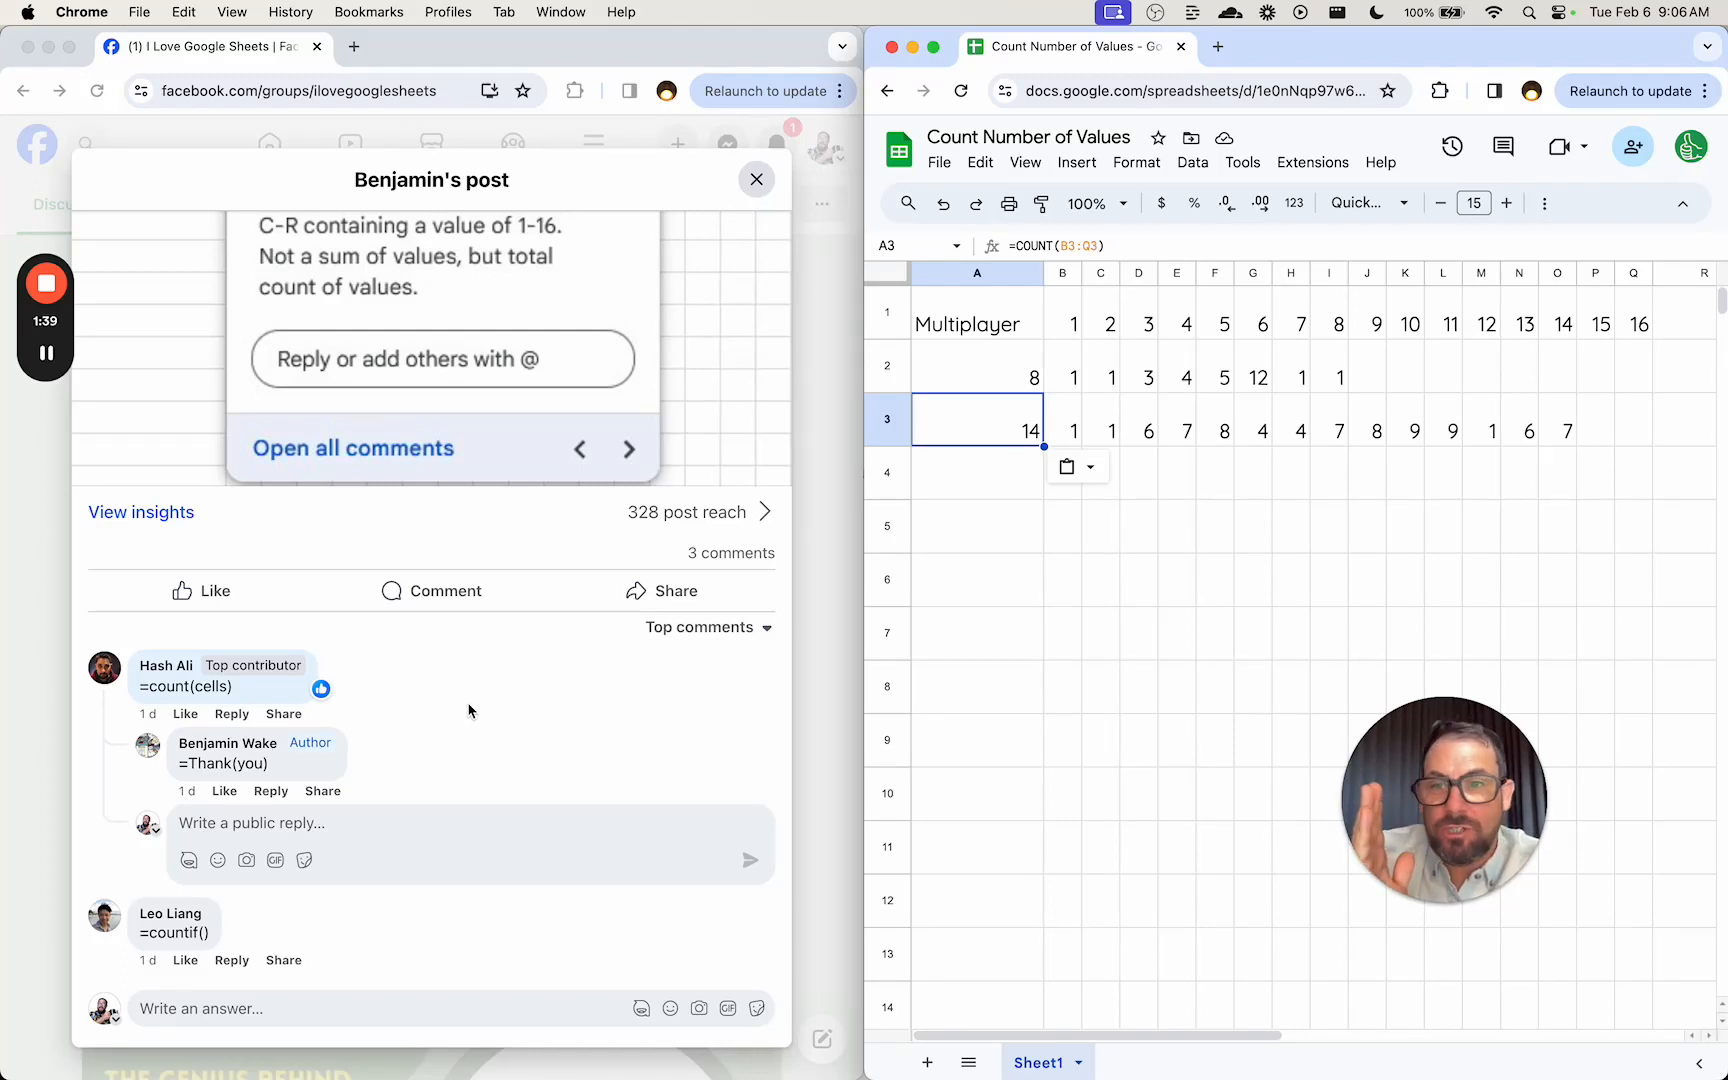
mouse_move(504, 754)
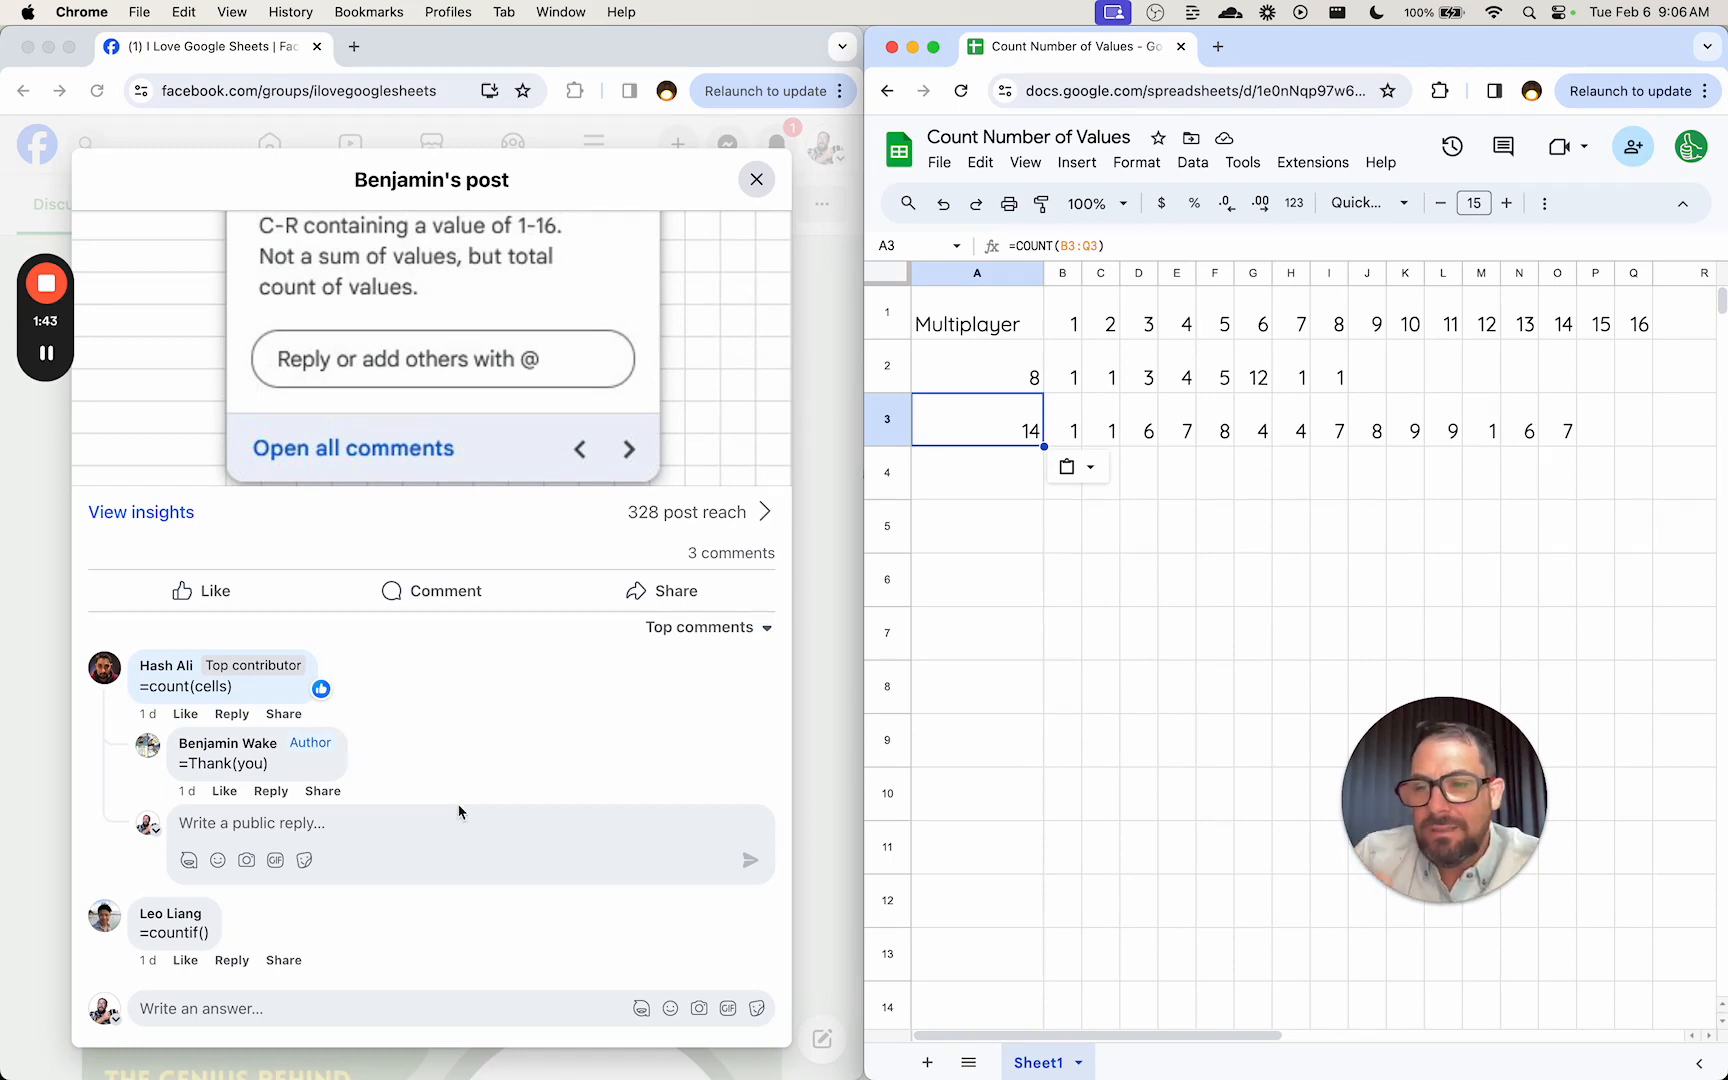
left_click(978, 376)
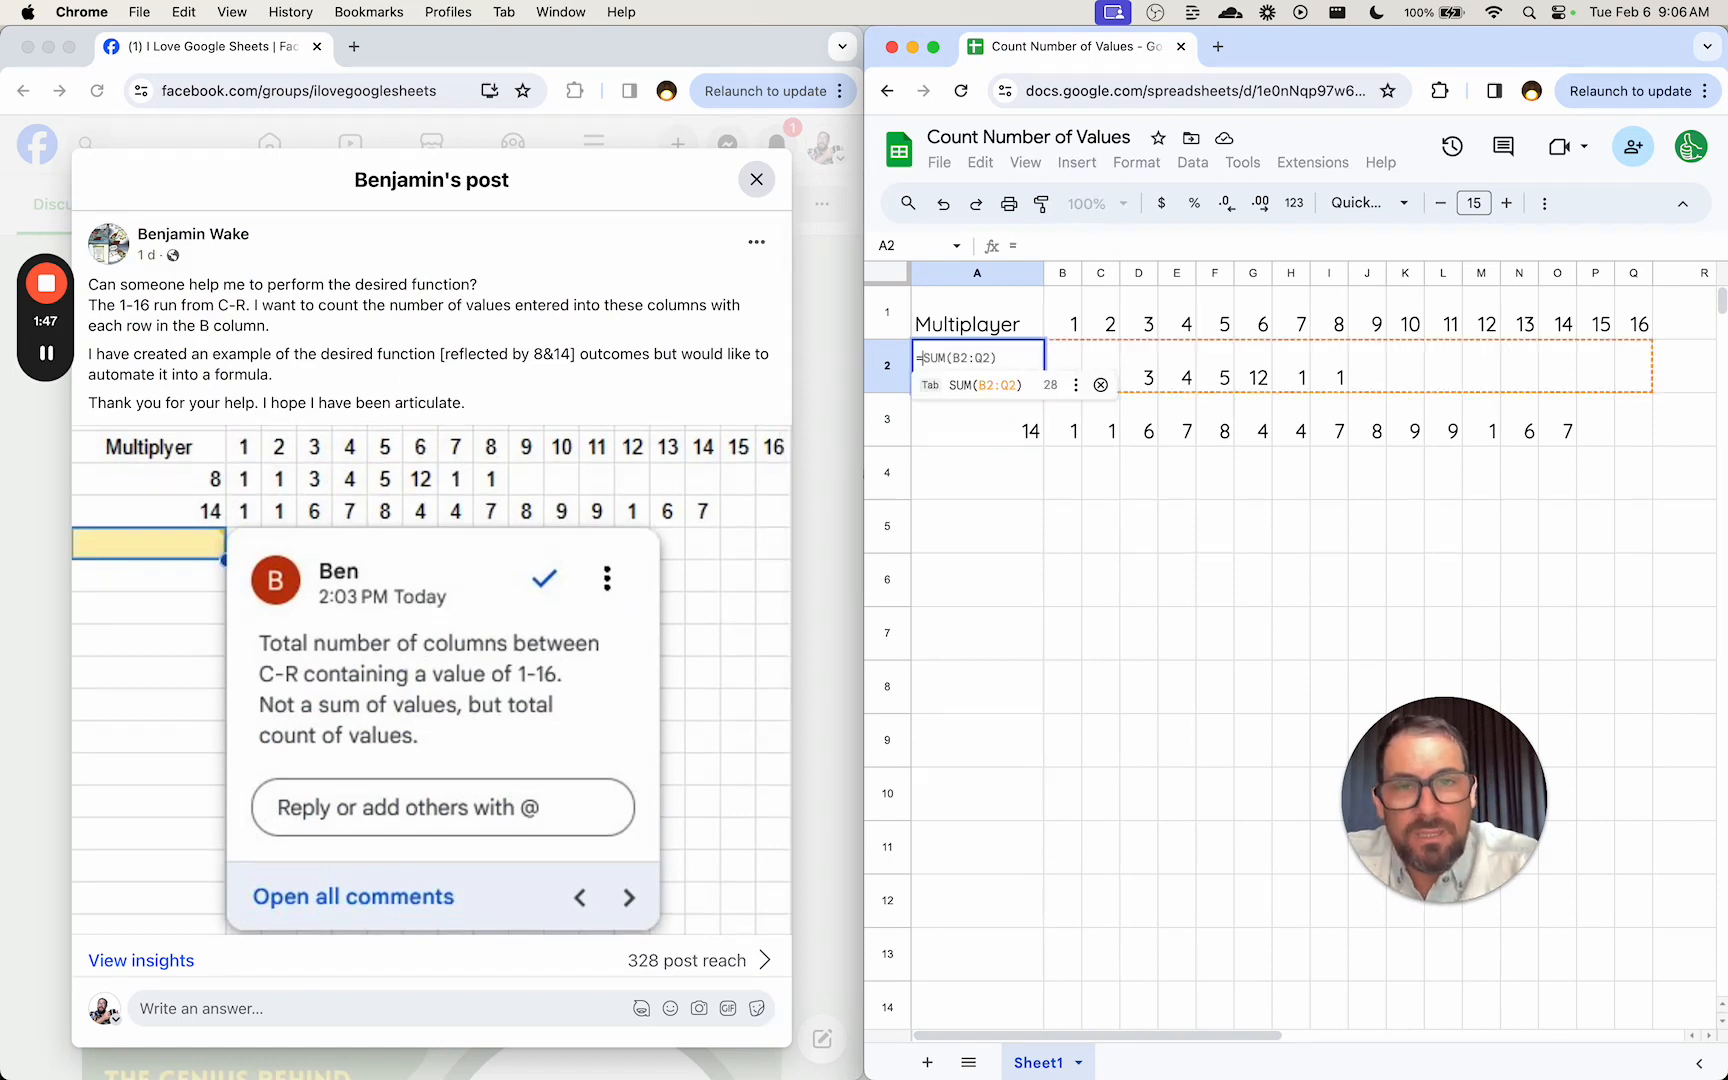
Enter =COUNTIF(B2:Q2,">0") in A2 so it counts row 2 values above zero, showing 8
type("=COUNTIF(")
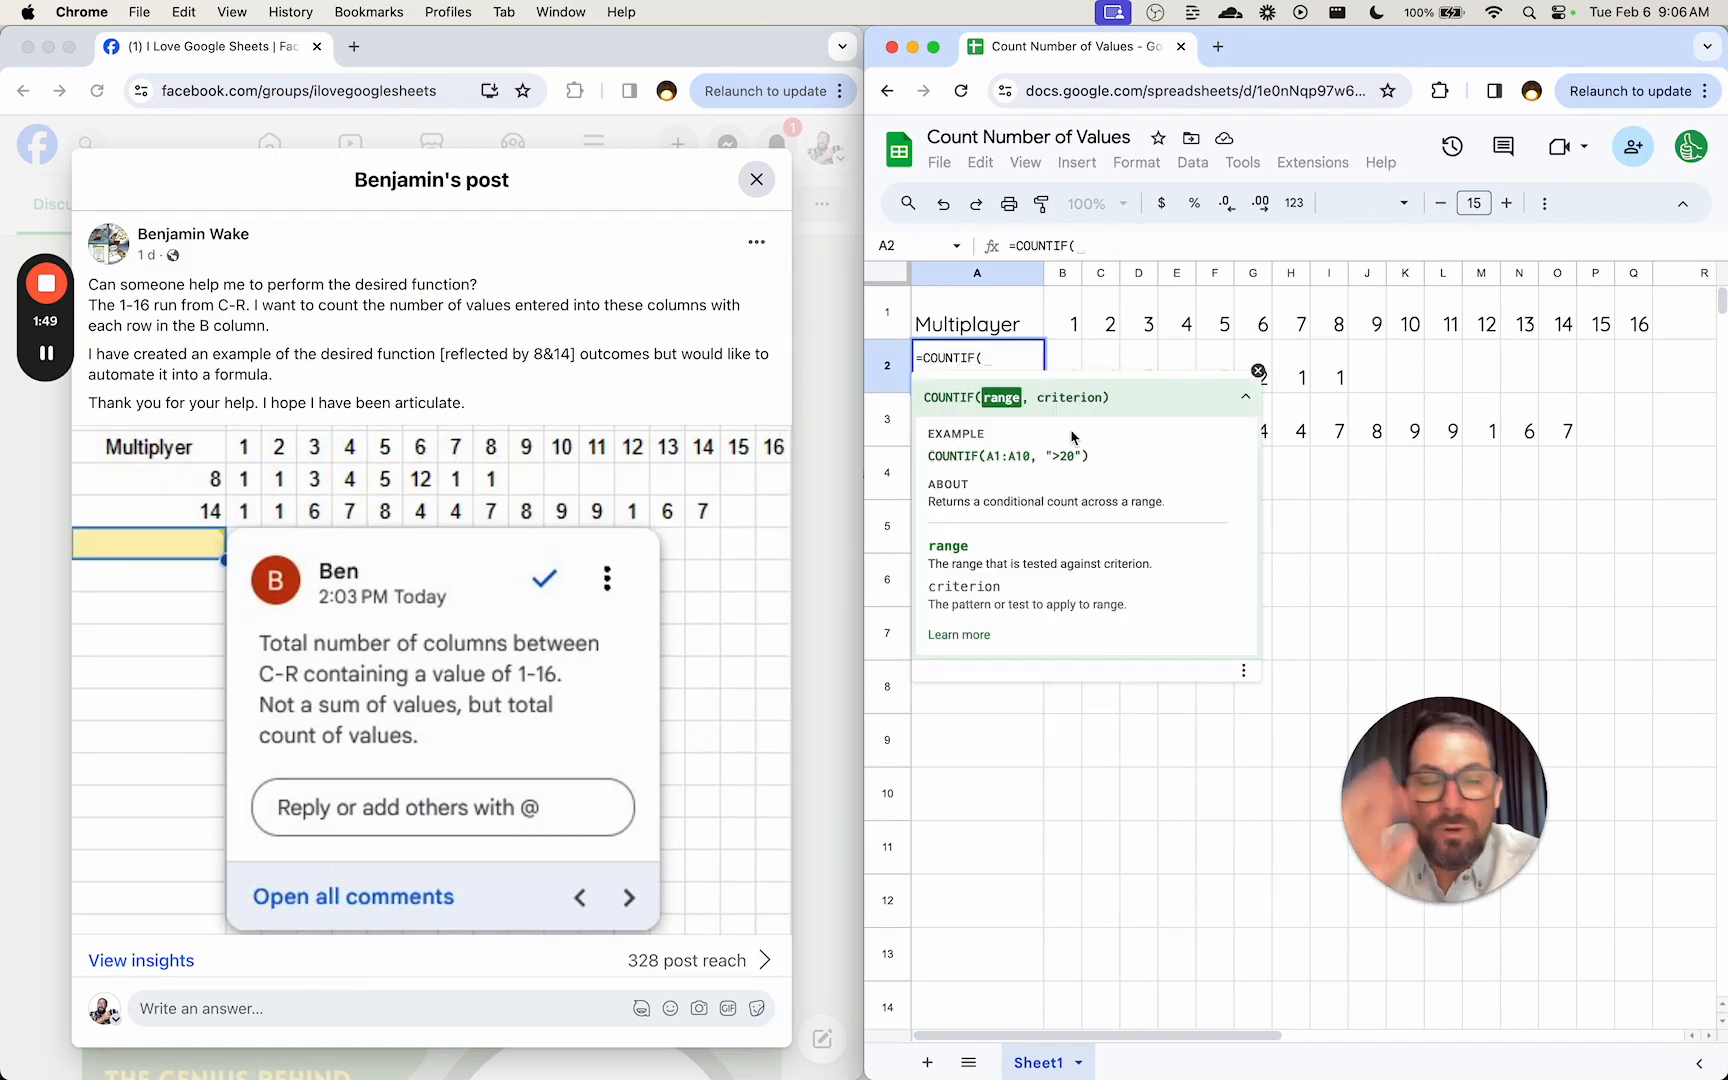
left_click_drag(1062, 376, 1634, 376)
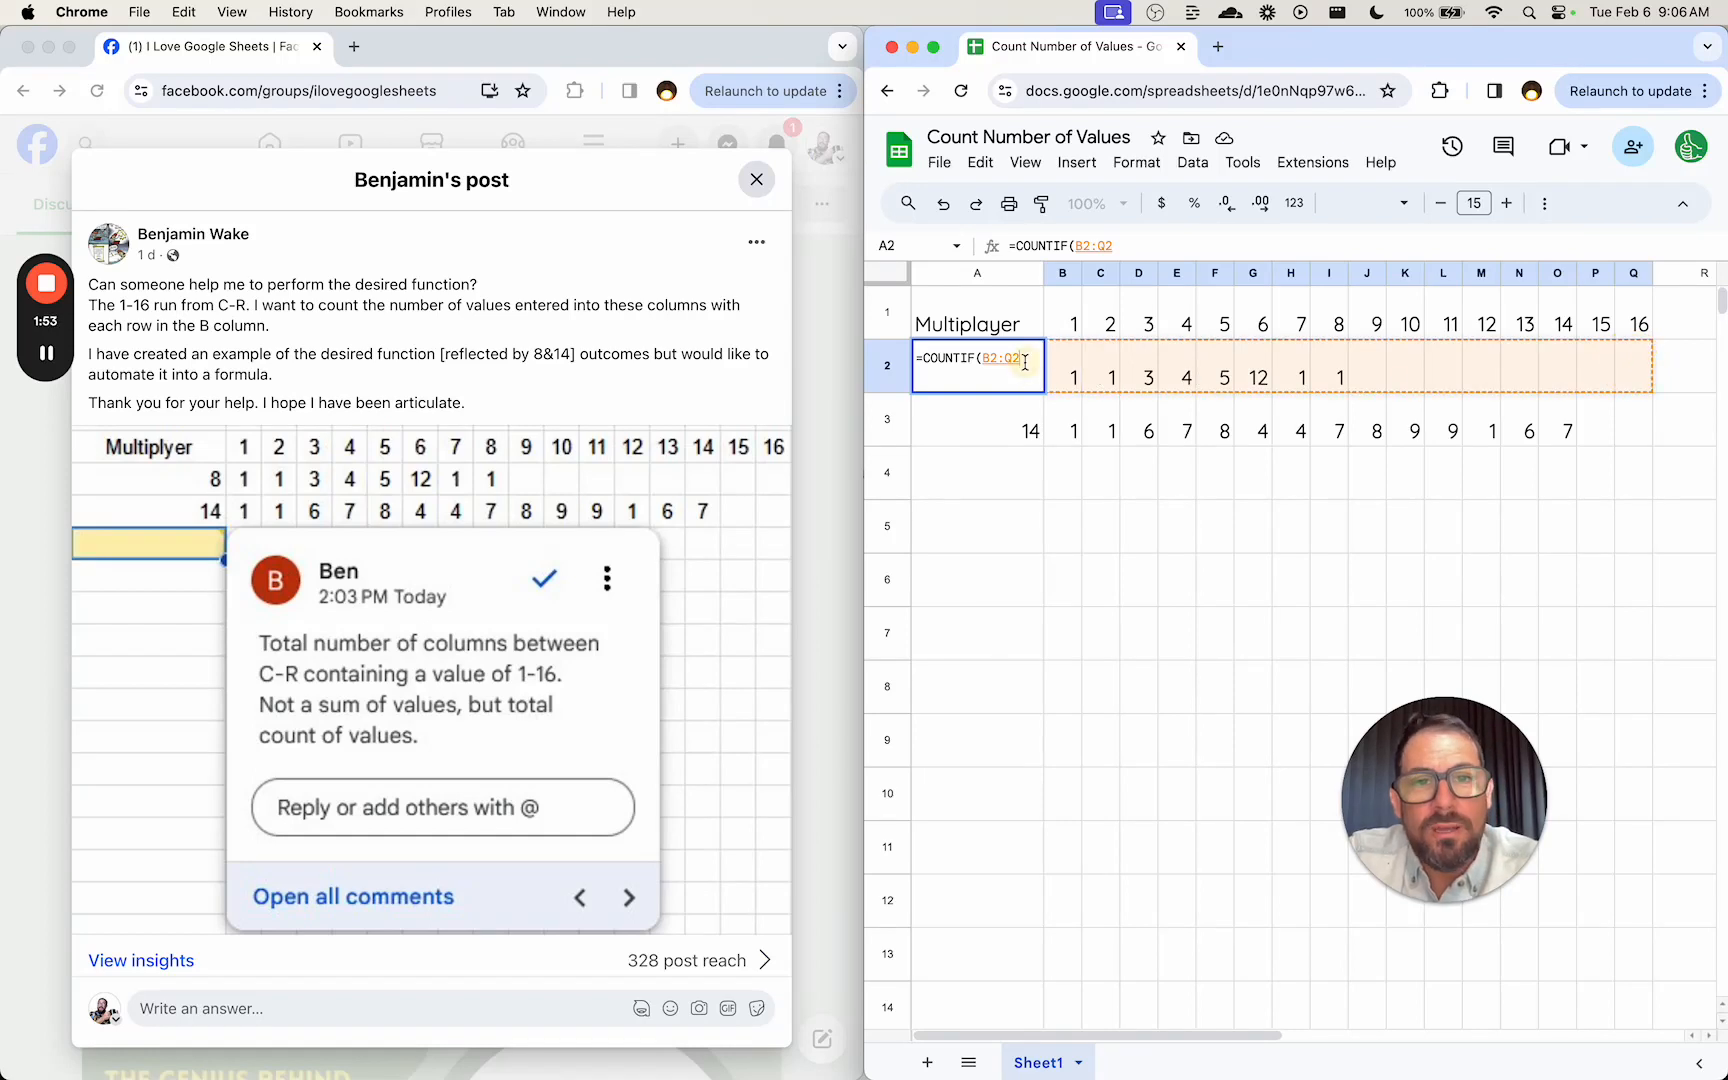
type(",")
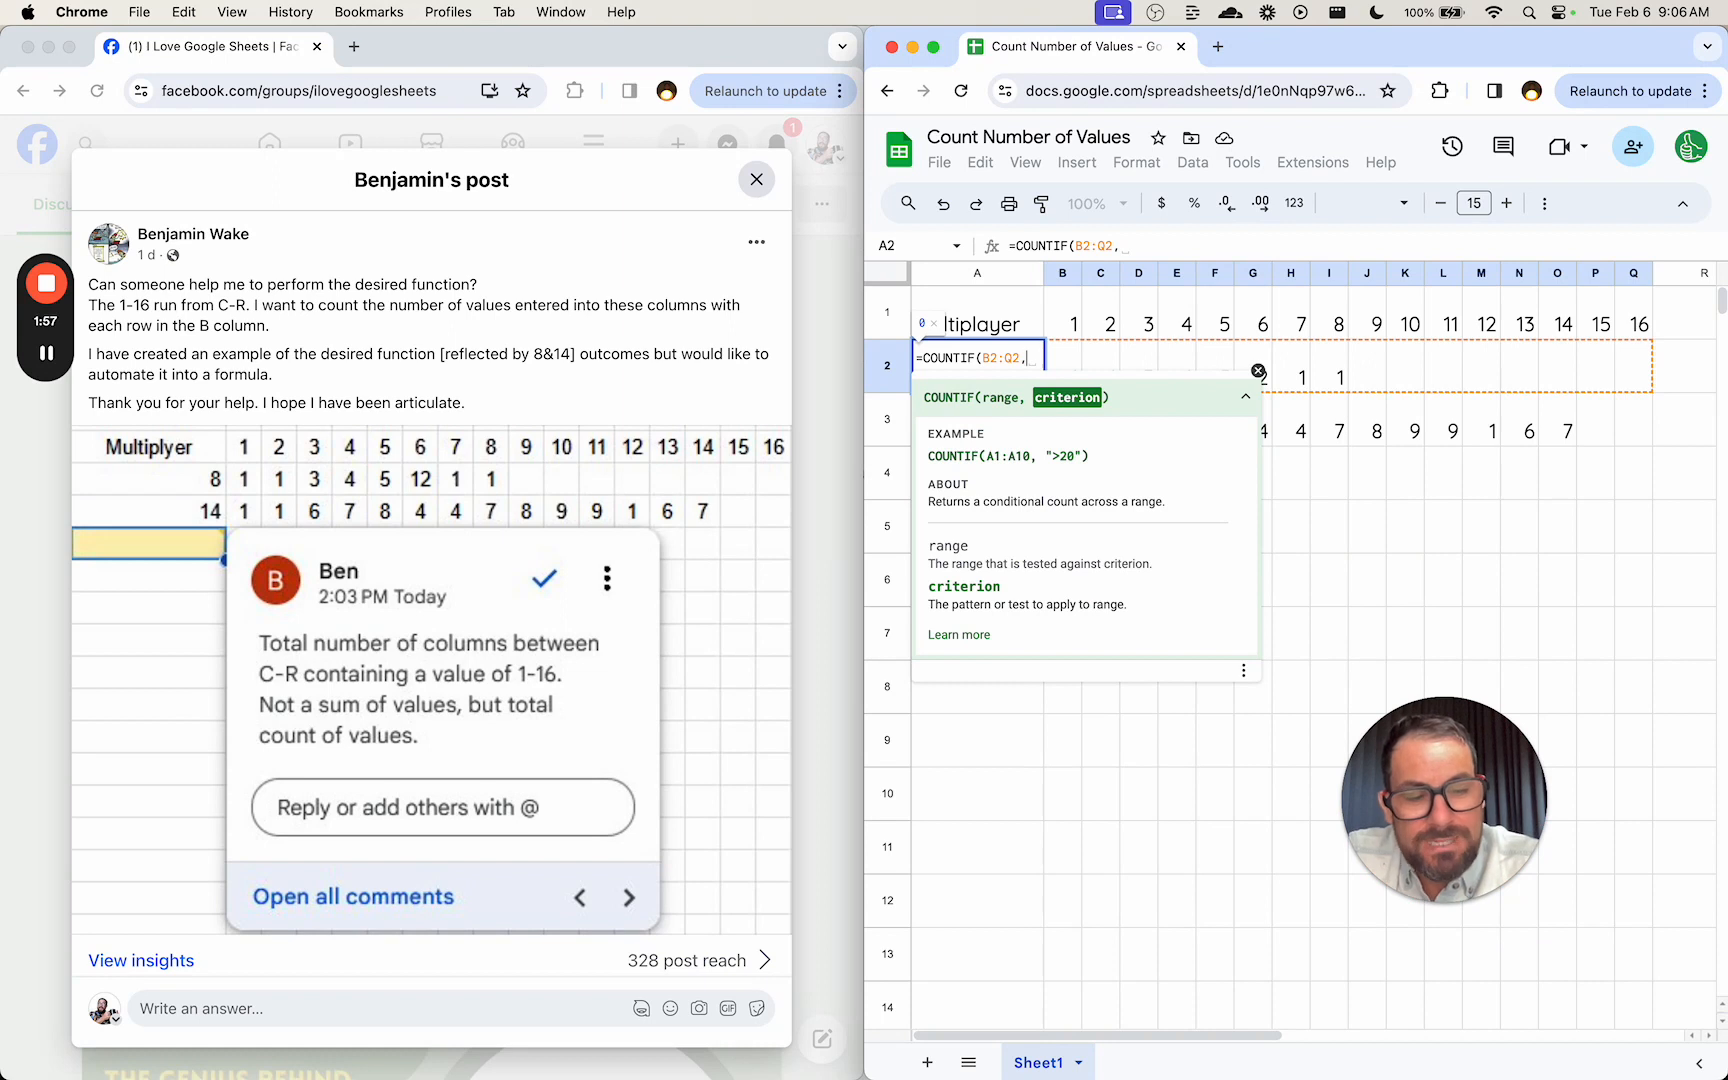
type("\">0")
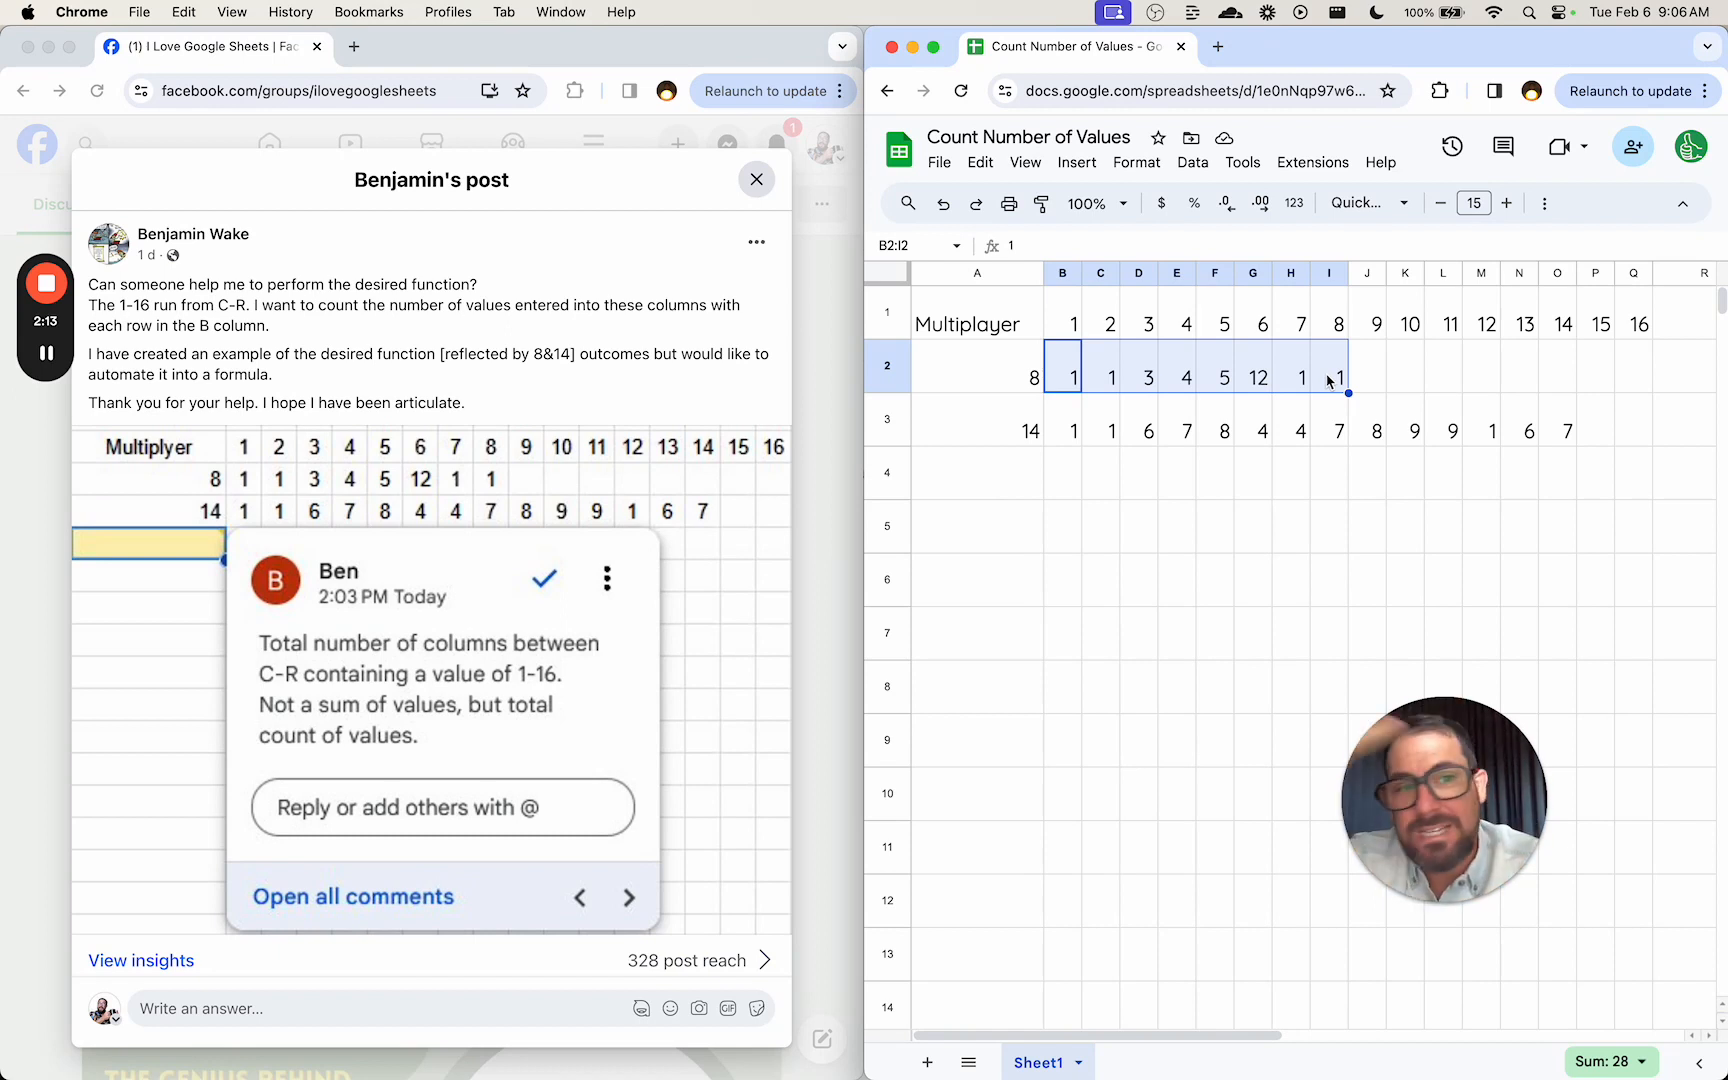
Edit A2's COUNTIF to add a <10 condition, submit it and dismiss the formula error
left_click(1366, 368)
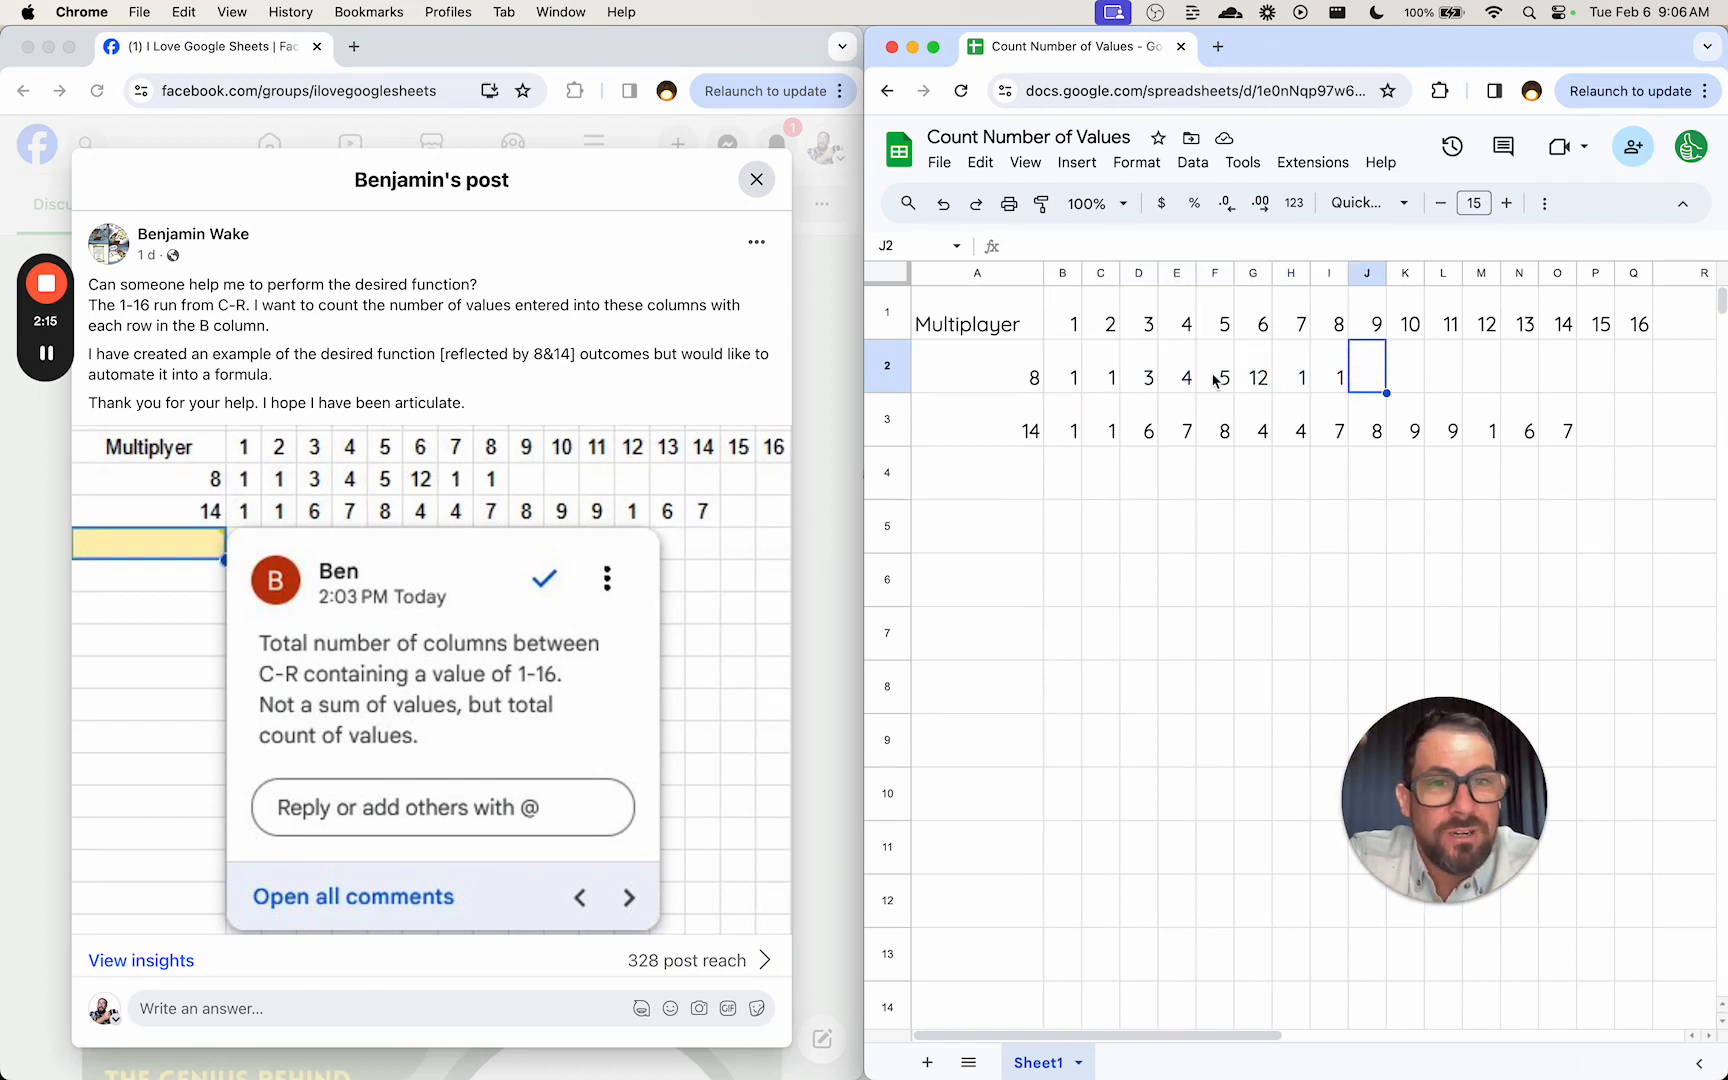
left_click(1252, 366)
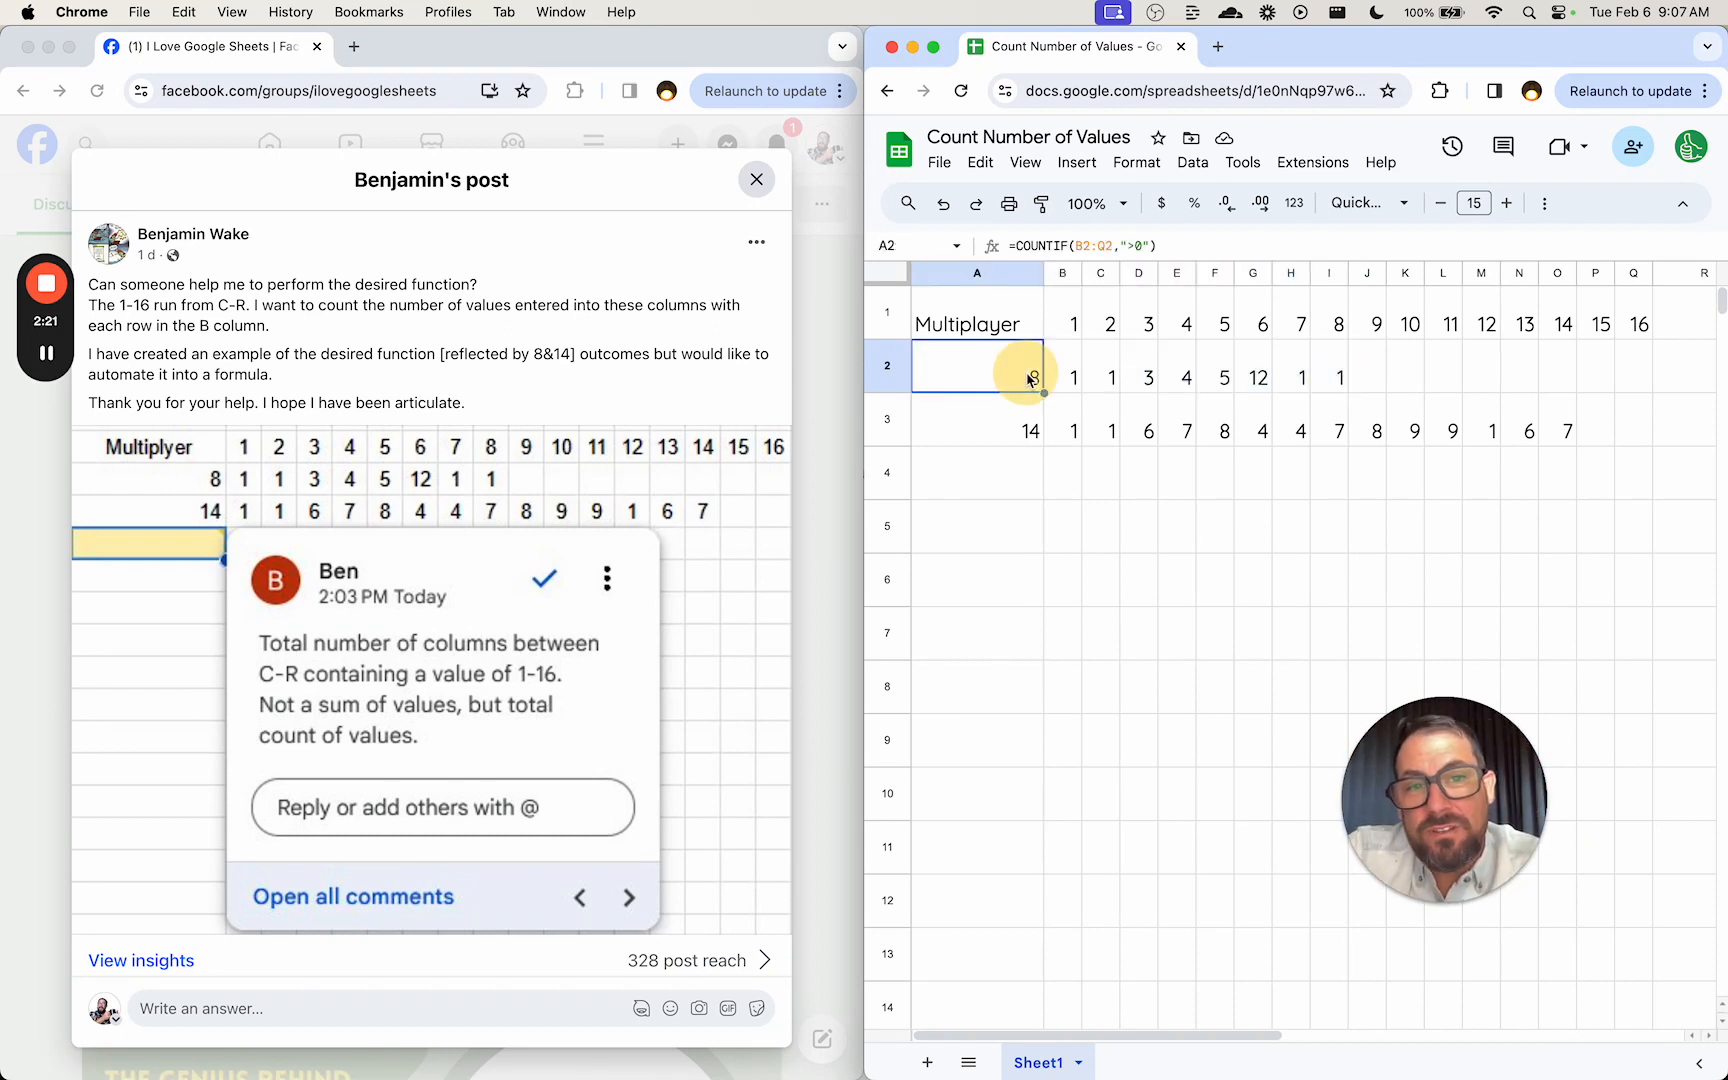
double_click(978, 366)
type(",< ")
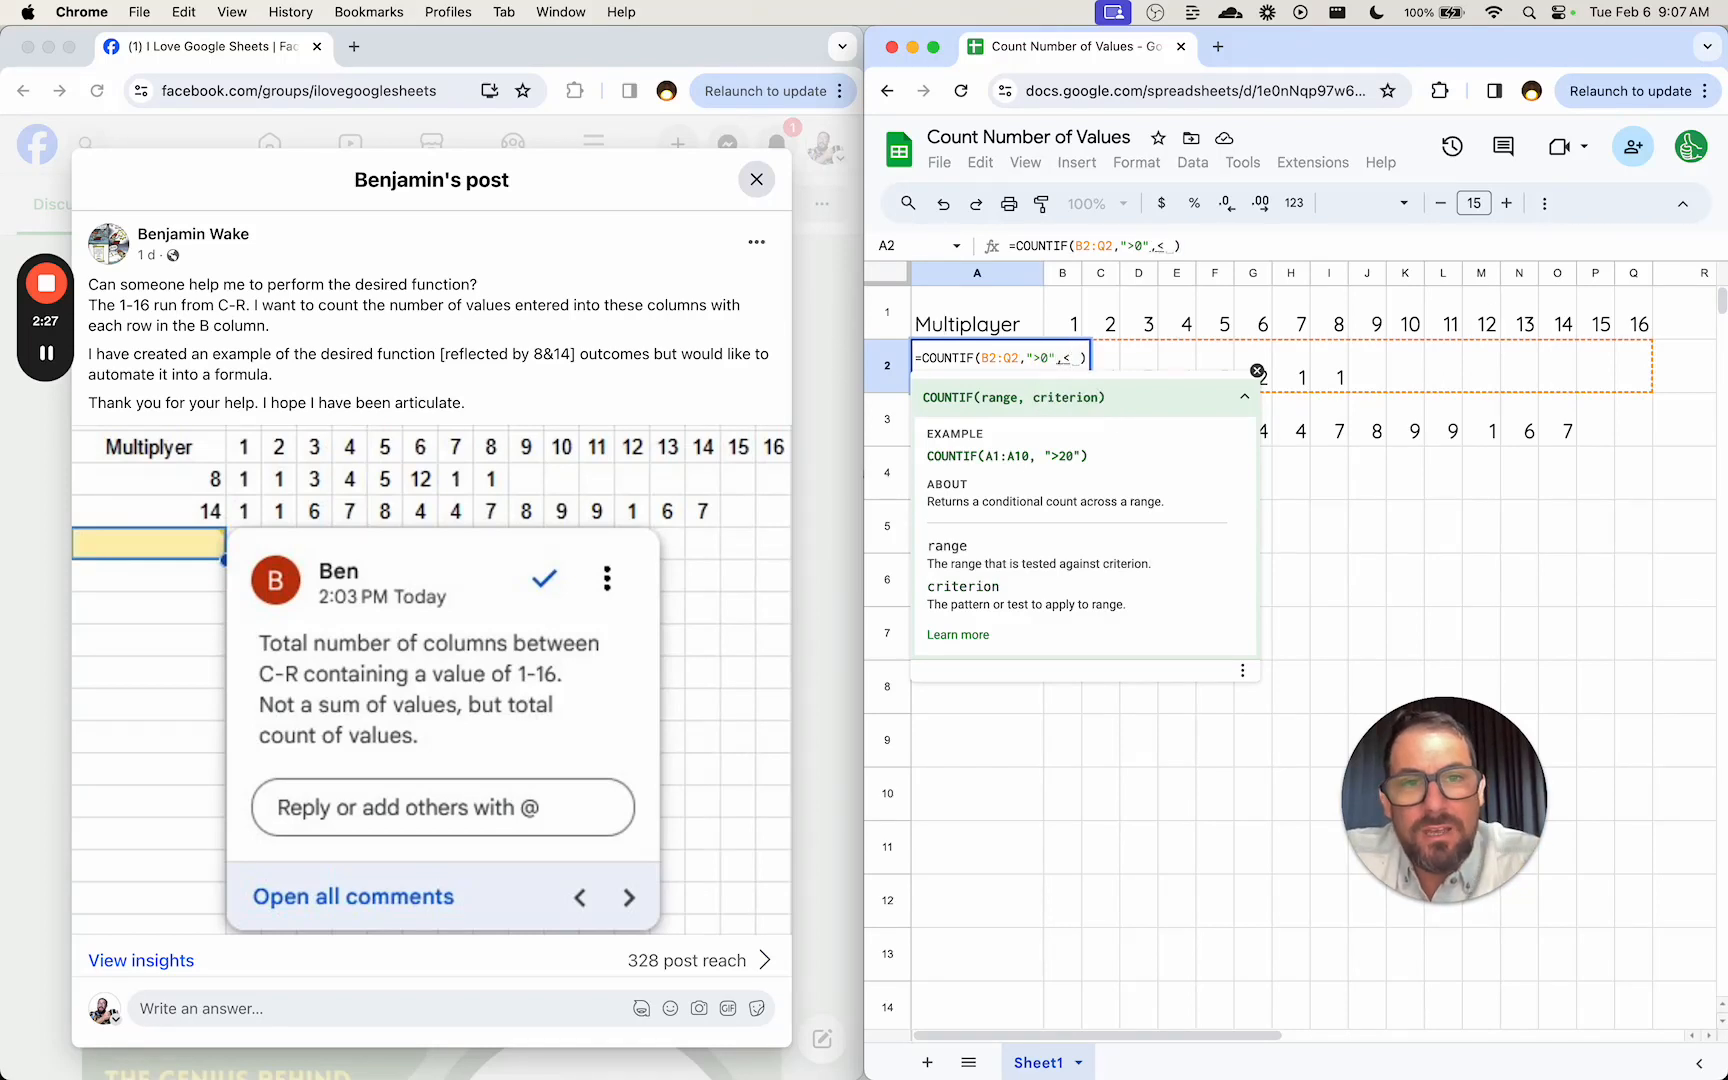
key("Backspace")
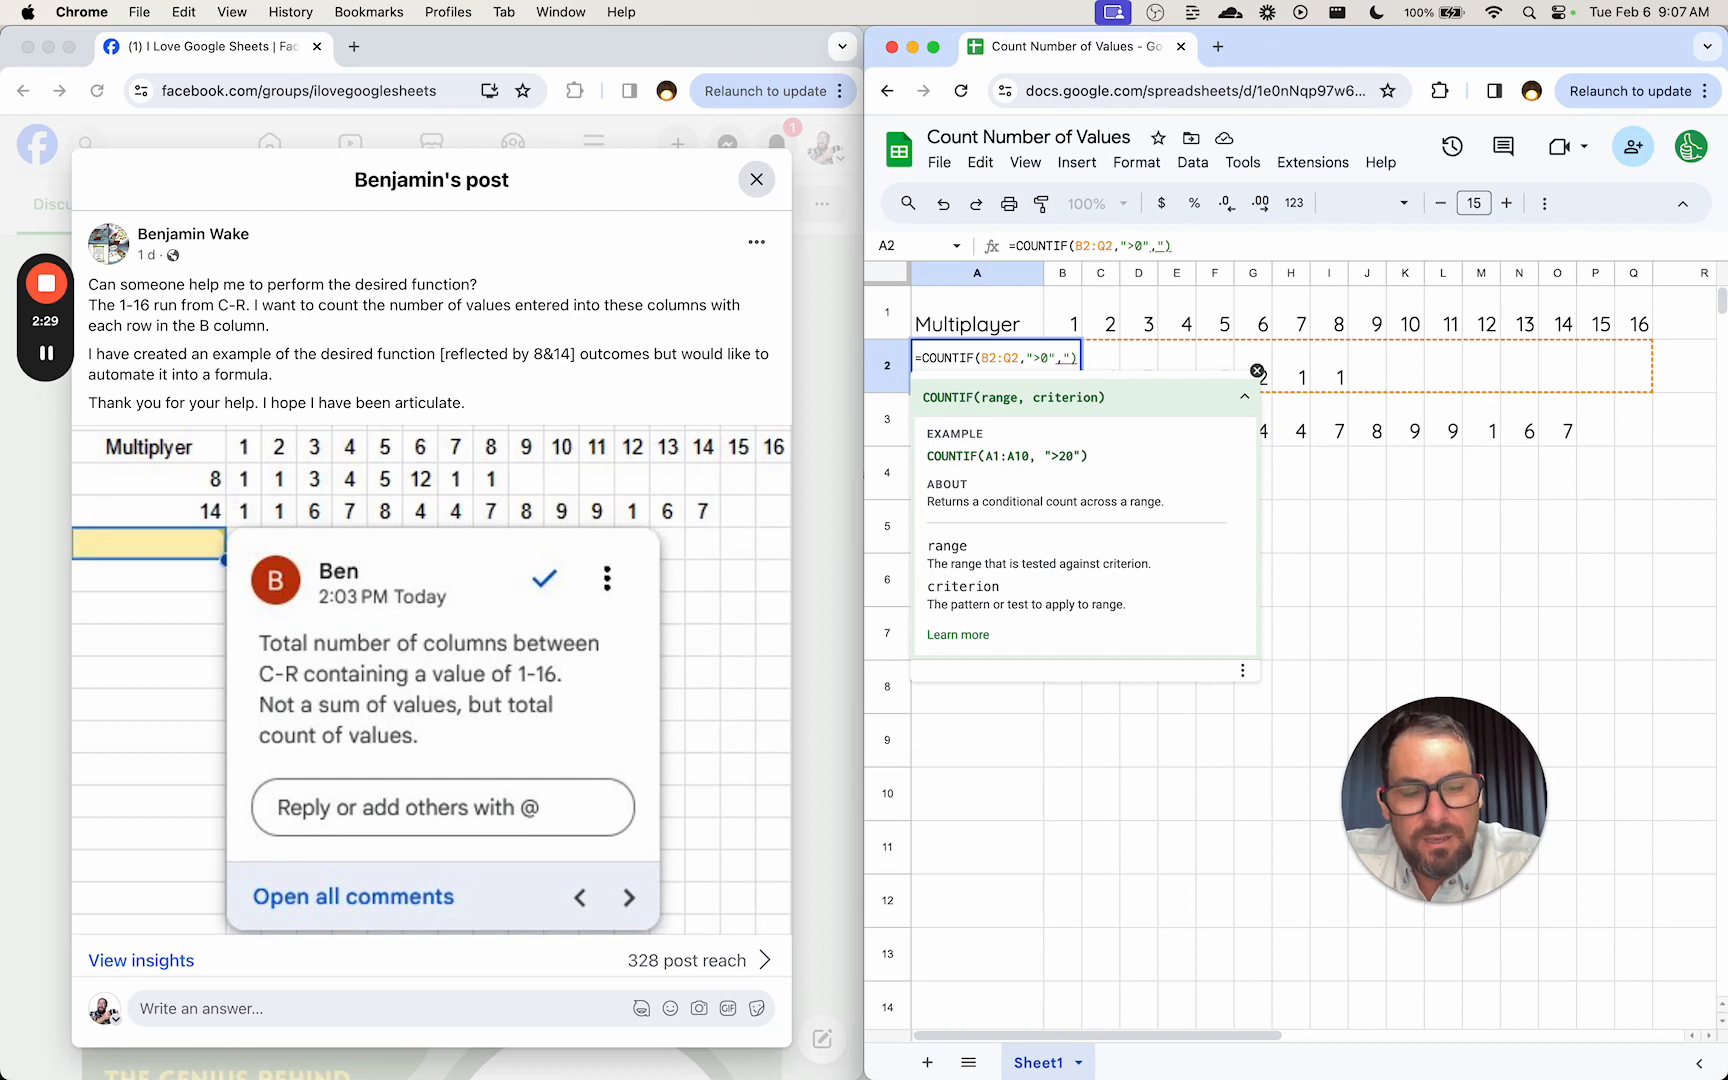
type("<10\"")
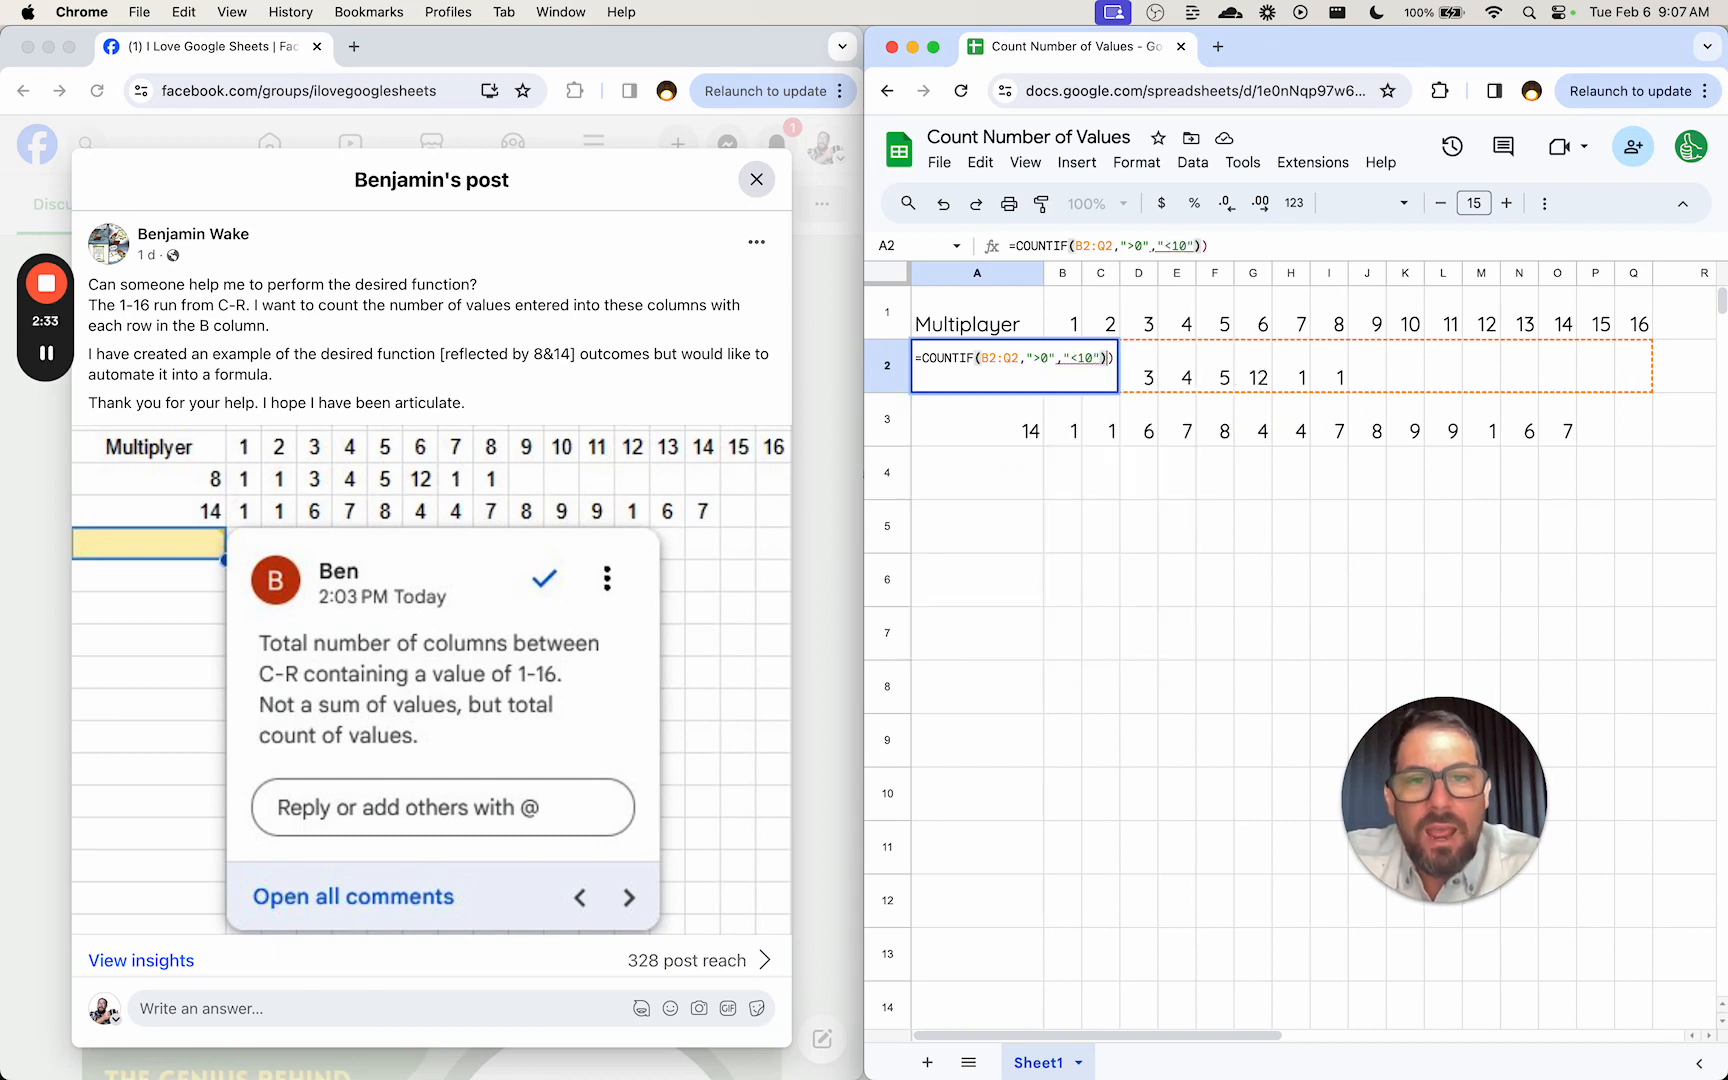
key("Enter")
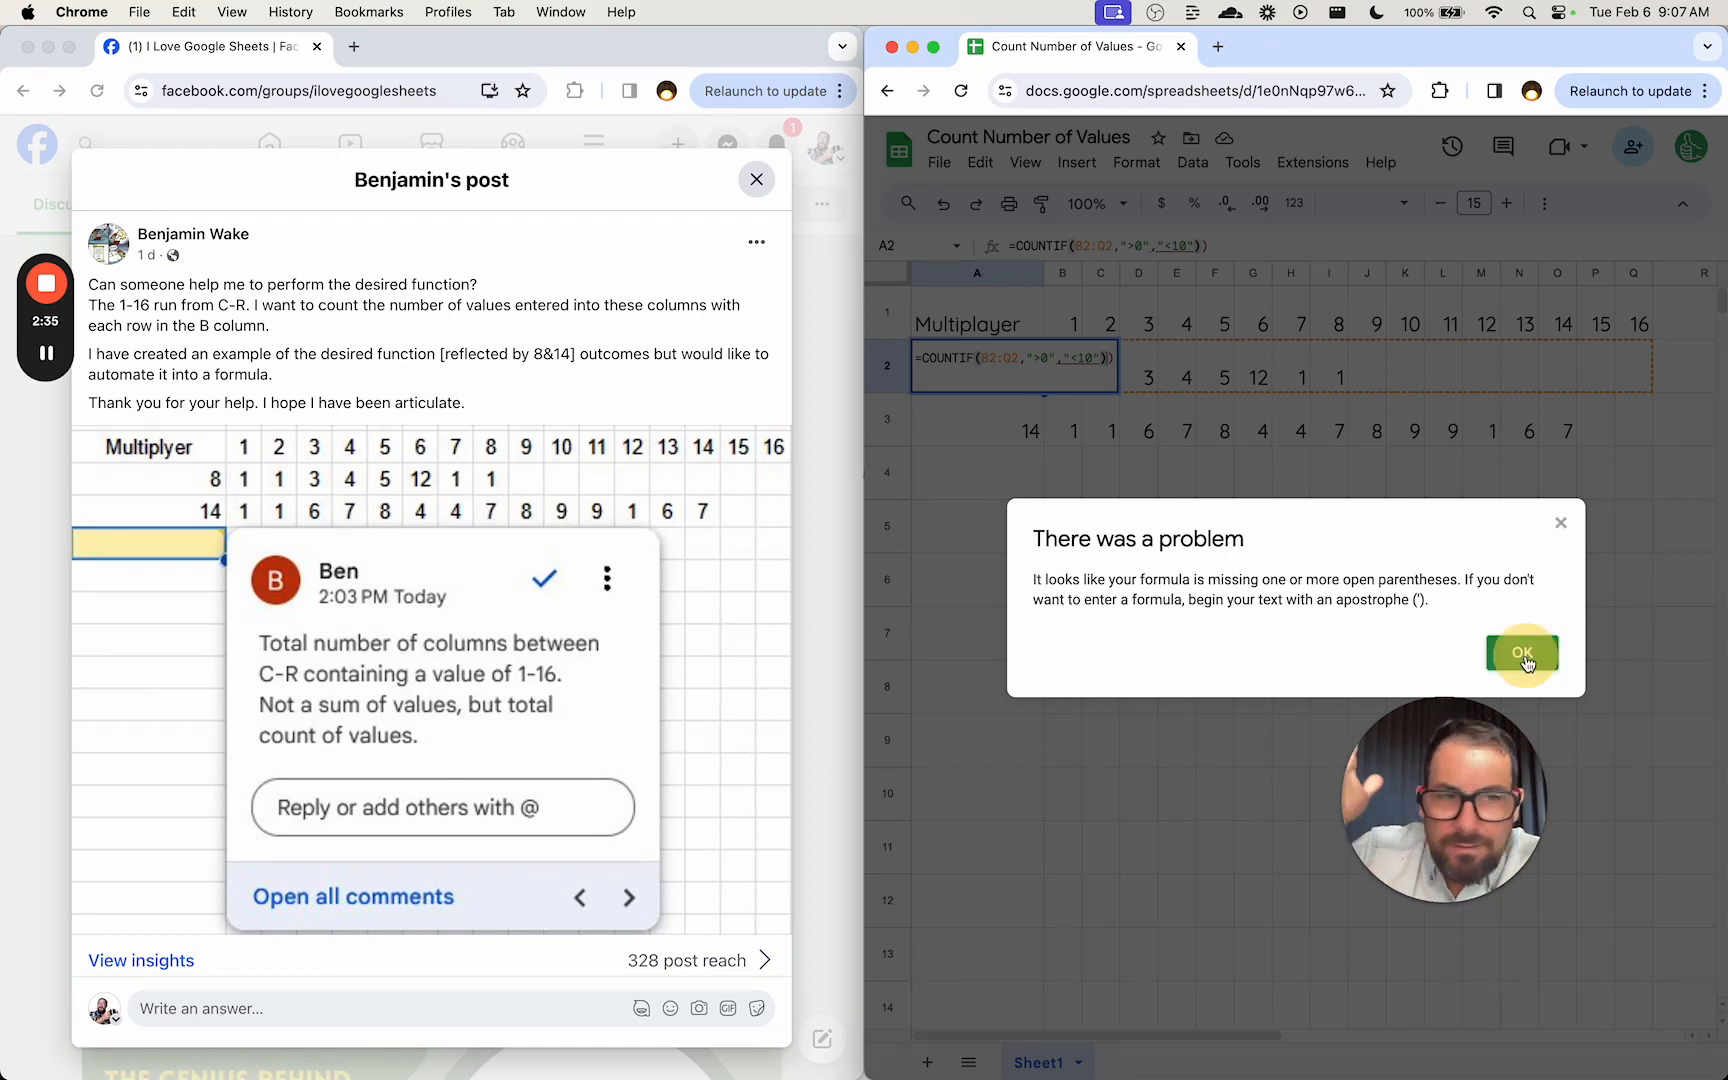
left_click(1522, 652)
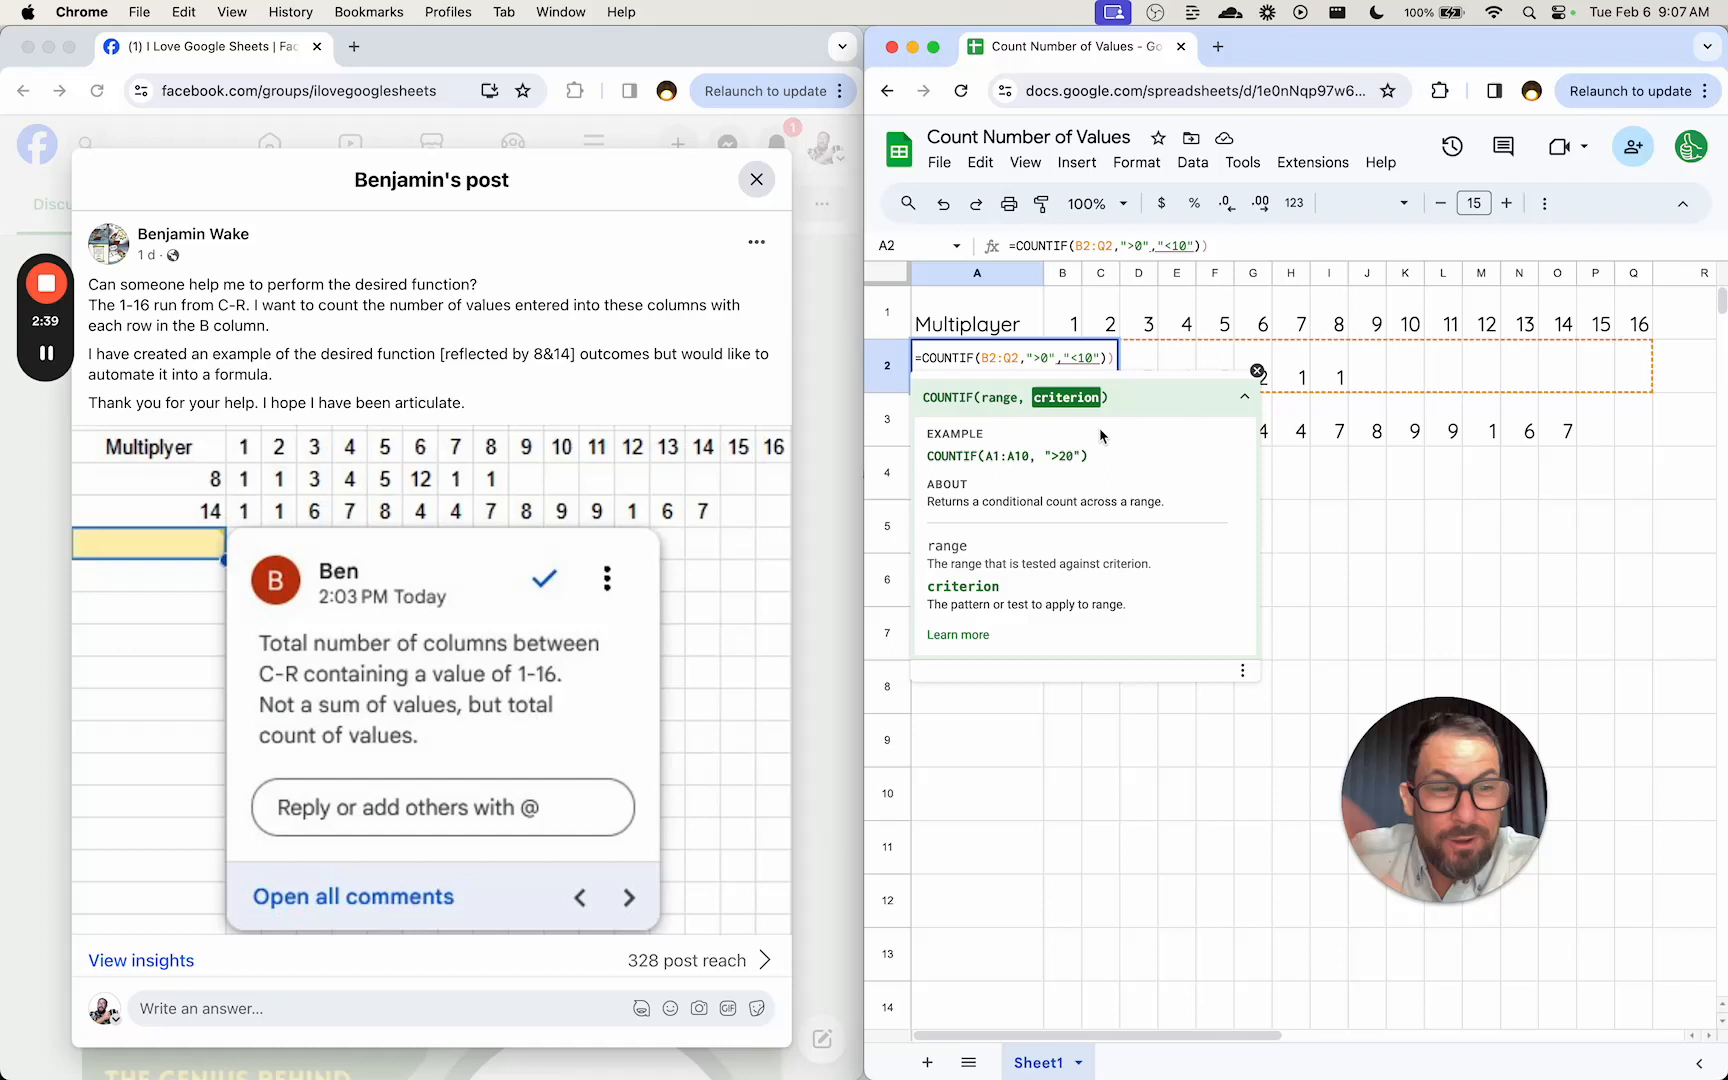
Start rewriting the criterion as AND(">0","<10") inside the COUNTIF
type("AND(")
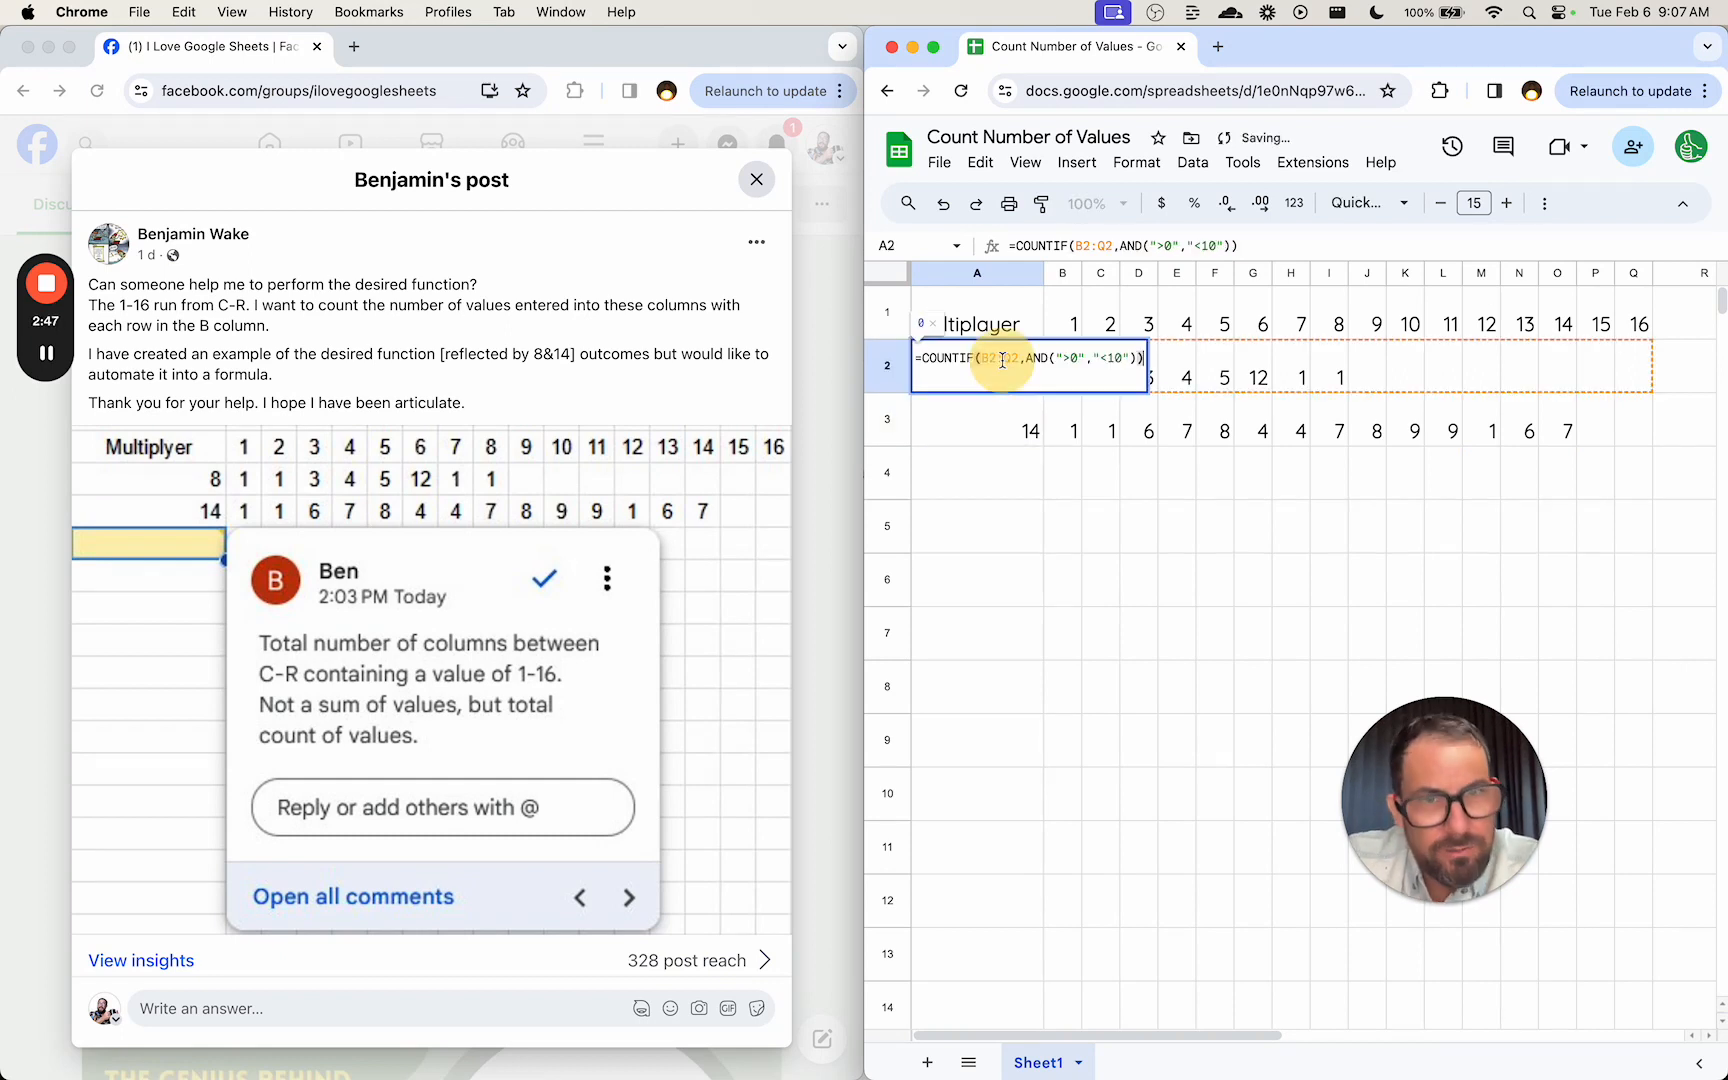
Enter =FILTER(B2:Q2,B2:Q2<10,B2:Q2>0) in A2, which returns #REF!
type("=FILTER(")
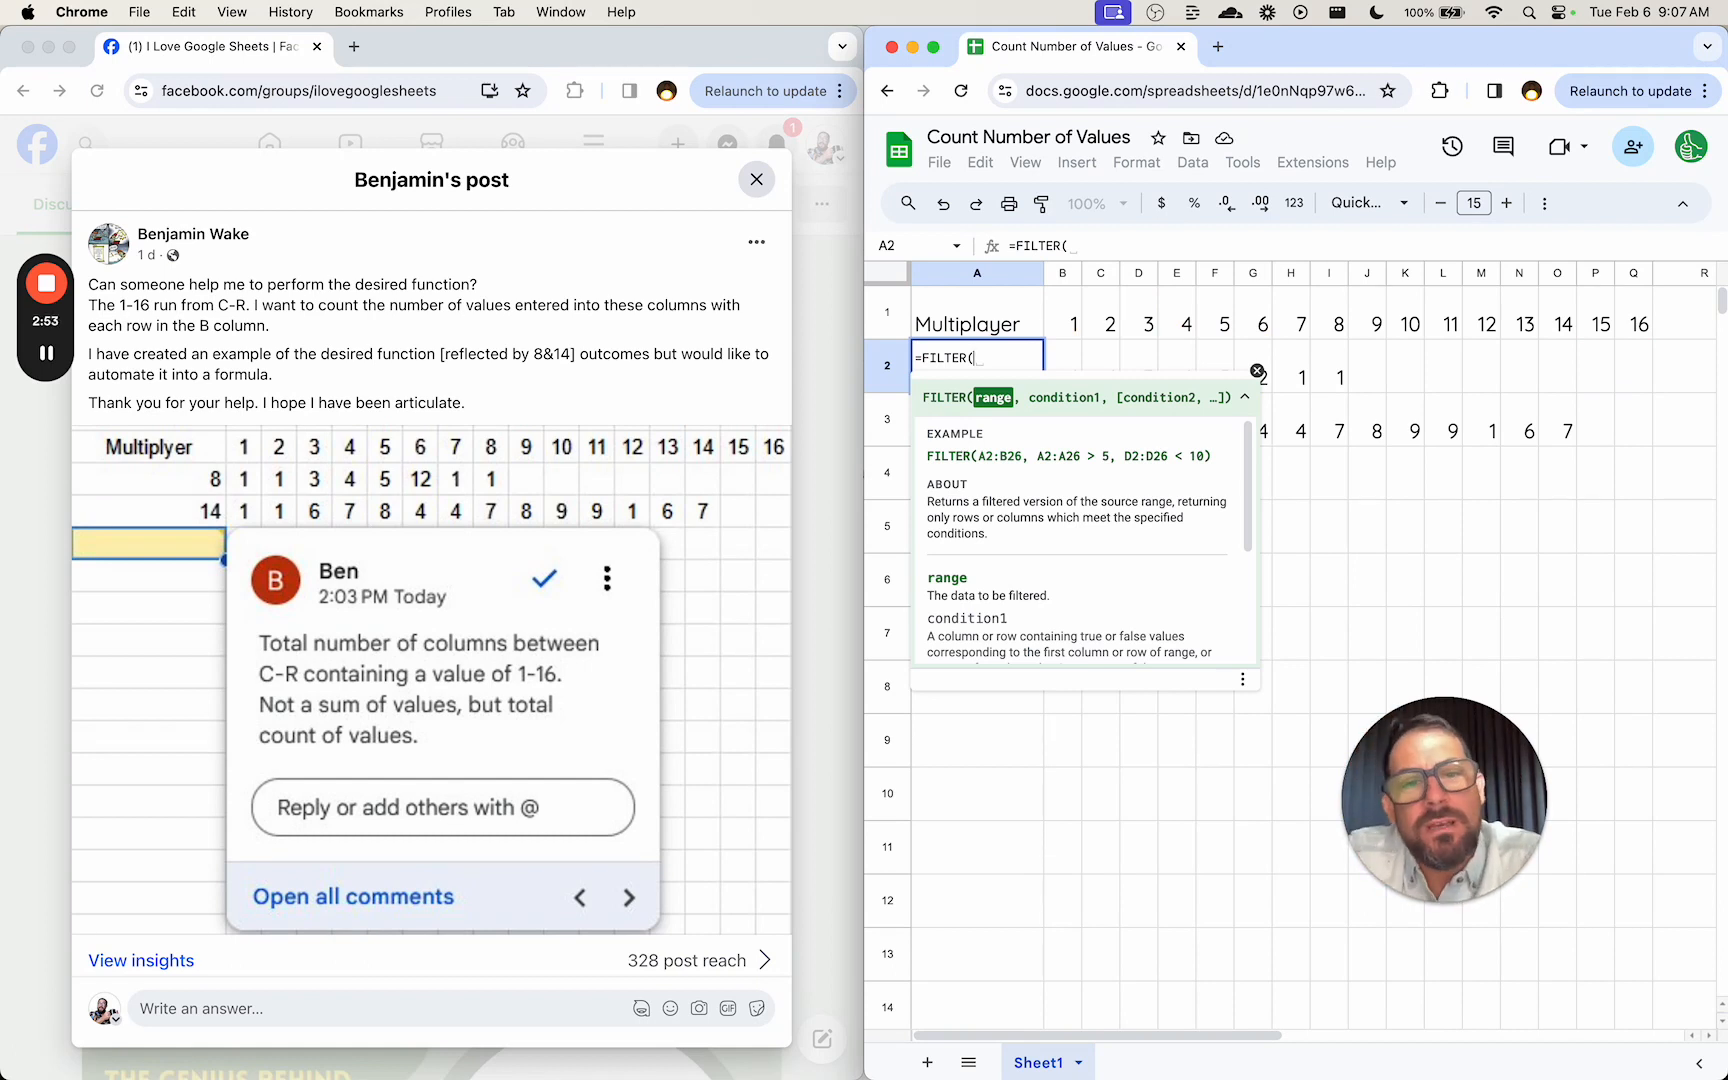
left_click_drag(1062, 376, 1634, 376)
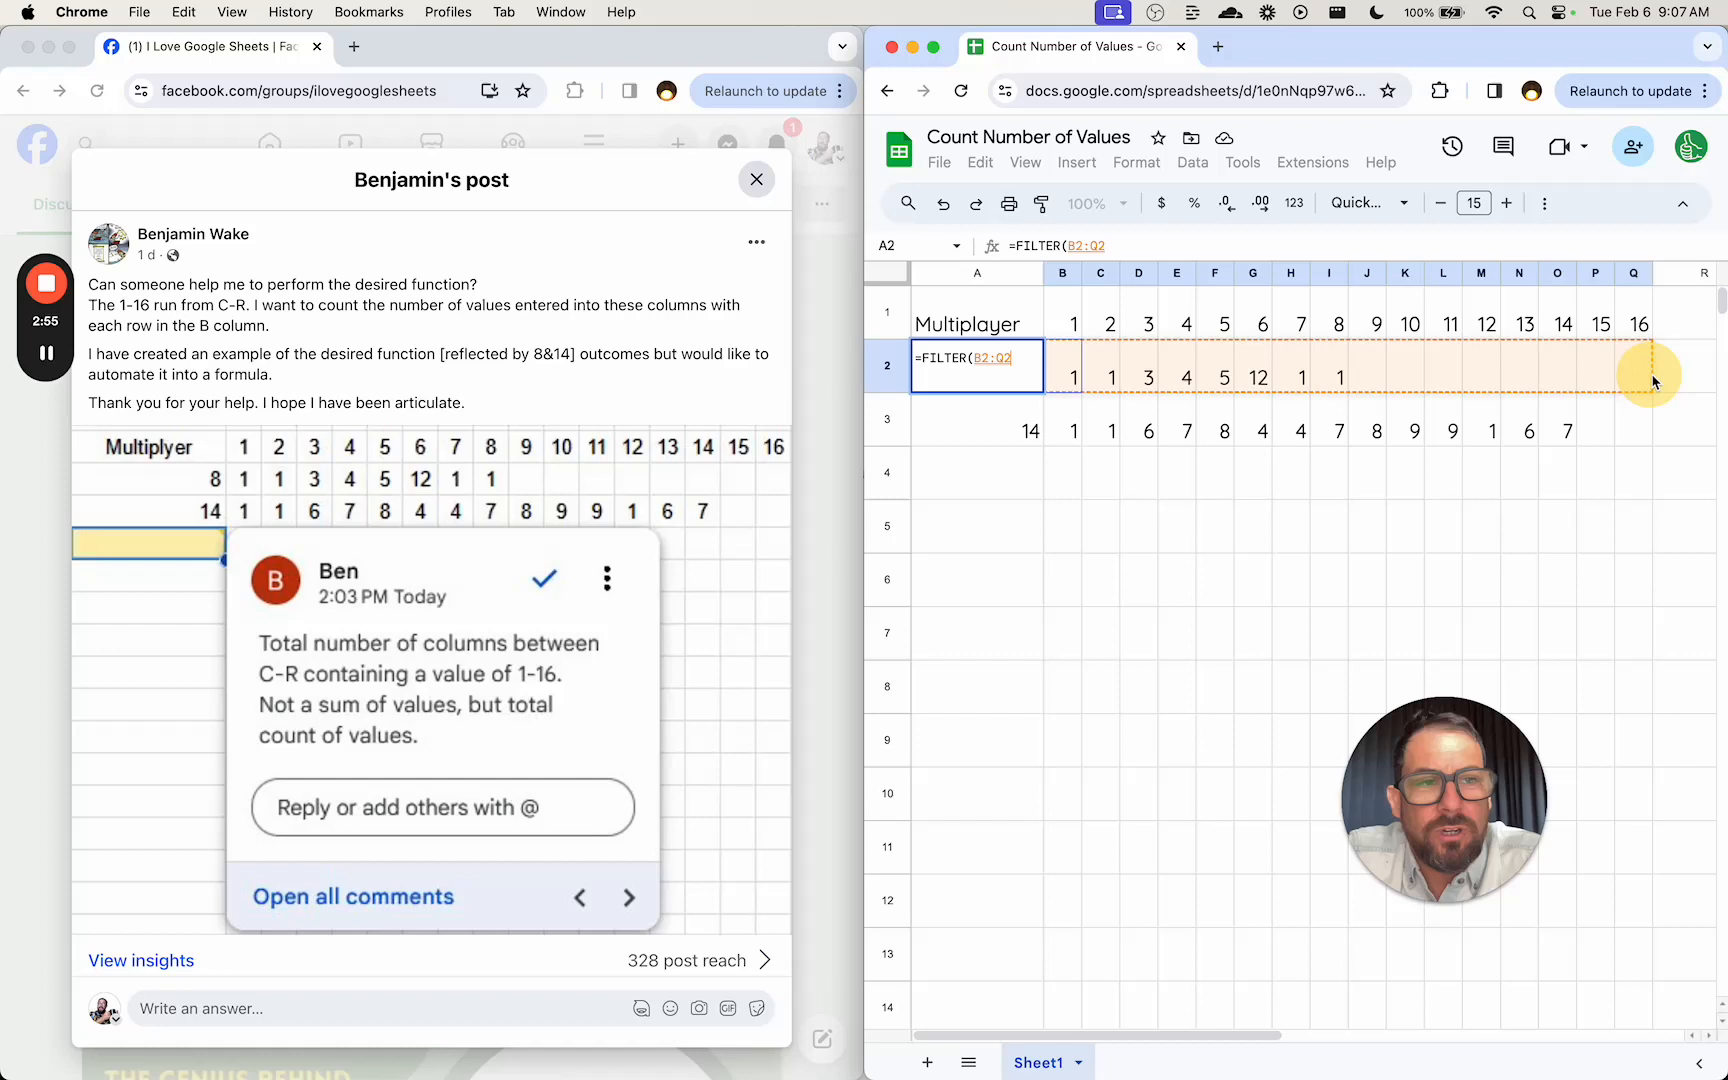
type(",B2:Q2")
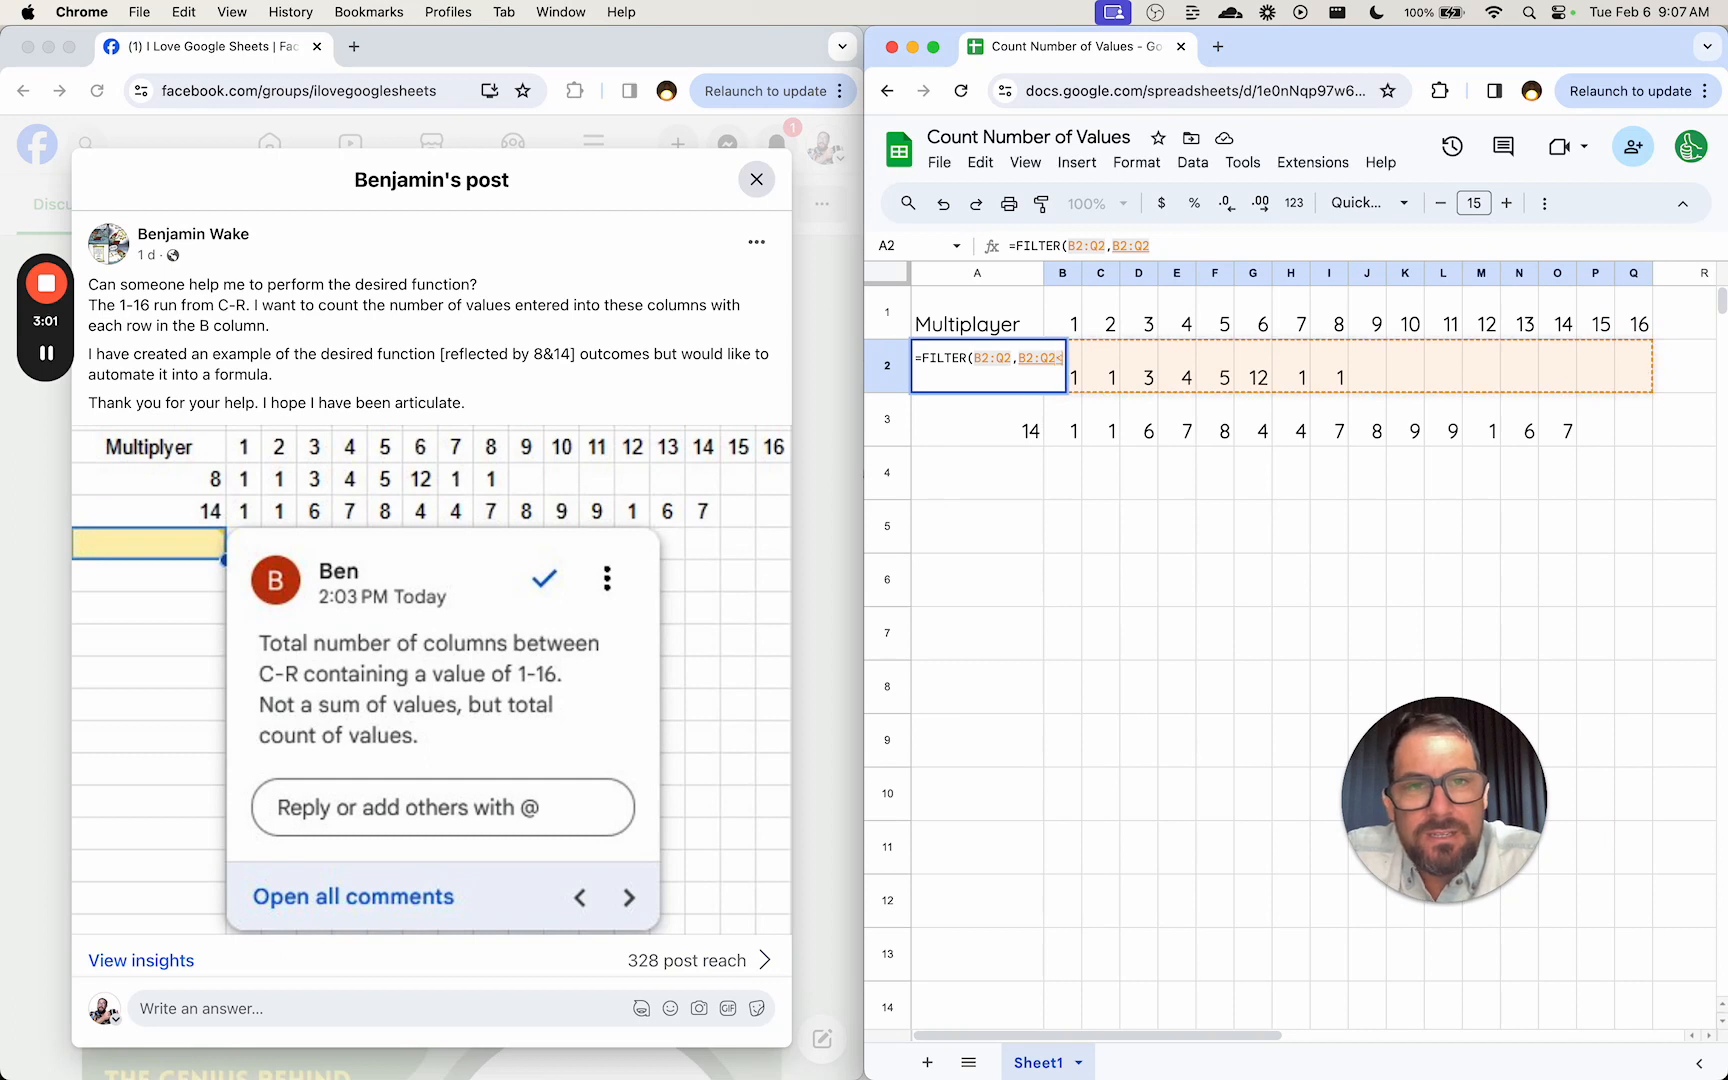
type("<10,")
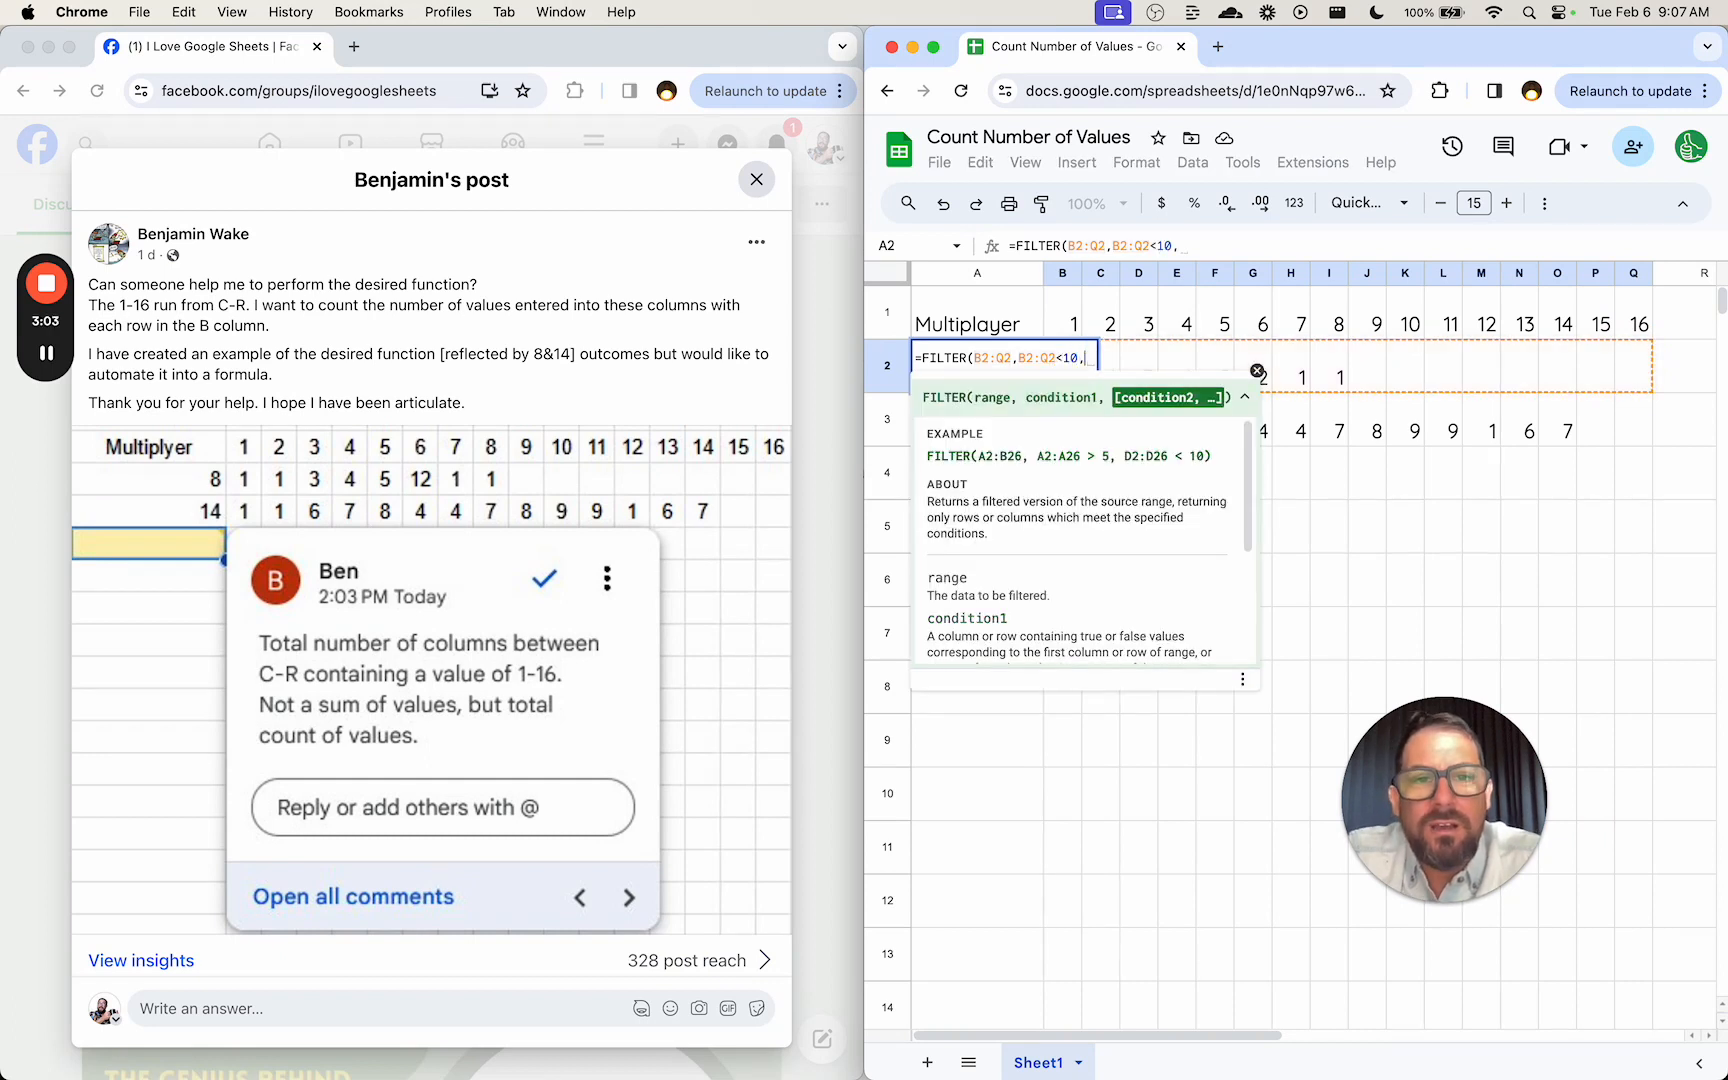
type("B2:Q2>0)")
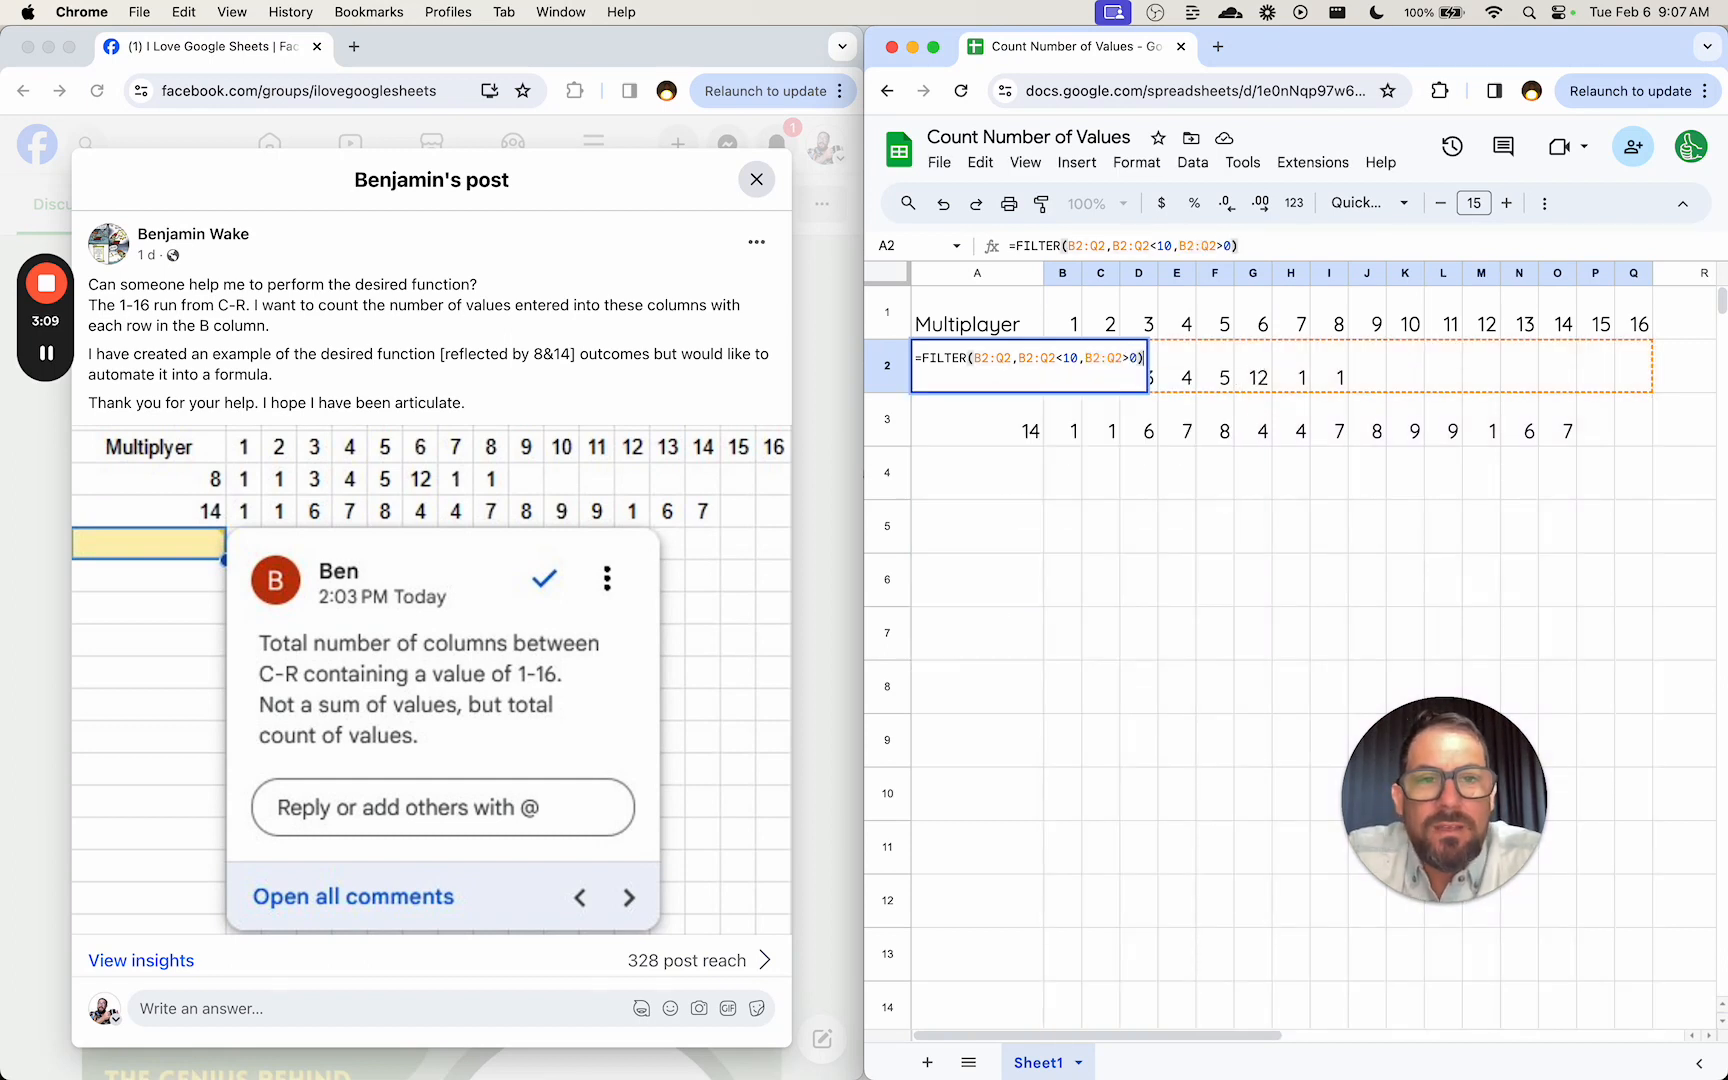
key("Enter")
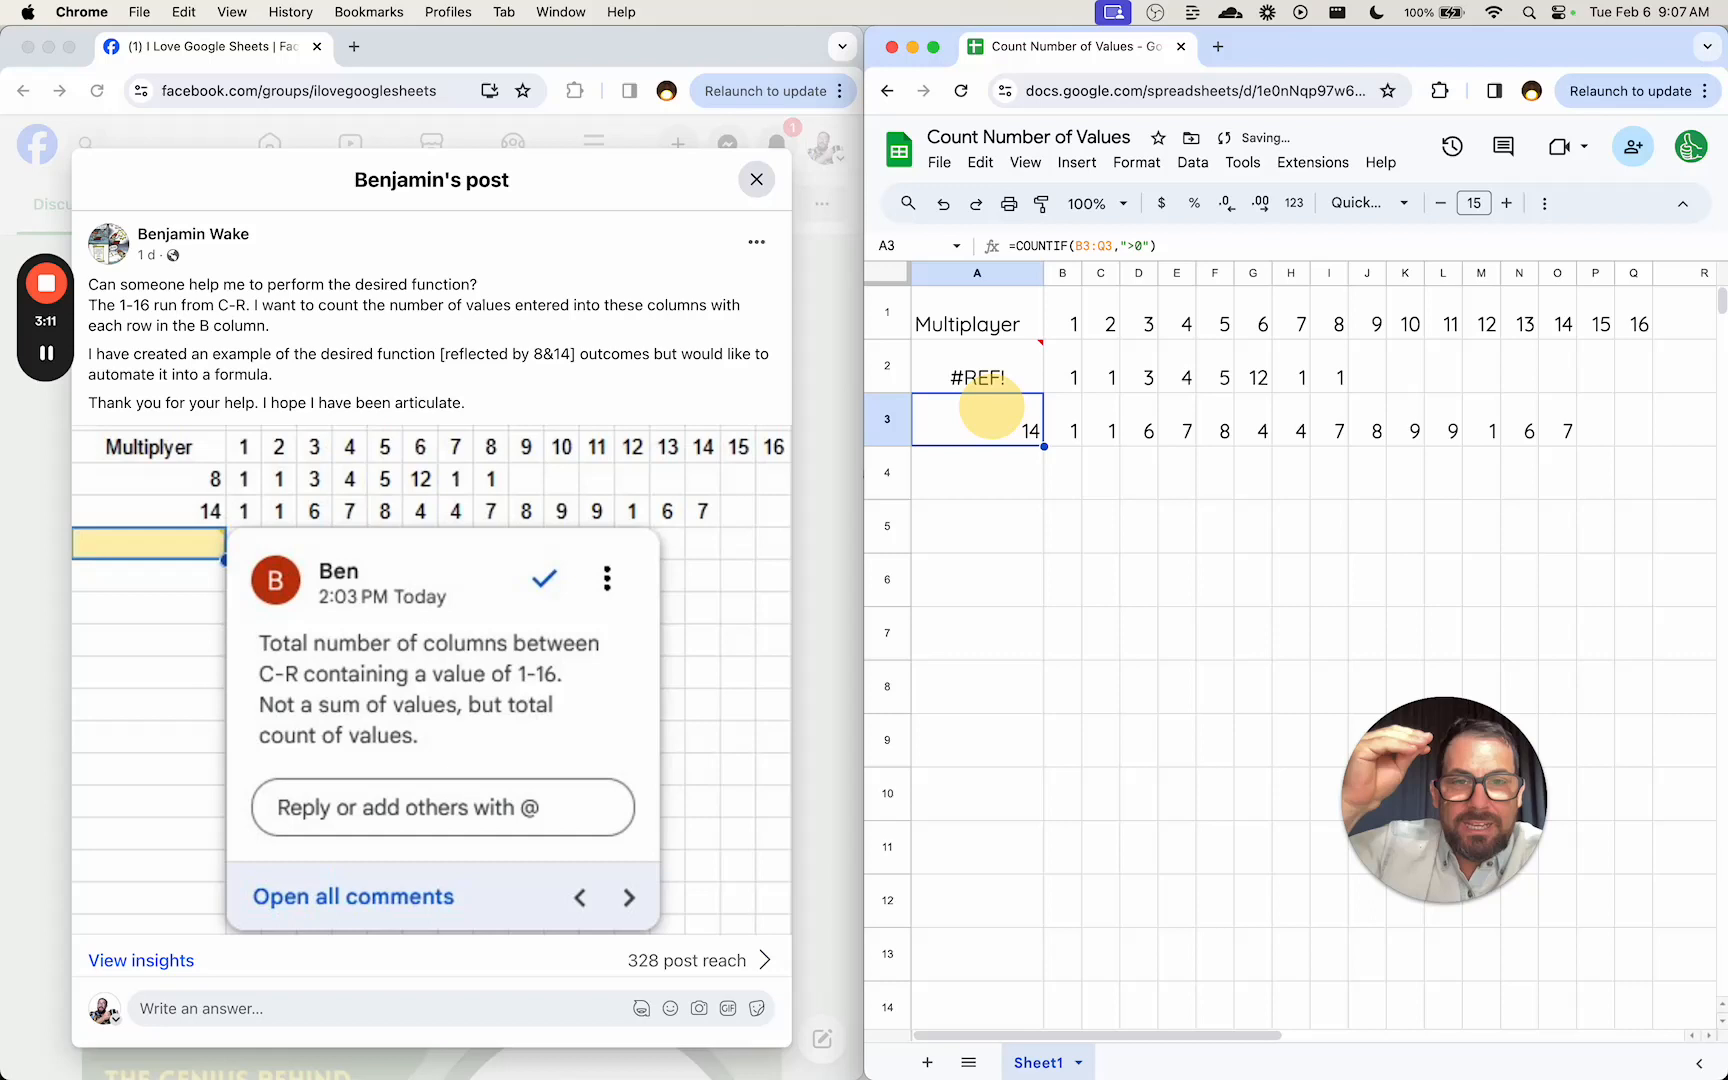
Wrap A2's FILTER in COUNTA and change the upper condition to <=12, returning 8
left_click(978, 376)
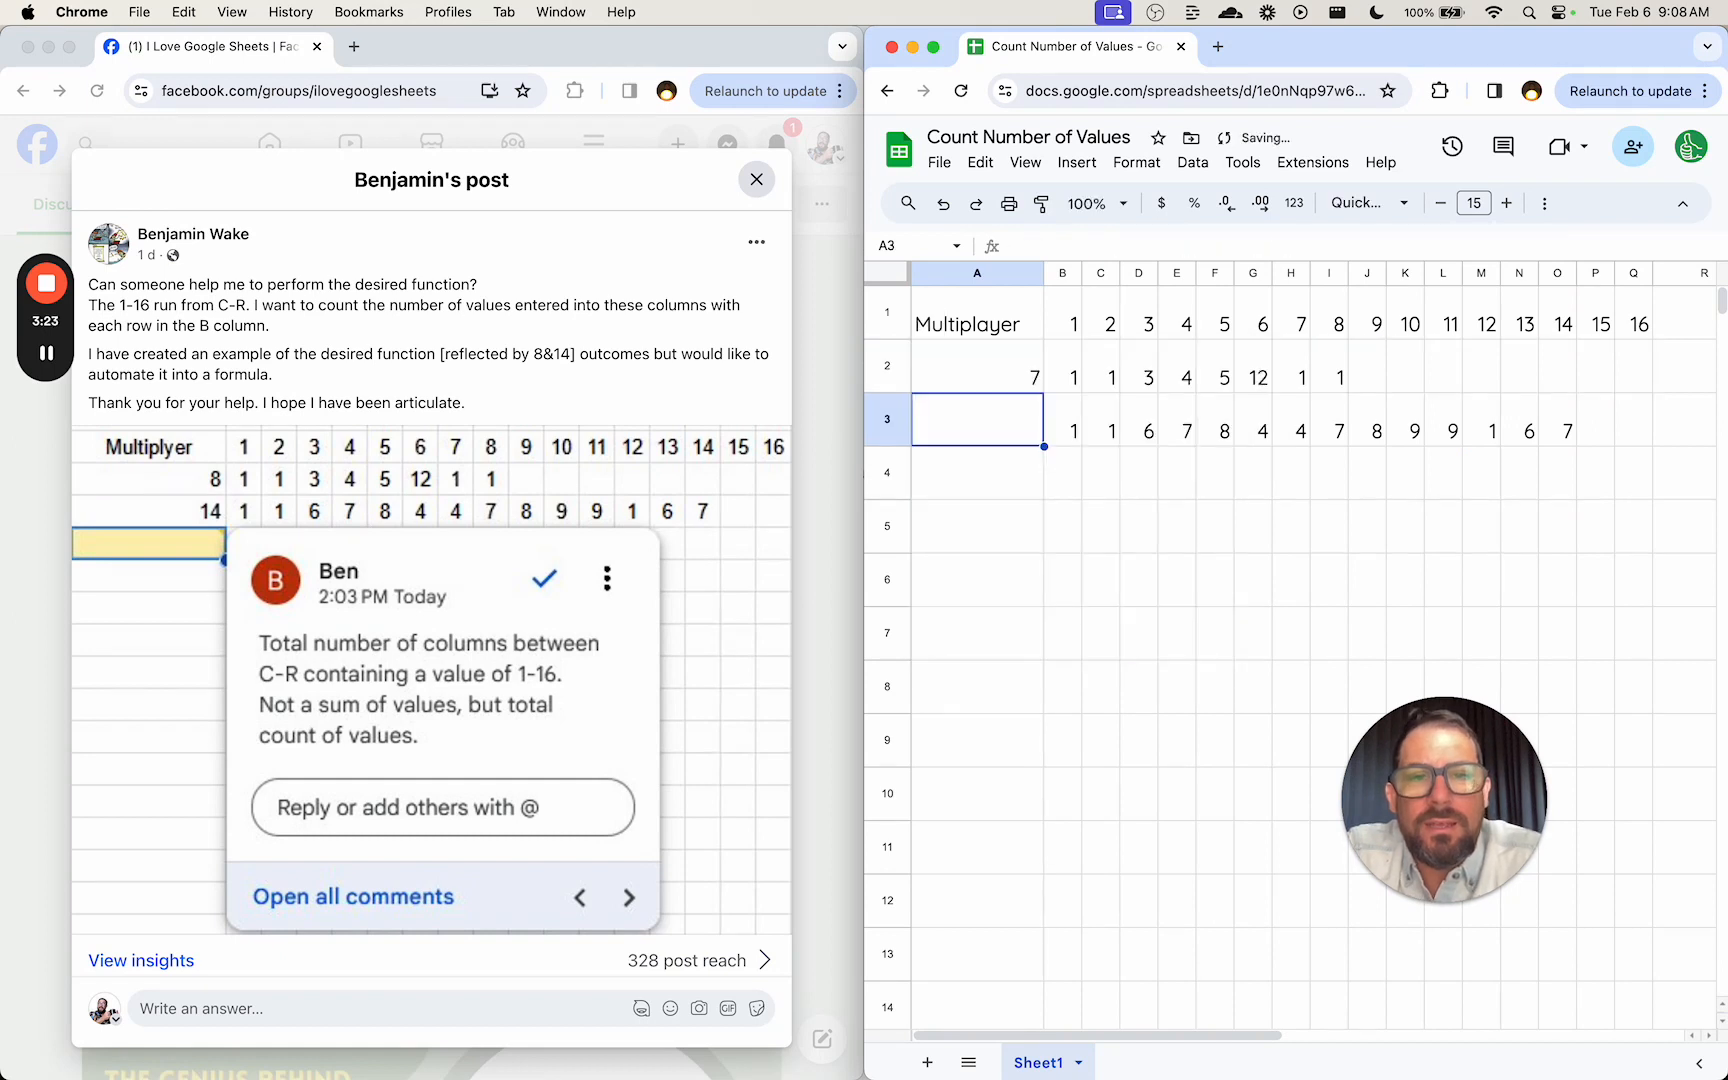
left_click(978, 366)
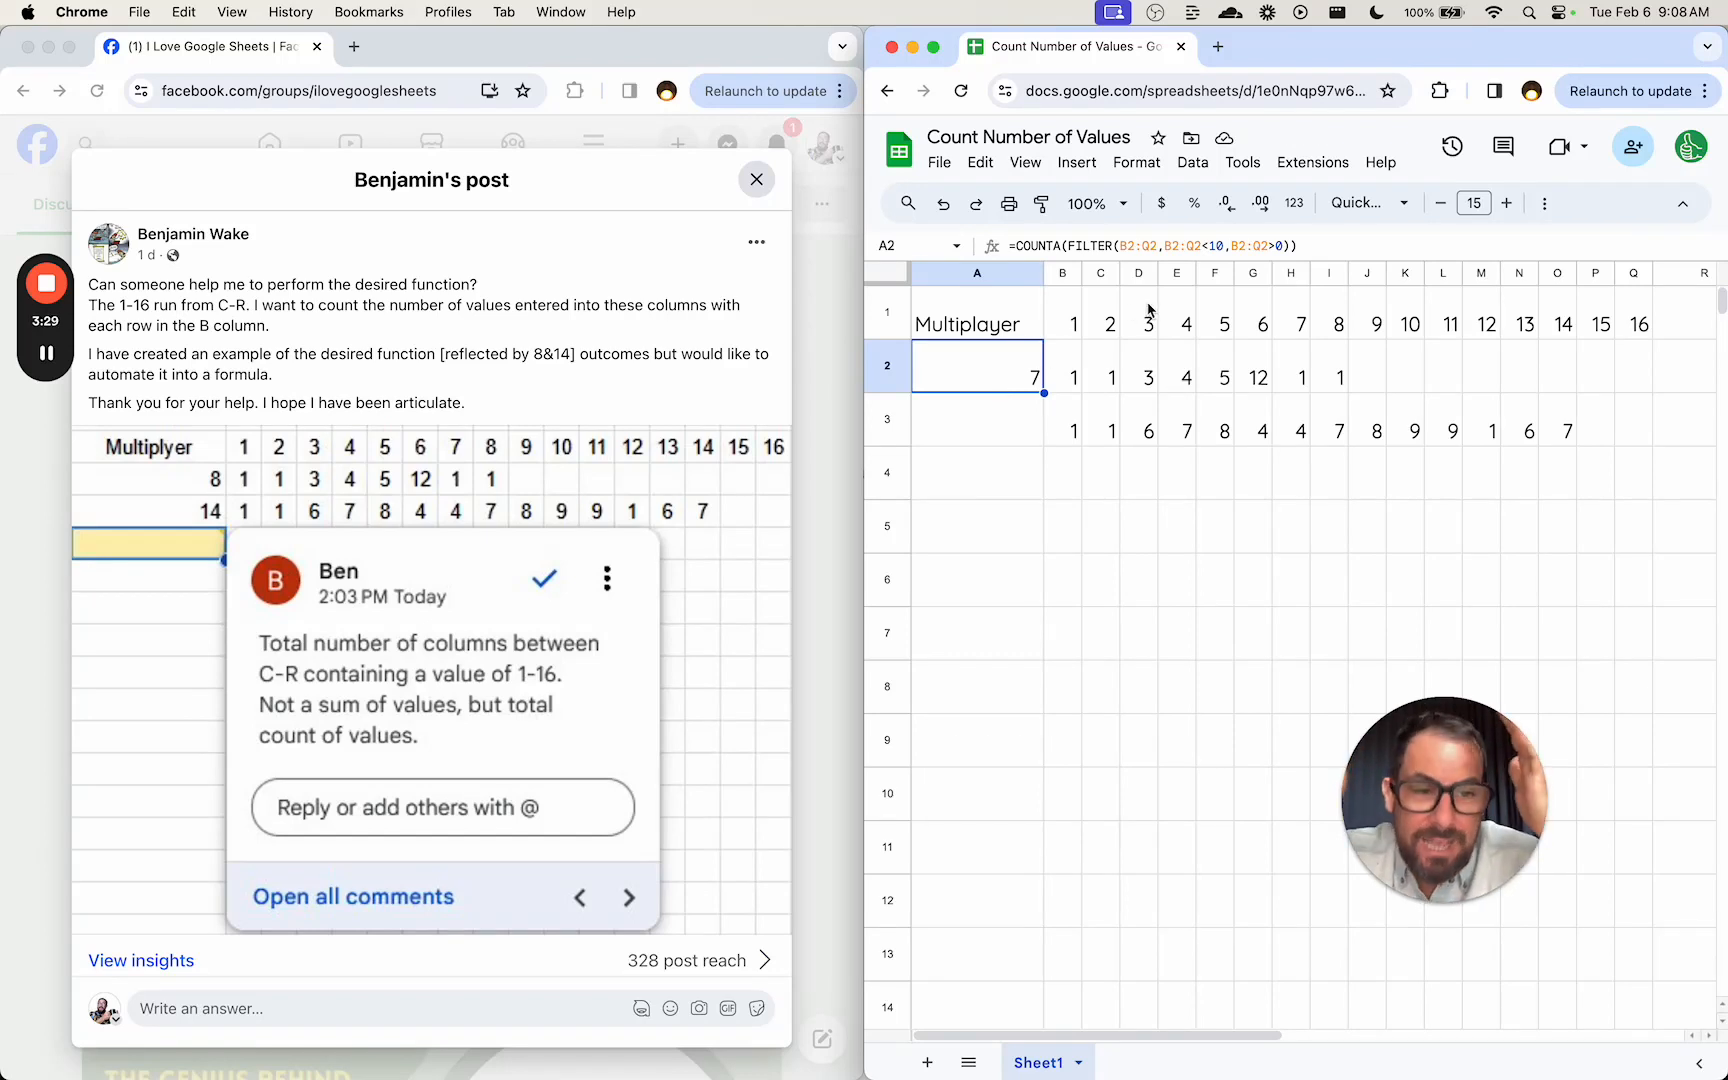
mouse_move(1020, 350)
type("=")
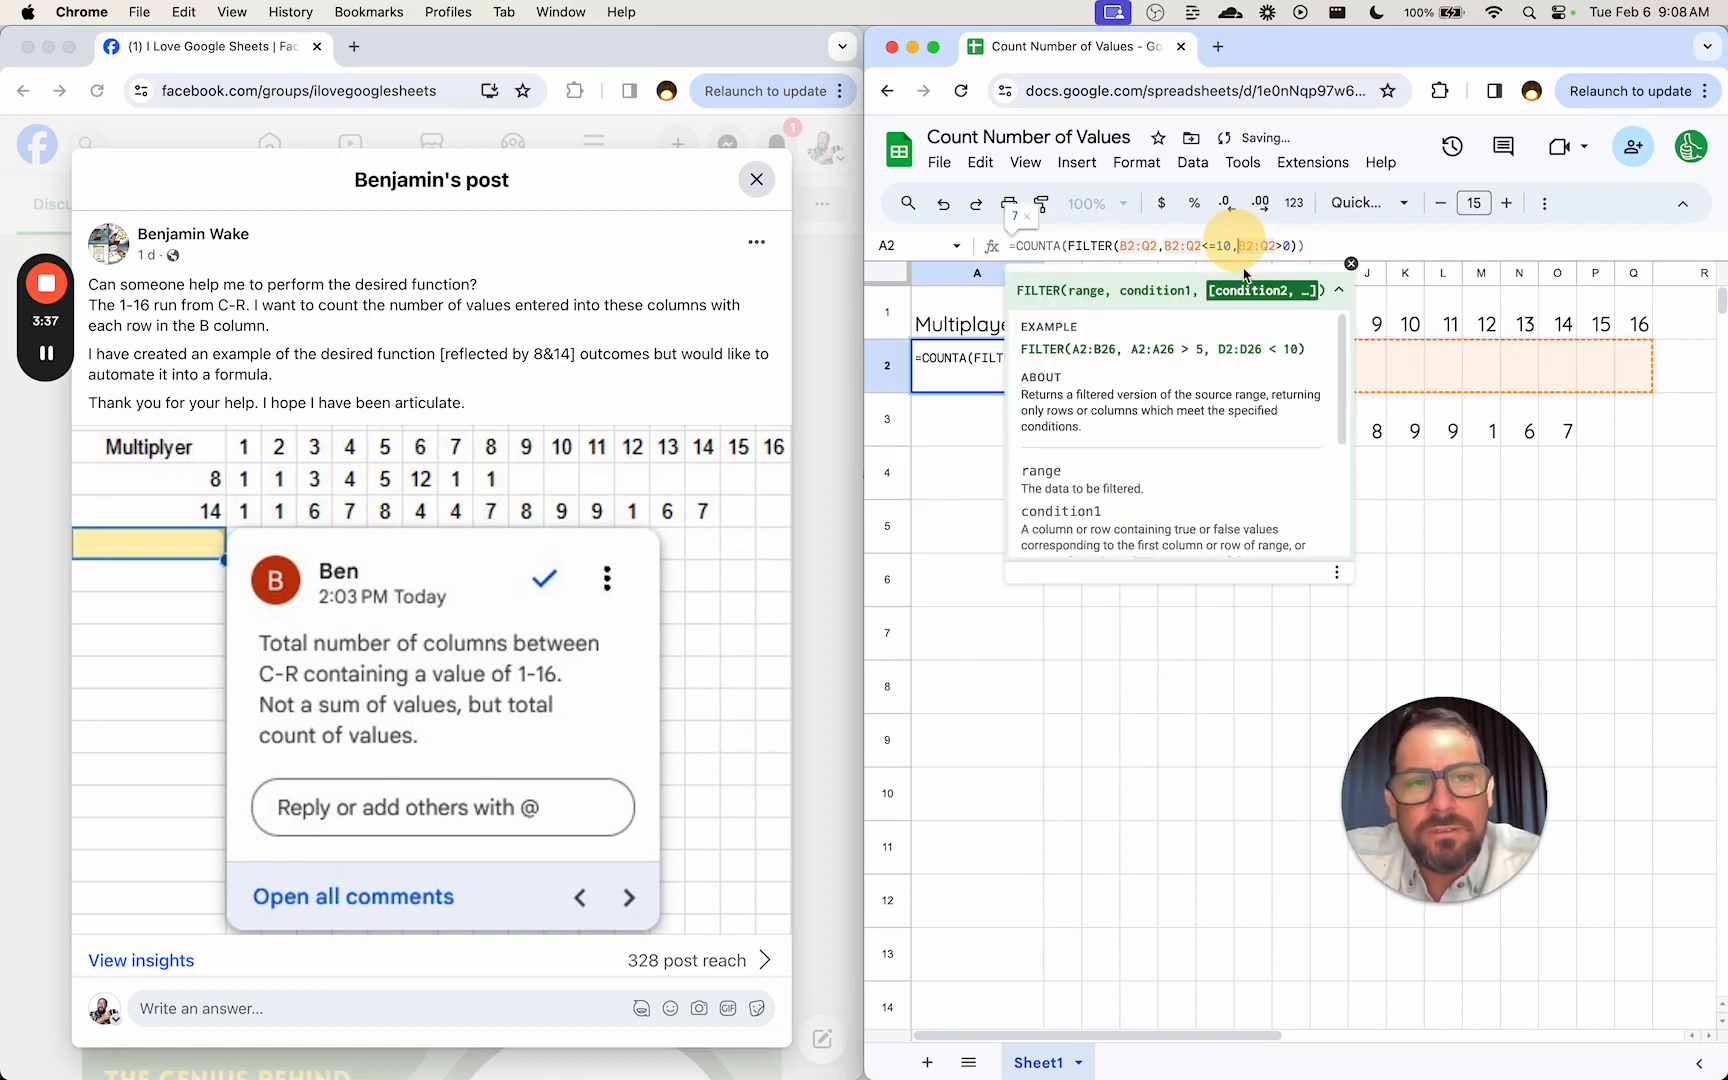
left_click(976, 420)
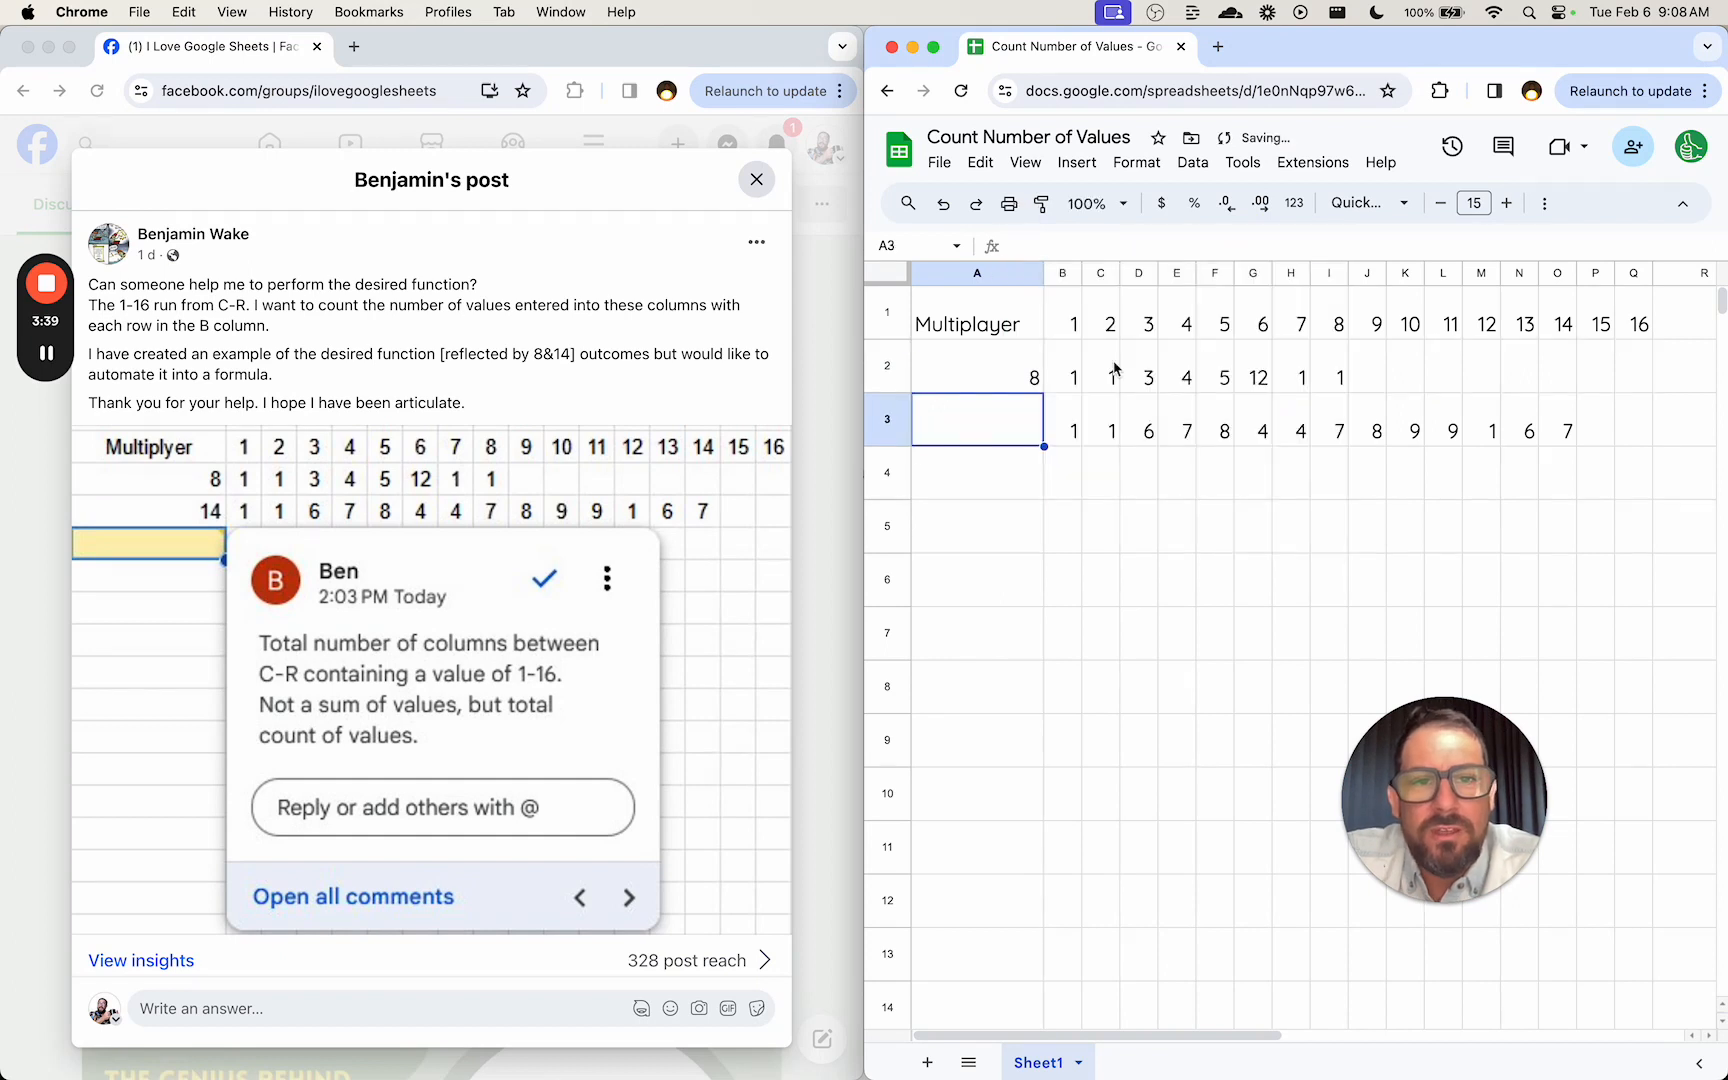
left_click(978, 366)
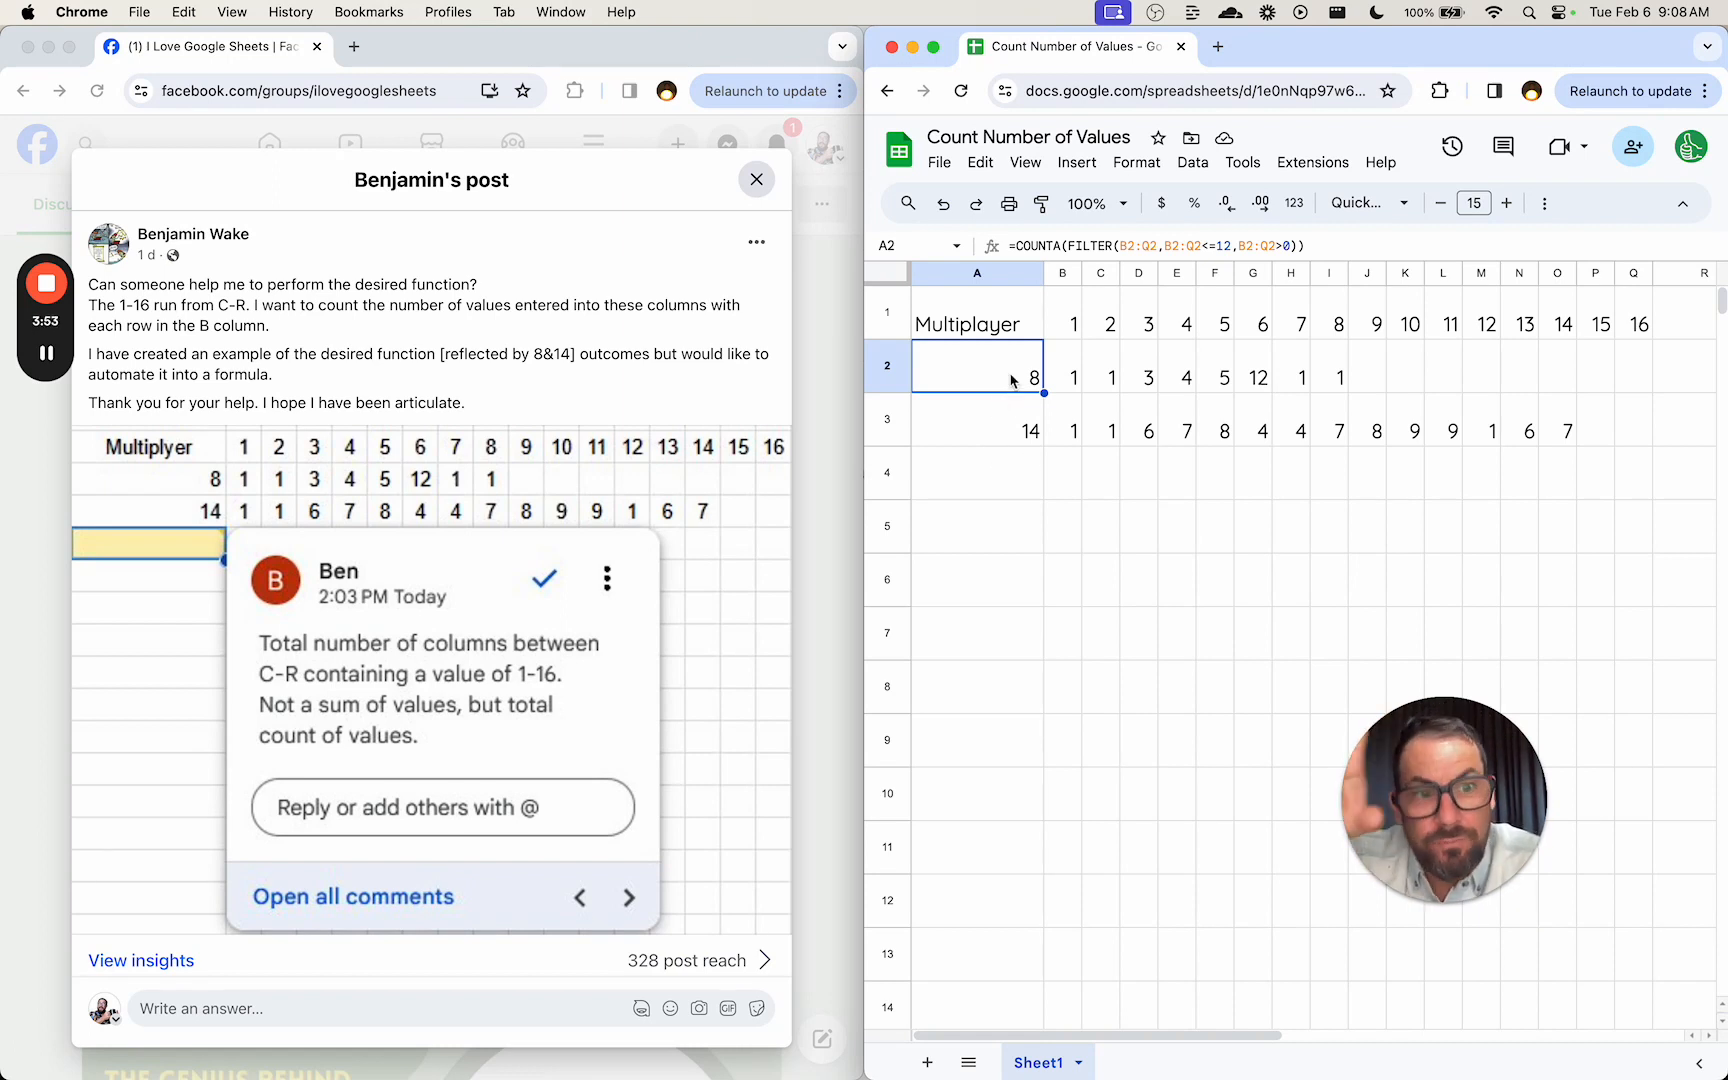
mouse_move(1056, 376)
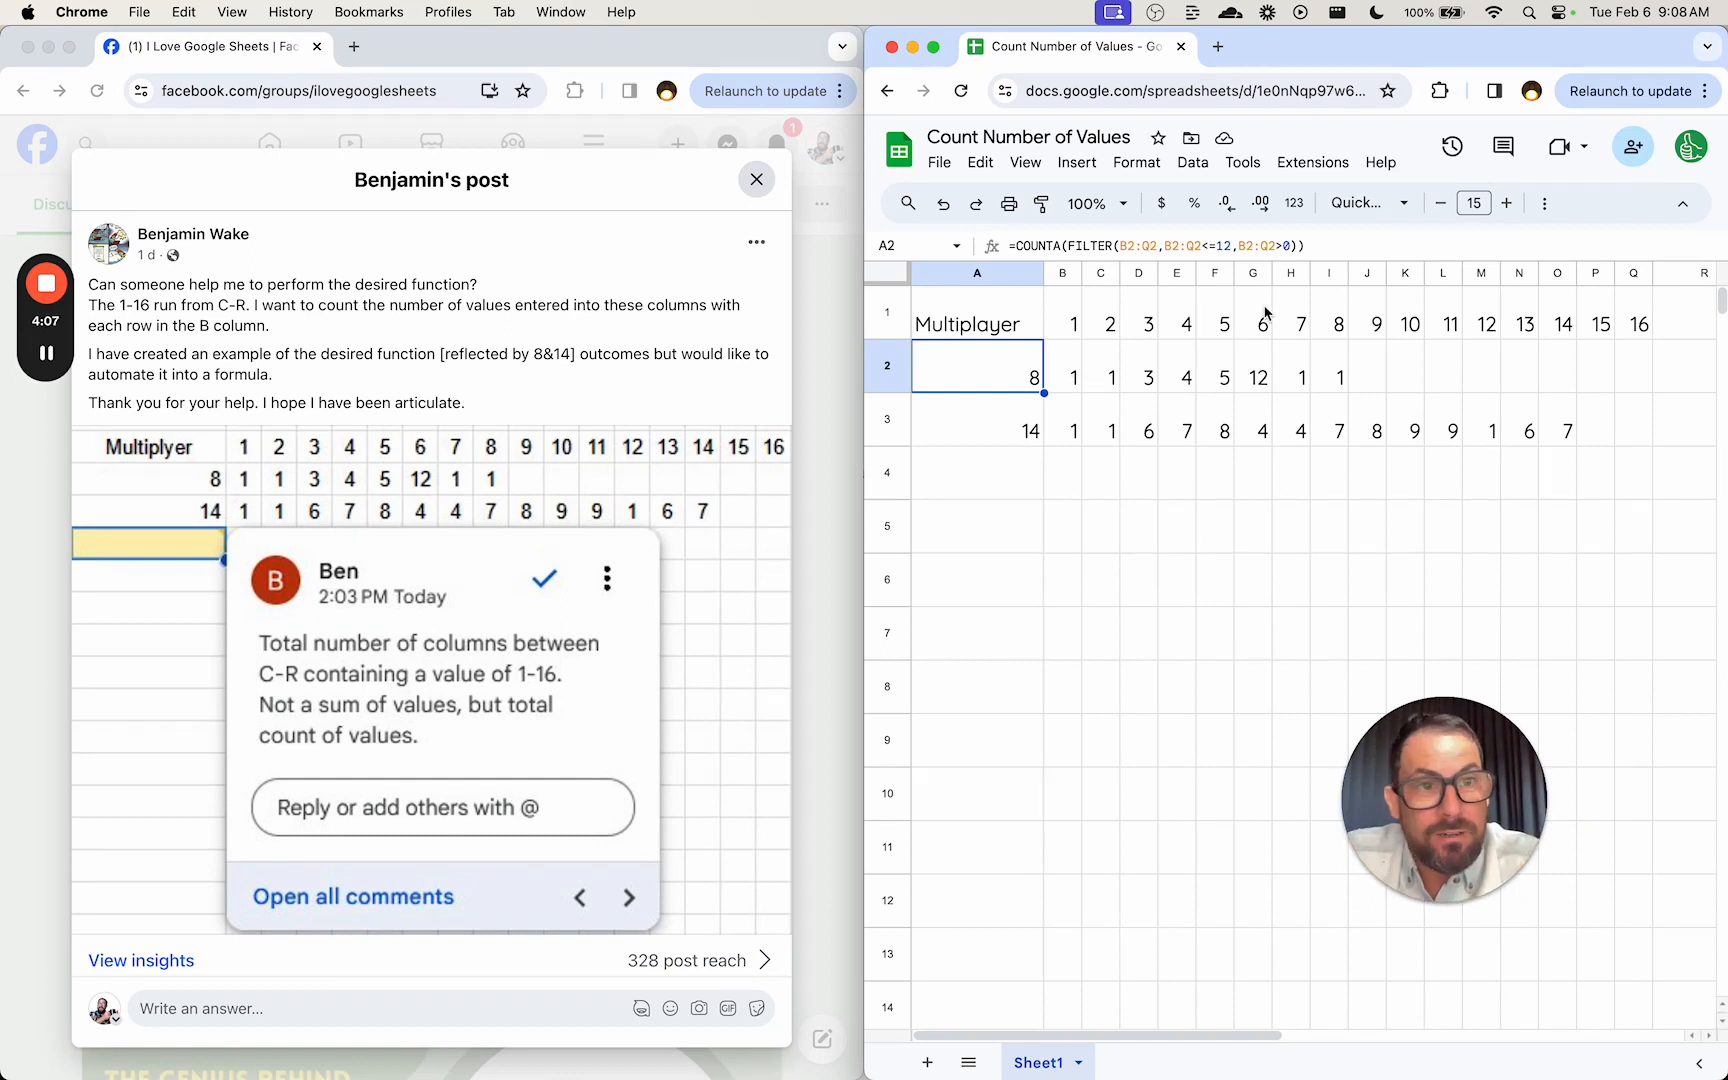
Copy the COUNTA-FILTER formula from A2 into A3 so it counts row 3, showing 14
left_click(1062, 376)
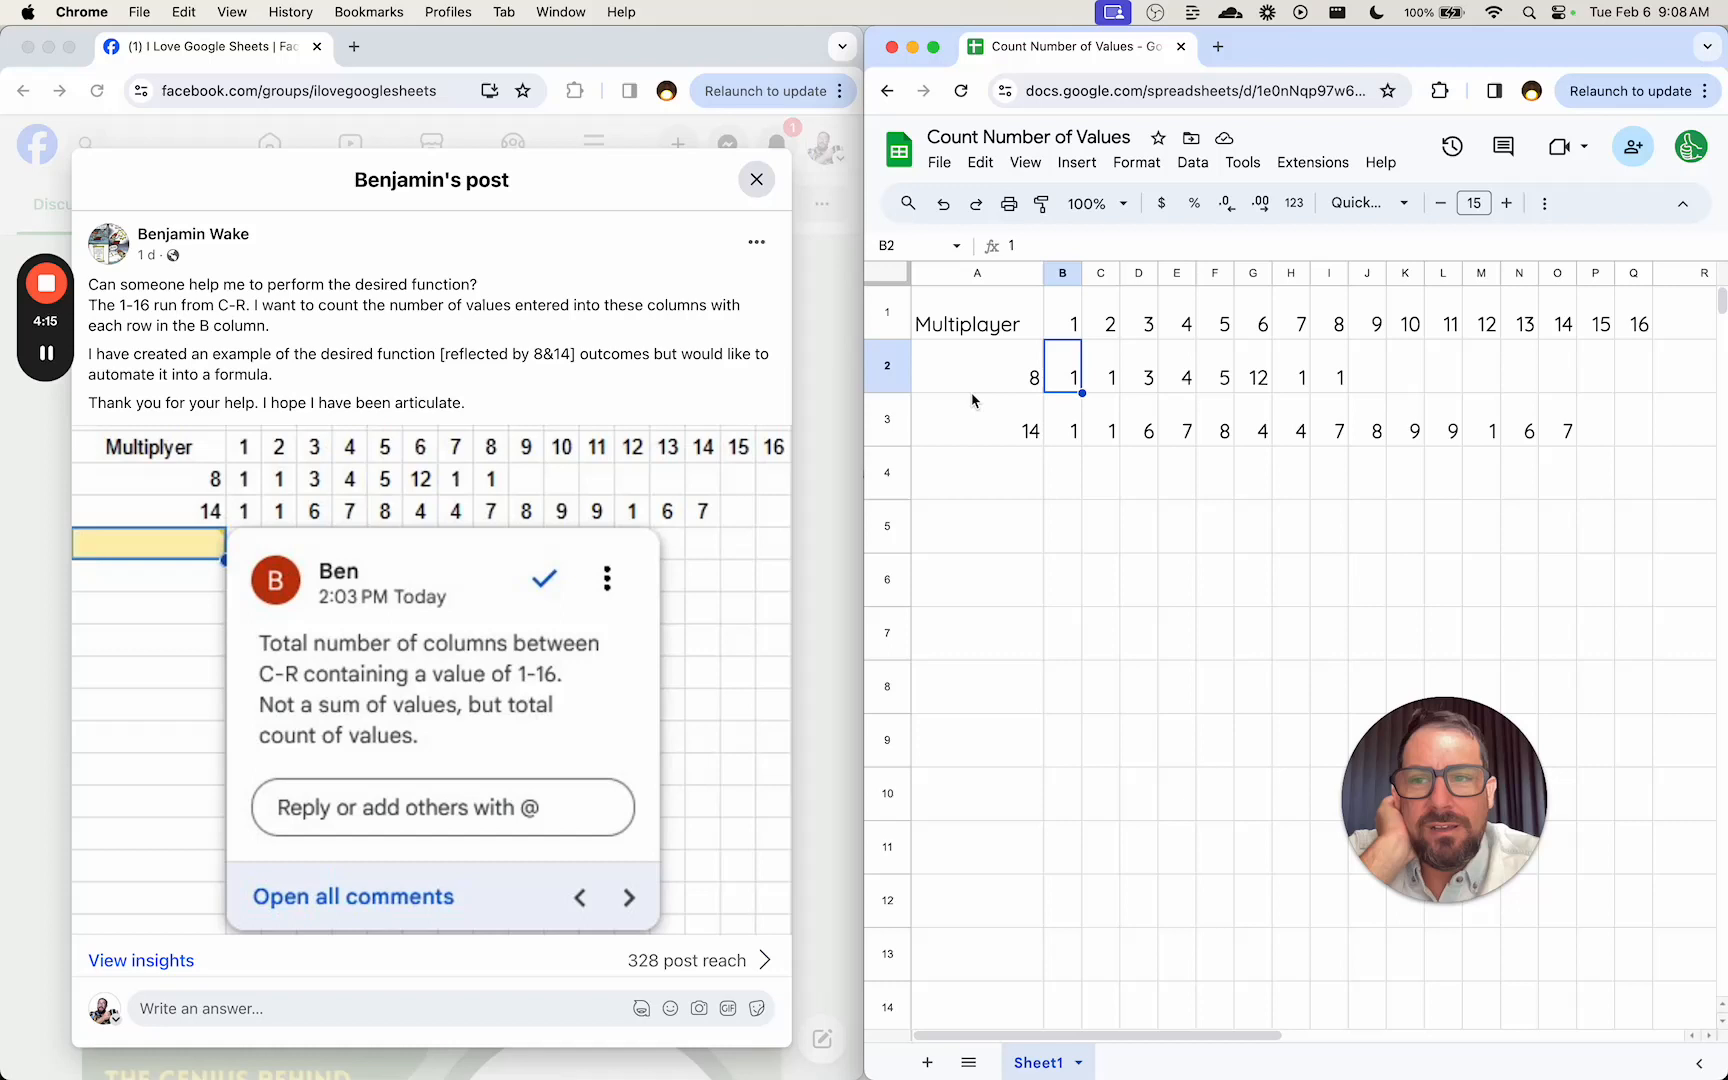
left_click(1000, 376)
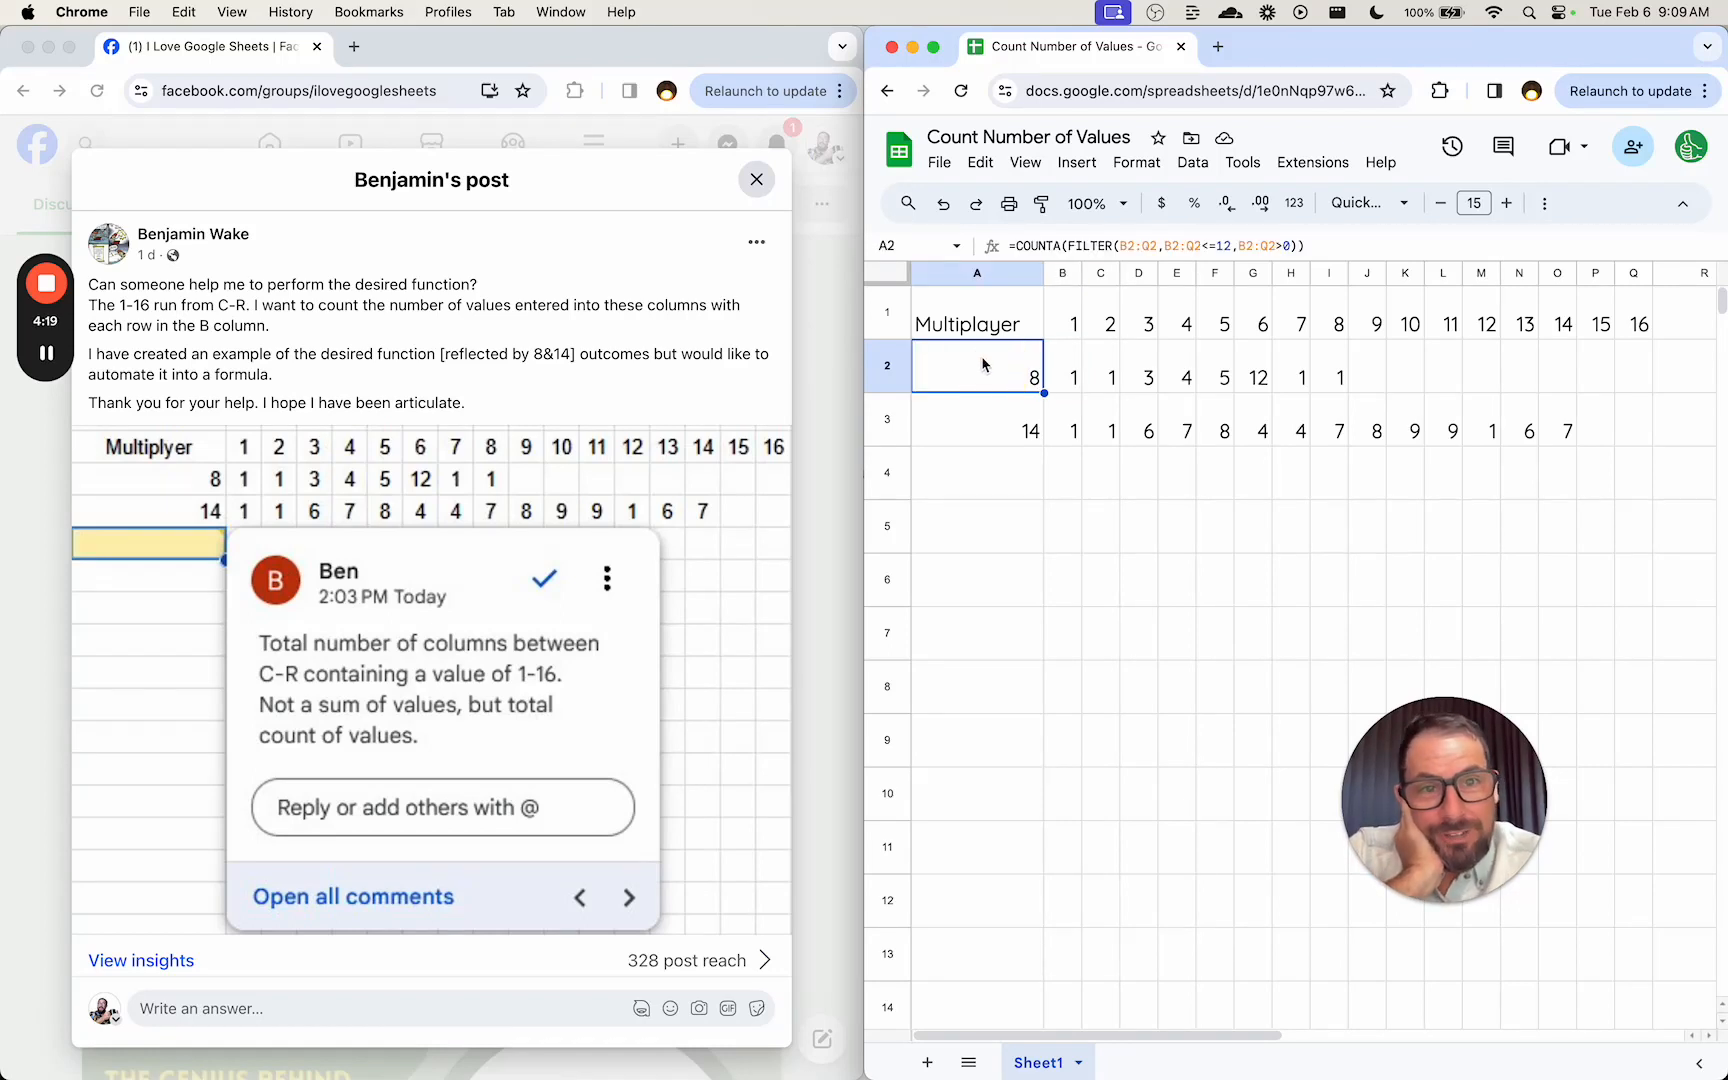
left_click(978, 420)
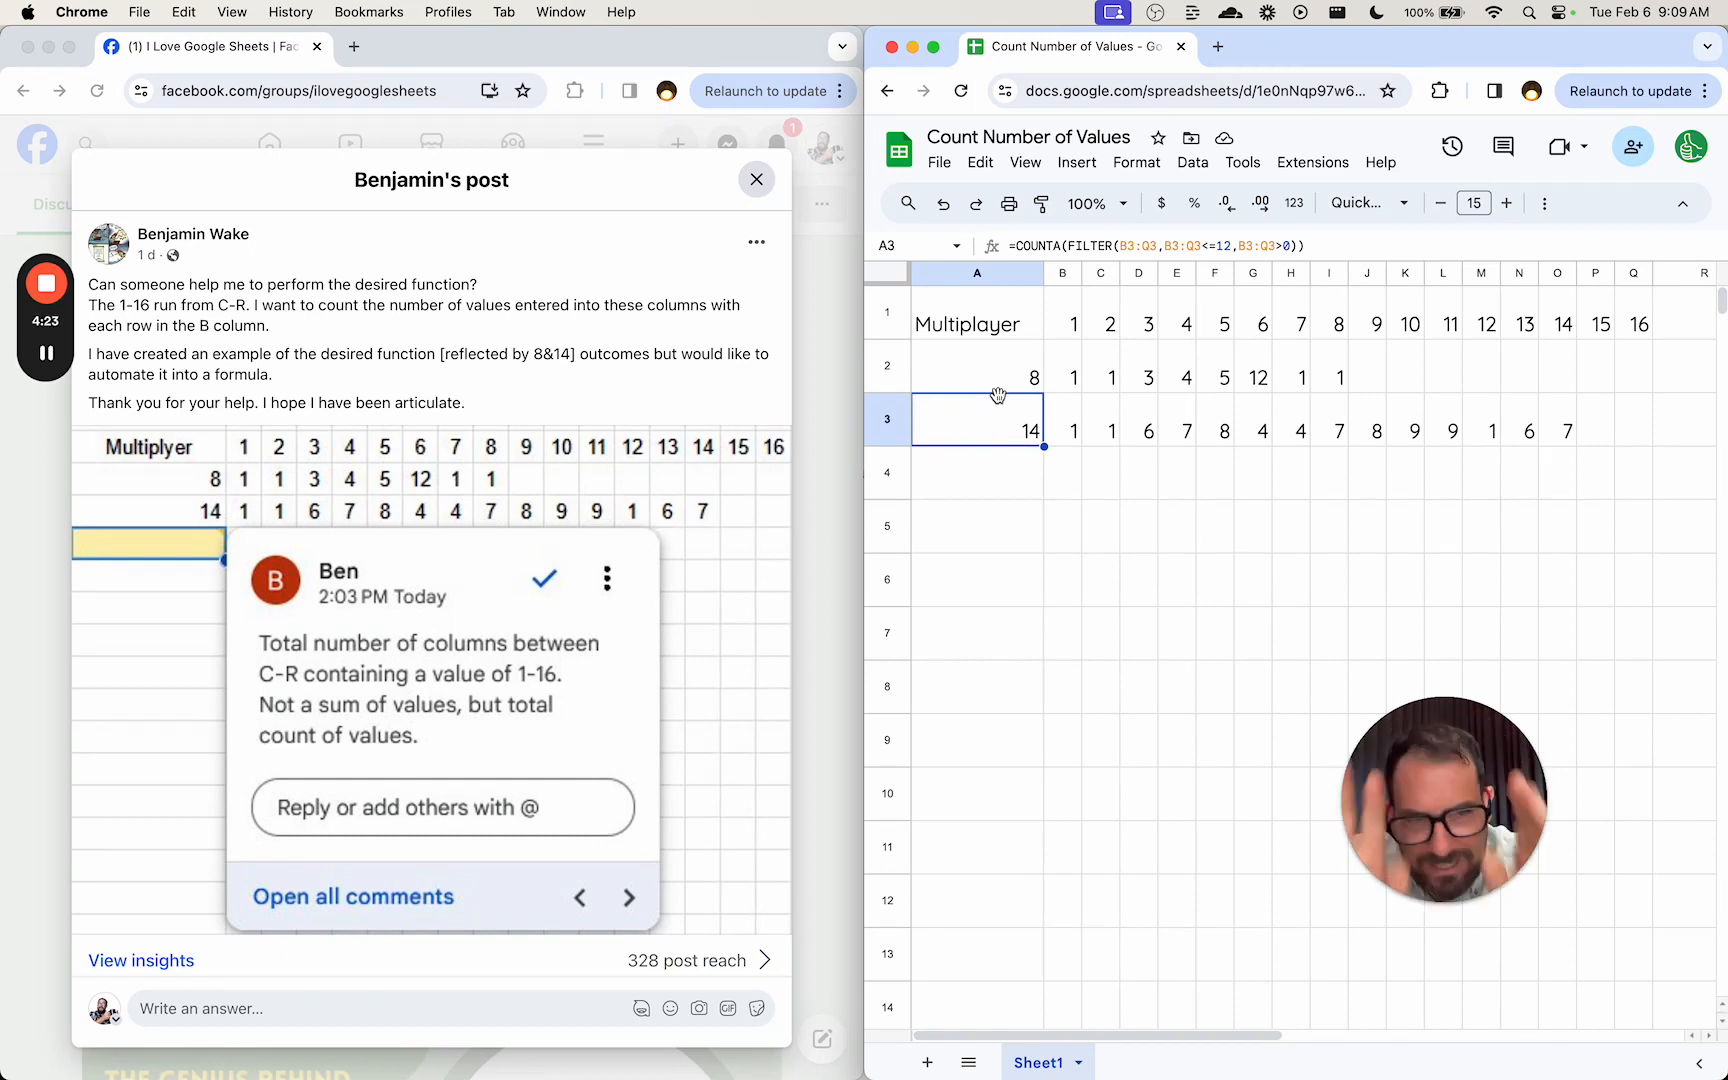
Start a COUNT of row 3 in A3, then retype it as =SUM(B3:Q3) previewing 78
type("=COUNT")
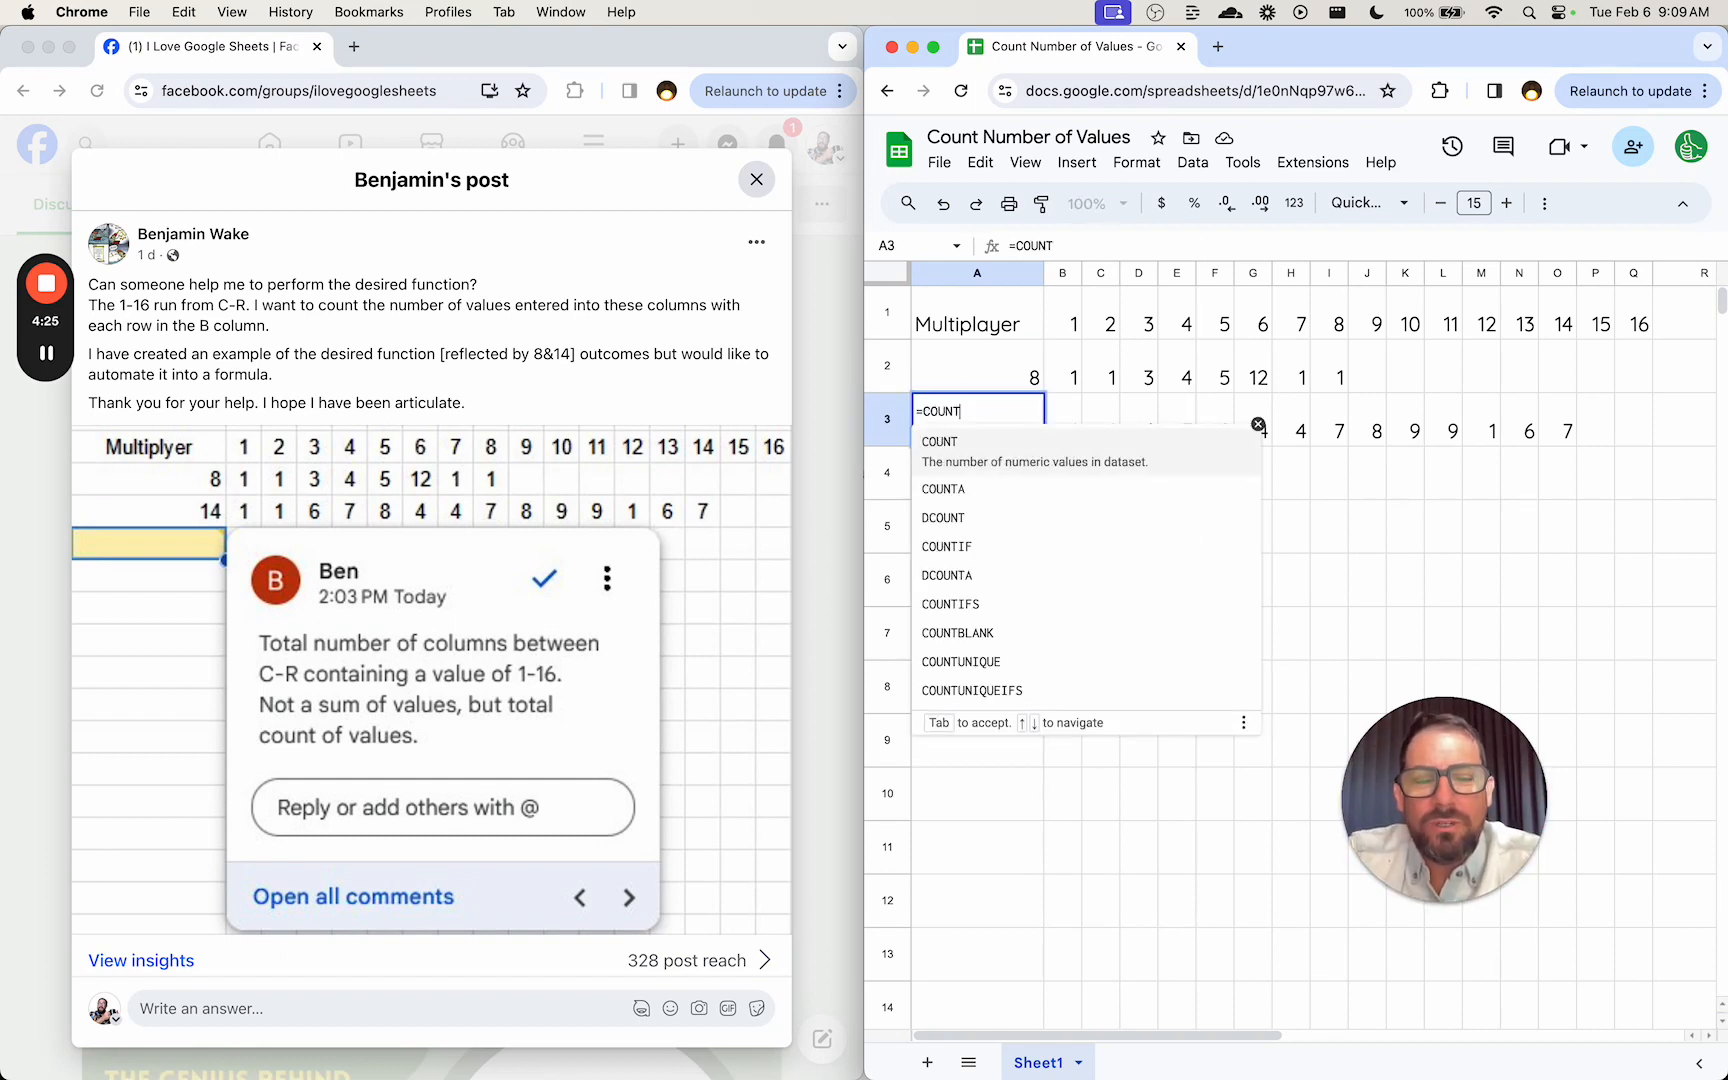
type("(")
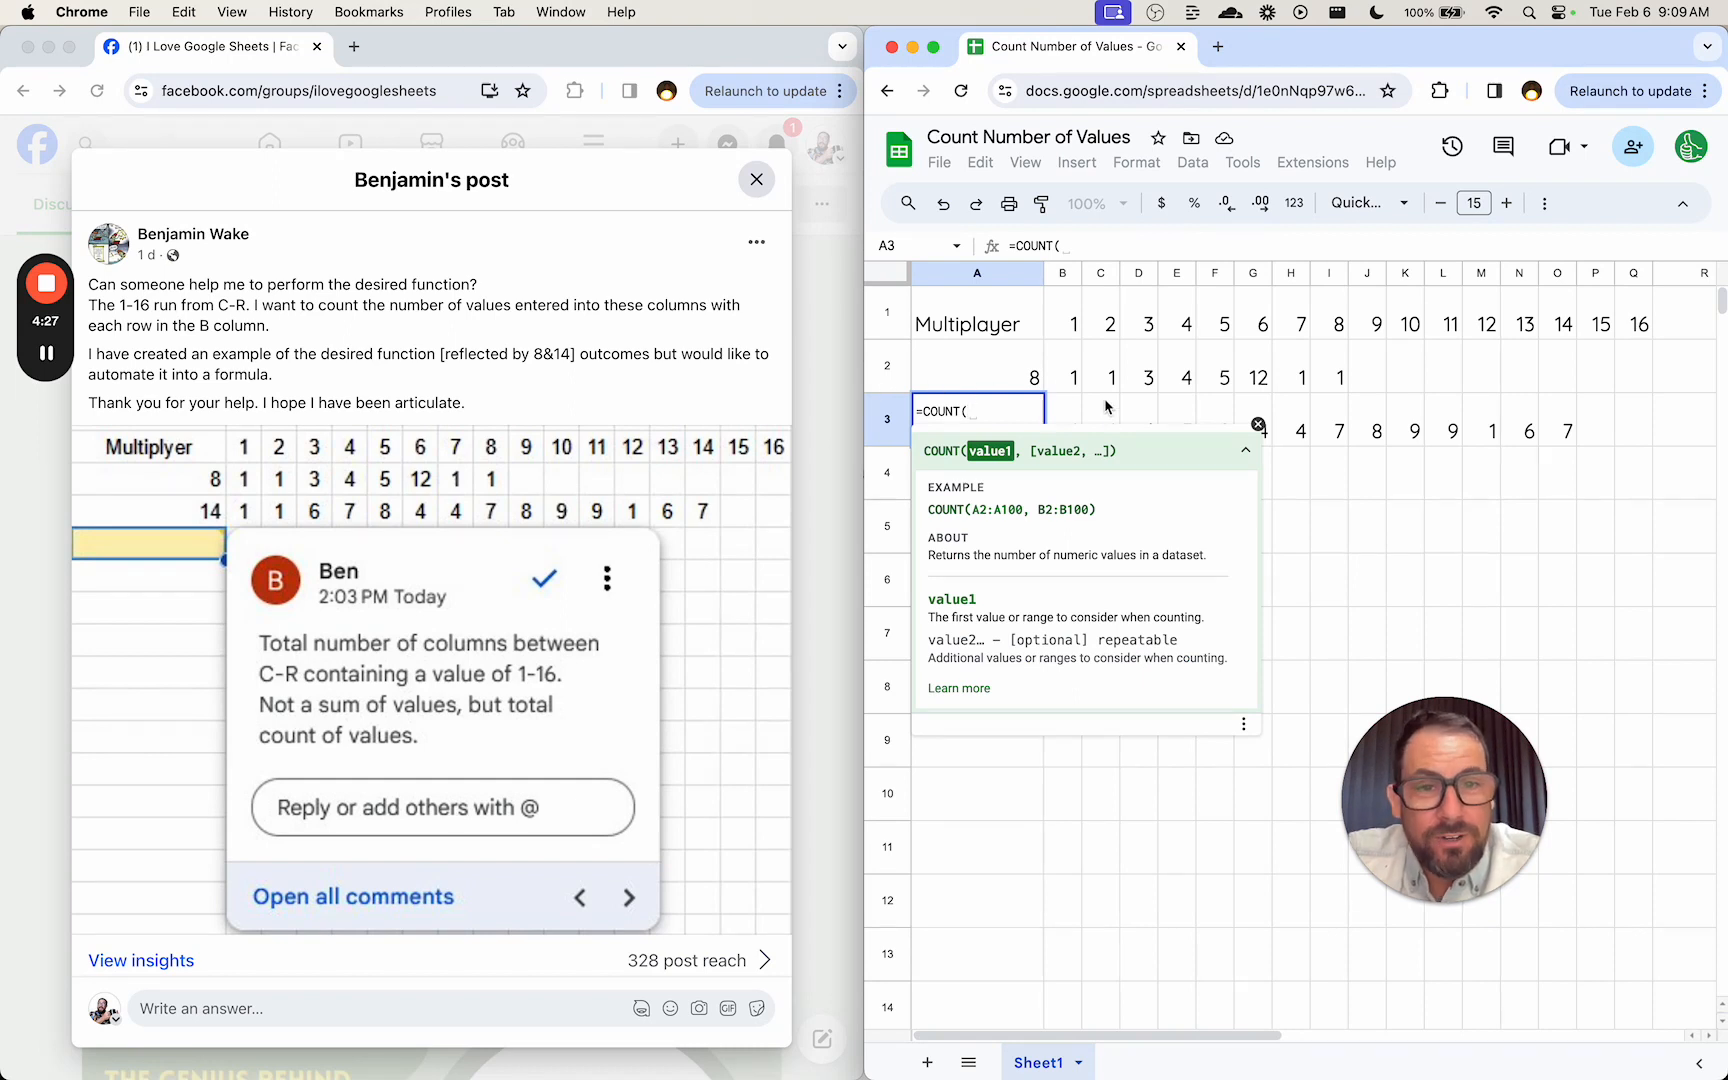
left_click_drag(1062, 430, 1560, 430)
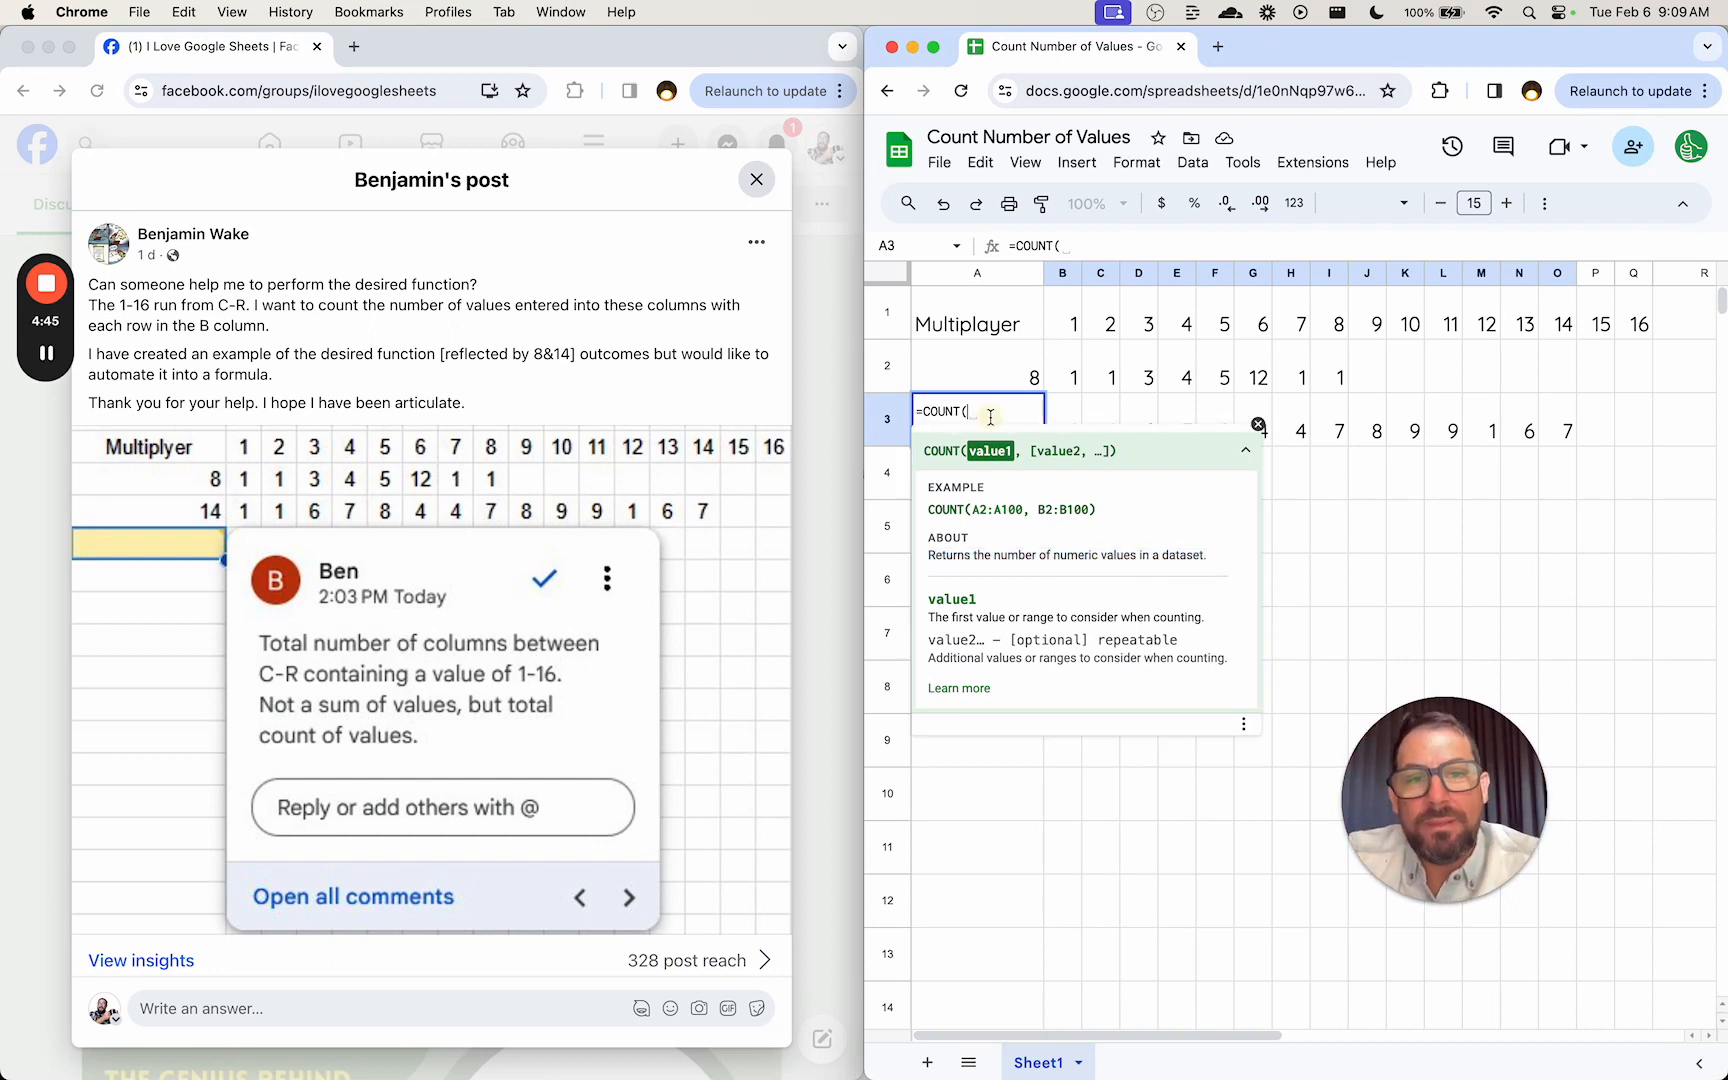
type("=SUM(B3:Q3)")
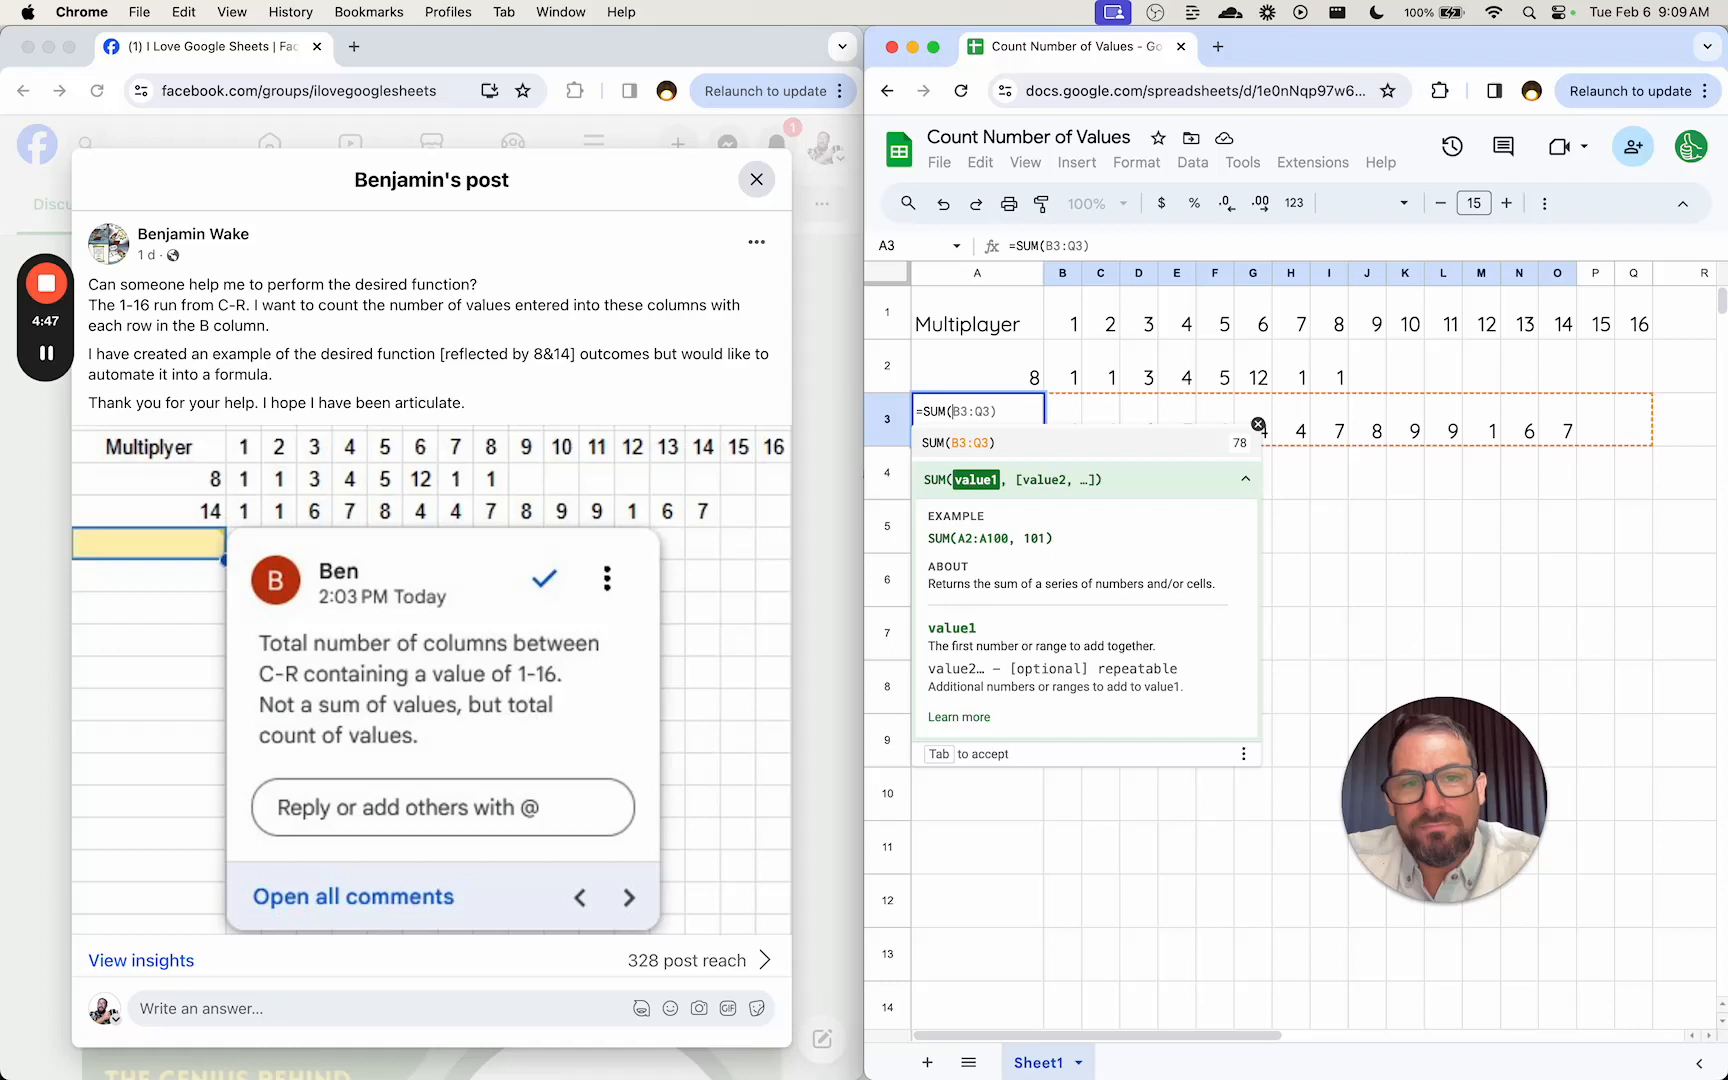
Commit =SUM(B3:Q3) in A3 showing 78 and check its range without changing it
key("Enter")
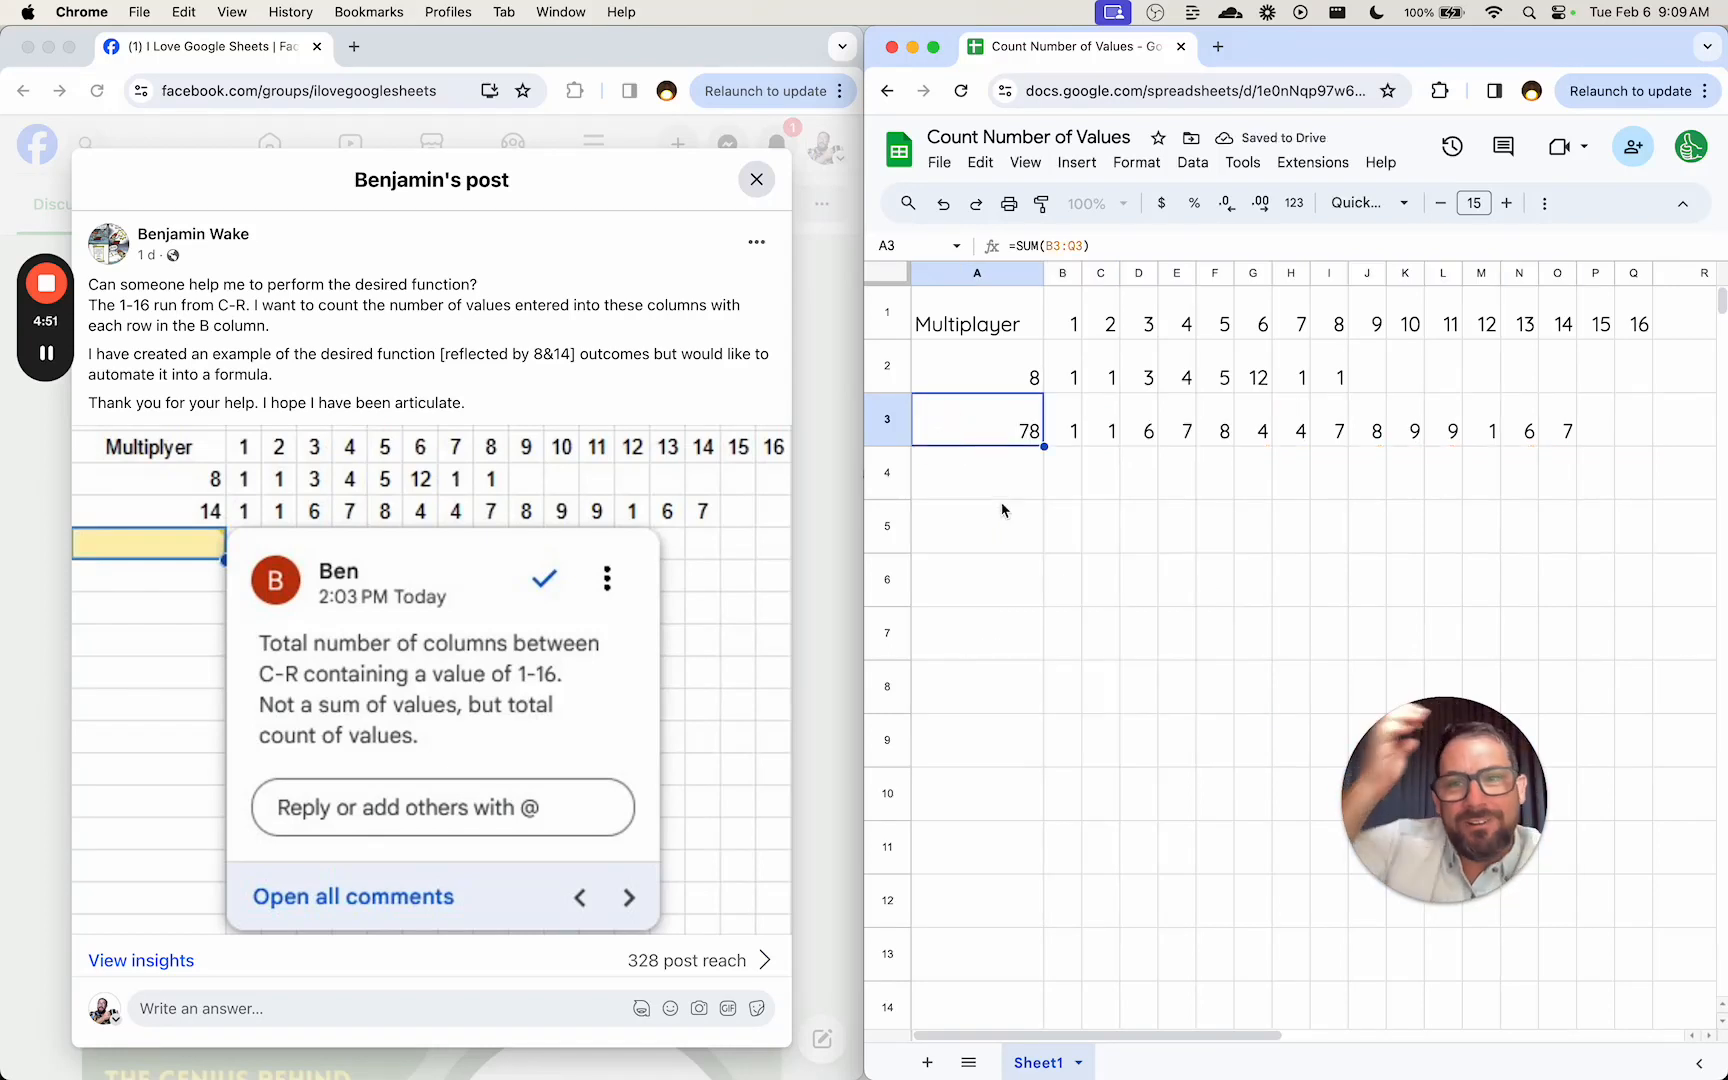
double_click(976, 420)
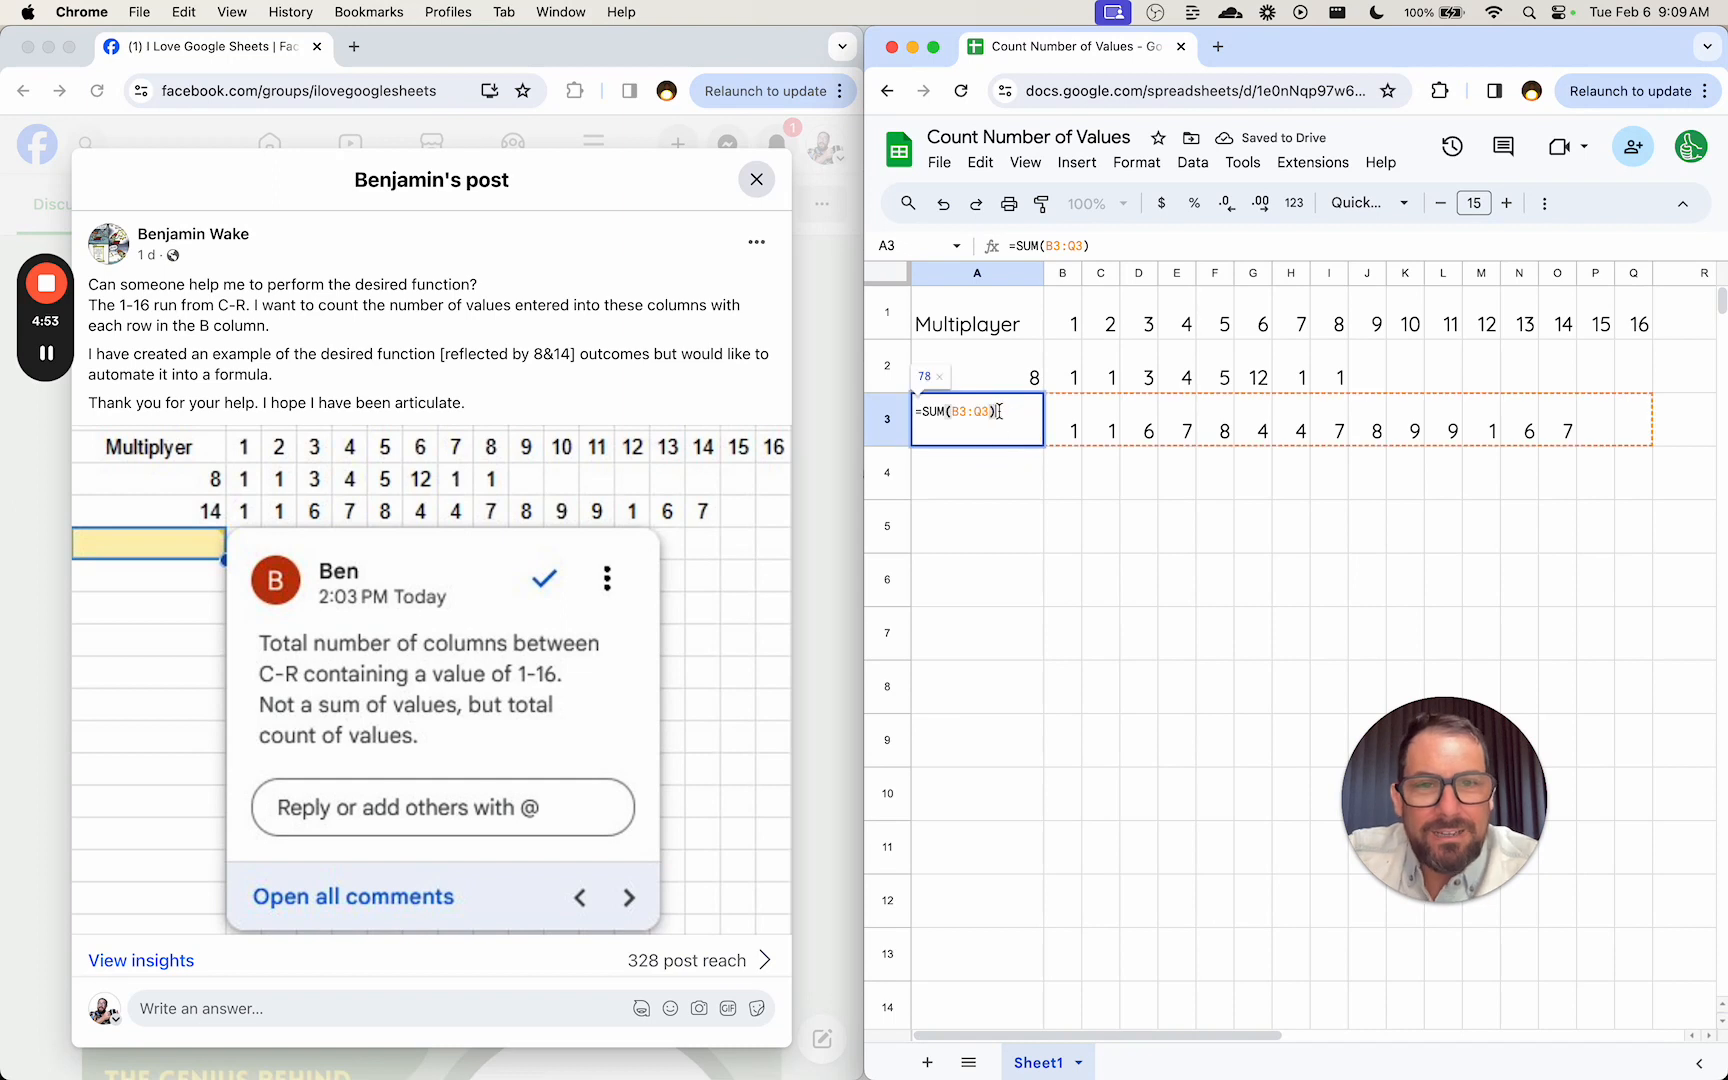
key("Enter")
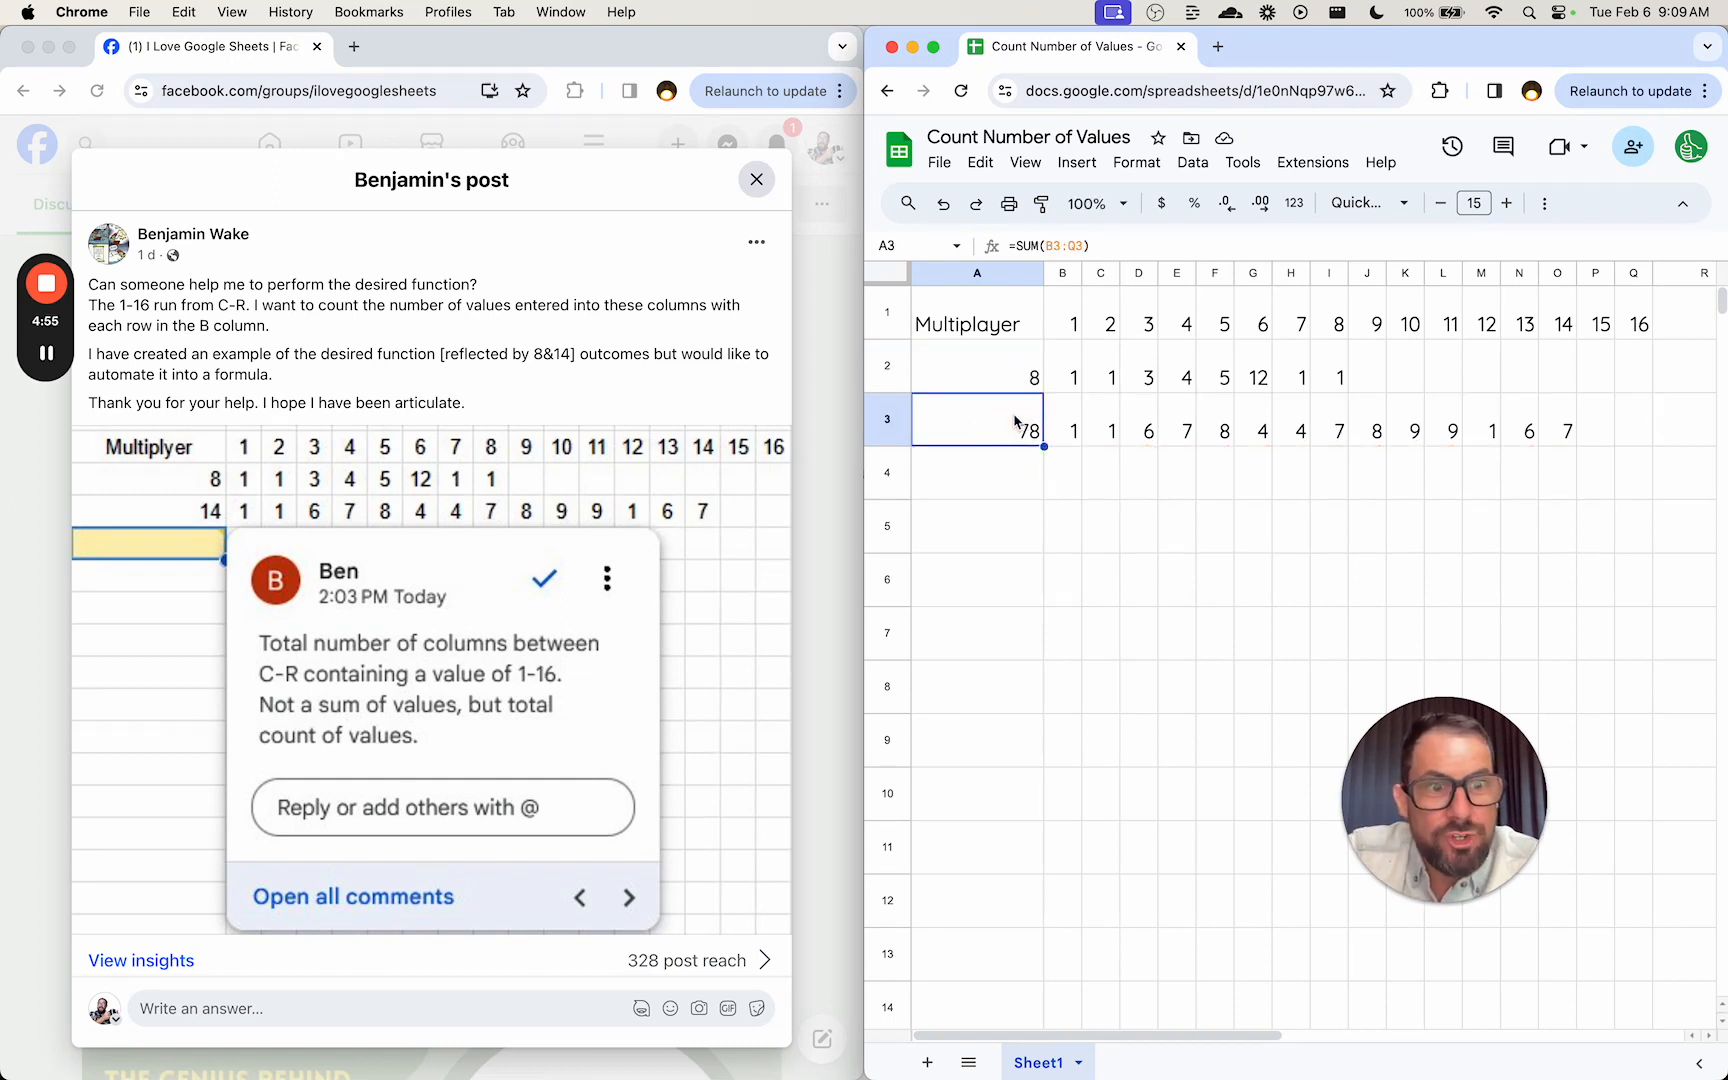